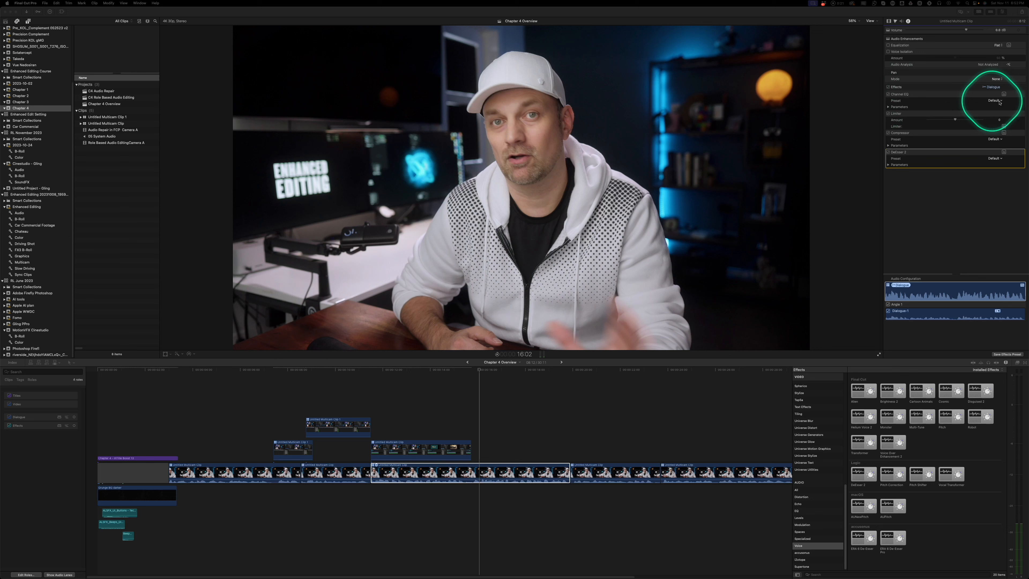
Show the plugin windows for the dialogue clip's audio effects from the Audio Inspector
left_click(998, 94)
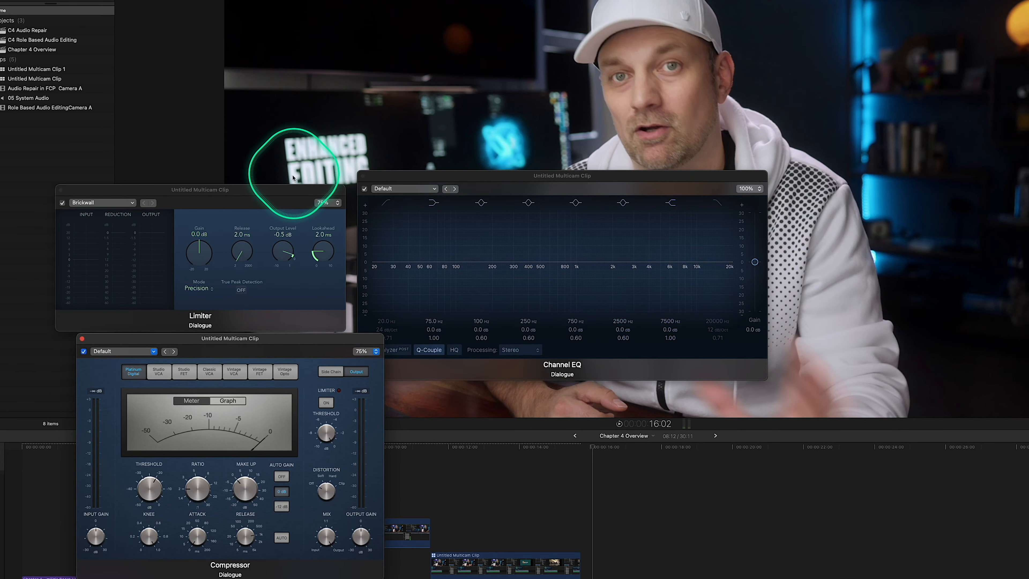
Arrange the EQ and DeEsser windows side by side, turn on the EQ Analyzer and select the low band
left_click_drag(561, 175, 578, 132)
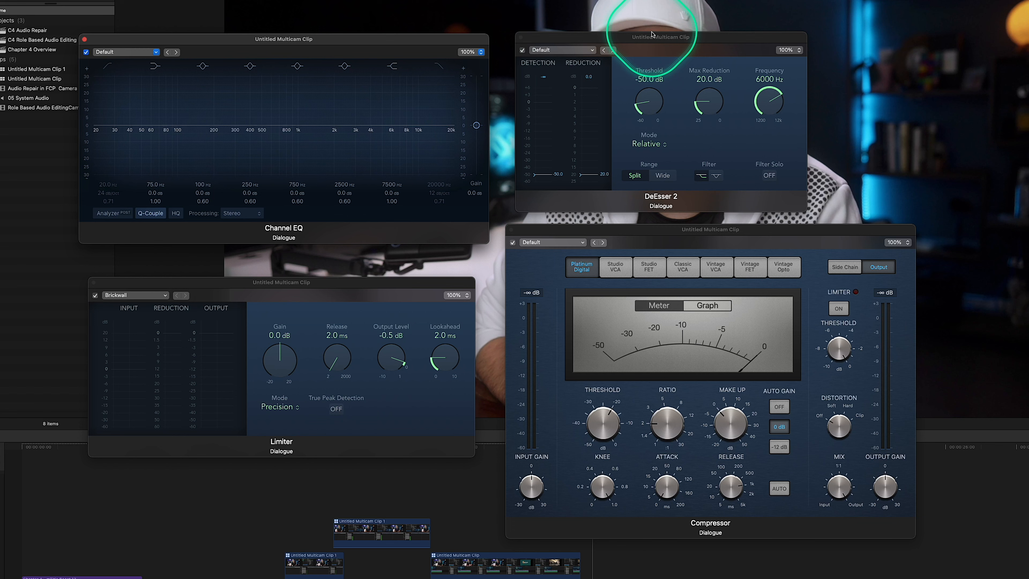
left_click_drag(281, 283, 289, 271)
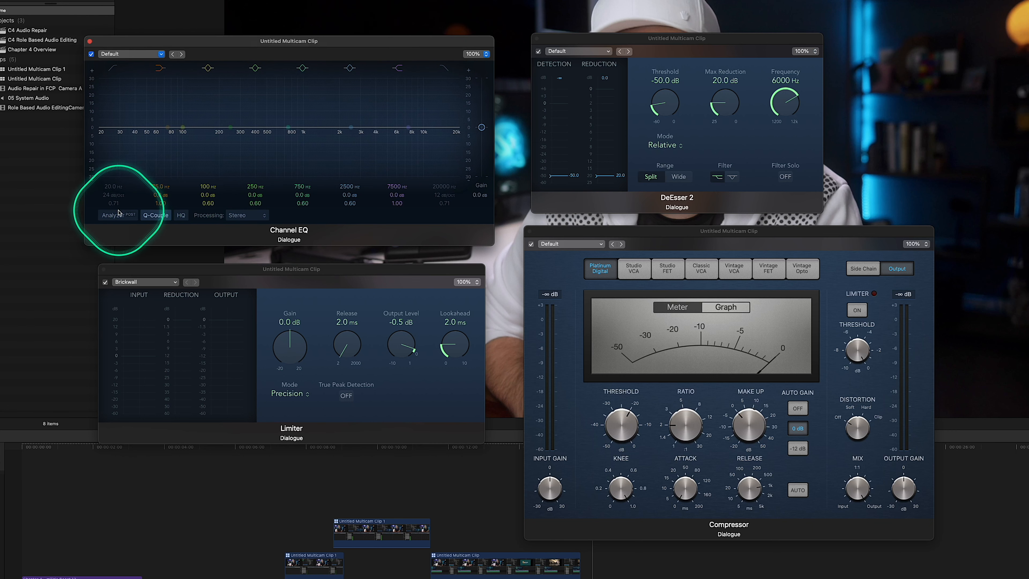
left_click_drag(122, 200, 169, 124)
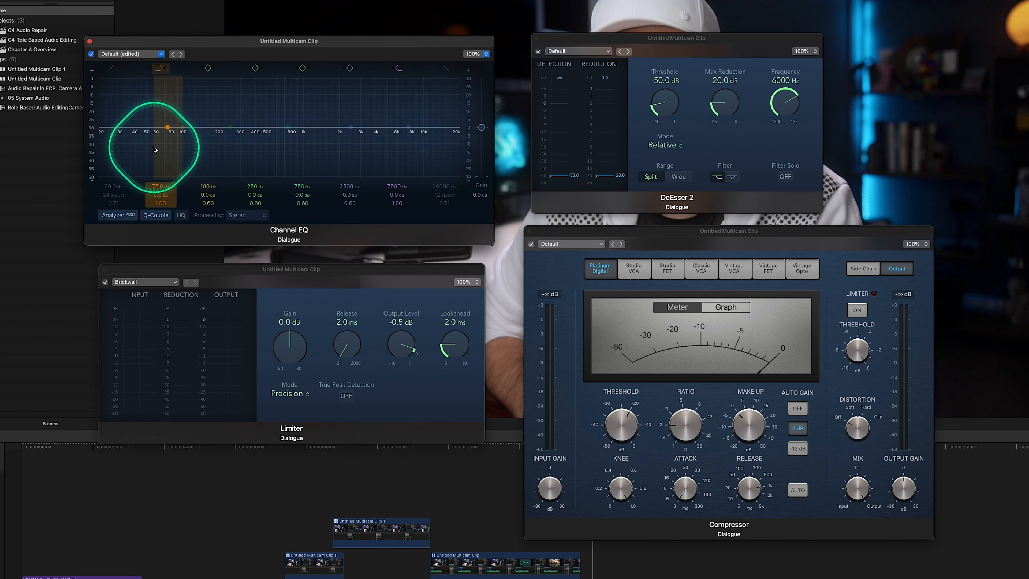
left_click(350, 68)
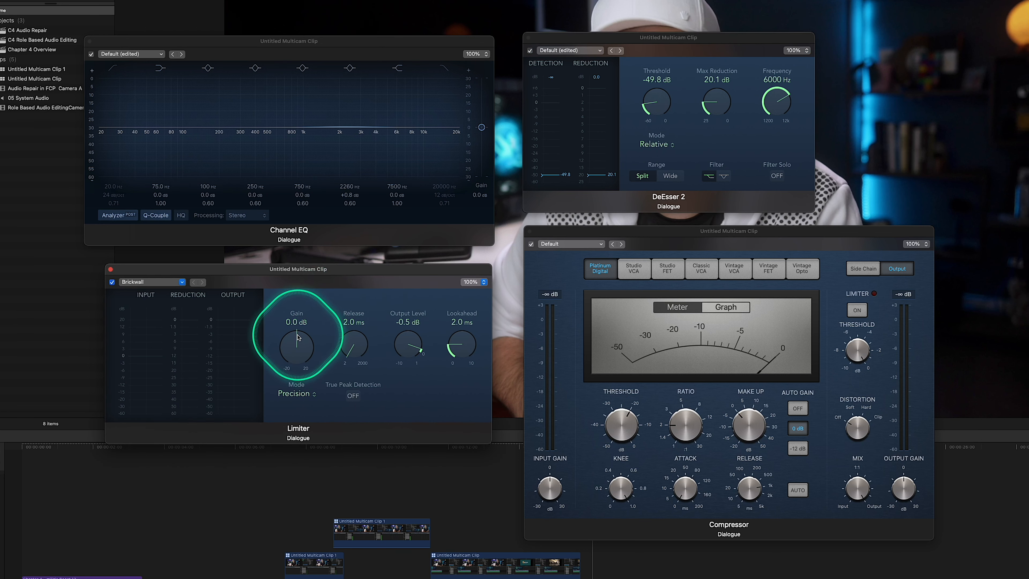
Lower the Limiter's gain to about -3.6 dB
left_click_drag(296, 334, 279, 347)
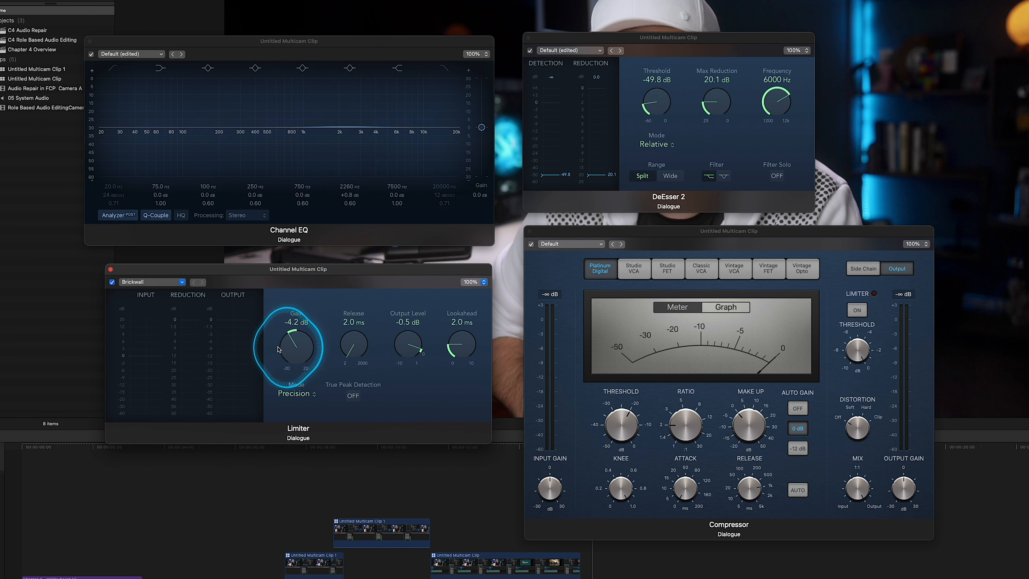
left_click_drag(295, 345, 298, 338)
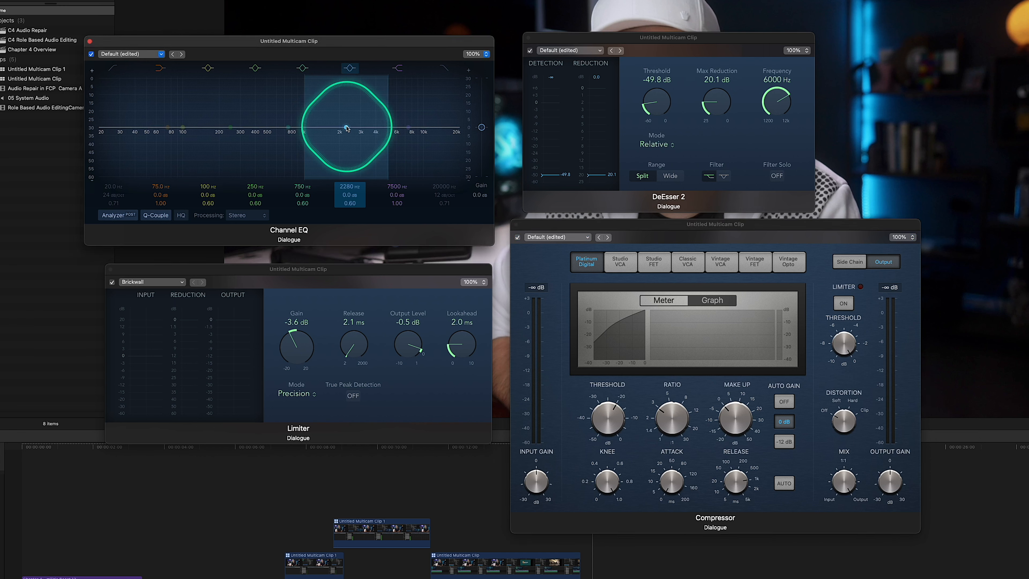
Set a low-shelf cut of about -9 dB near 89 Hz in the Channel EQ
left_click_drag(289, 40, 303, 47)
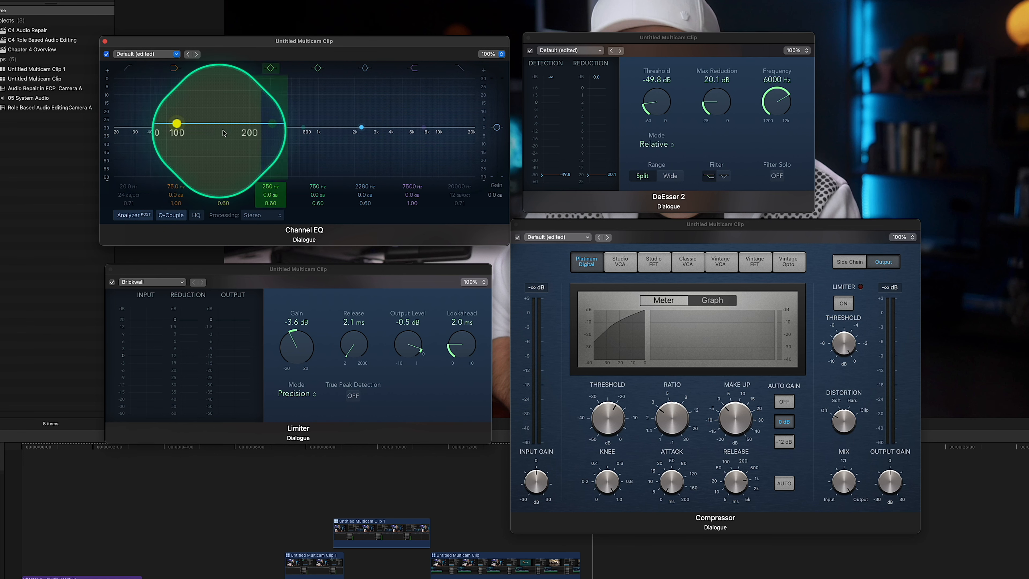
left_click_drag(176, 124, 246, 124)
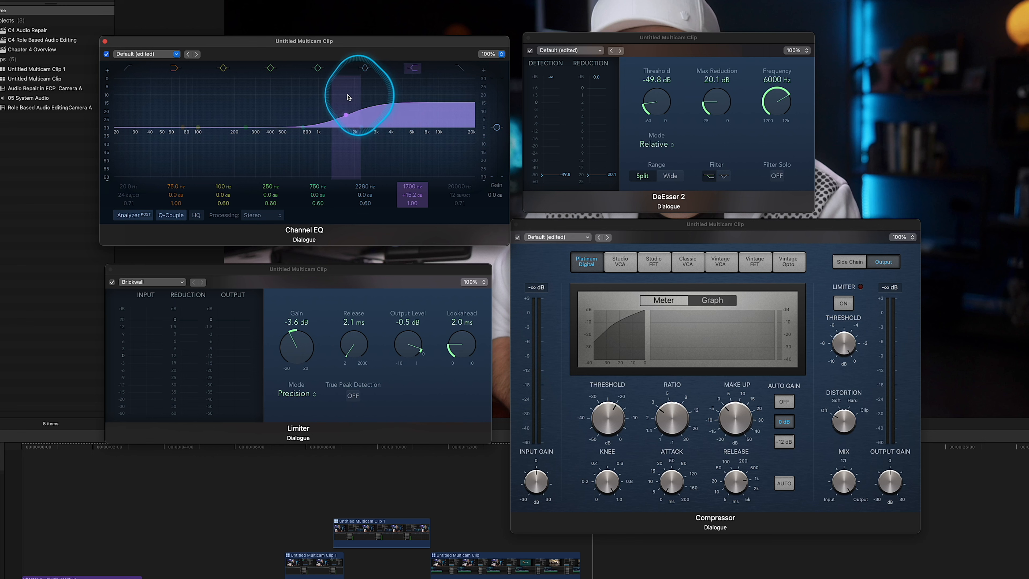
Shape the high shelf into a gentle +3.7 dB lift around 3580 Hz
left_click_drag(348, 97, 419, 127)
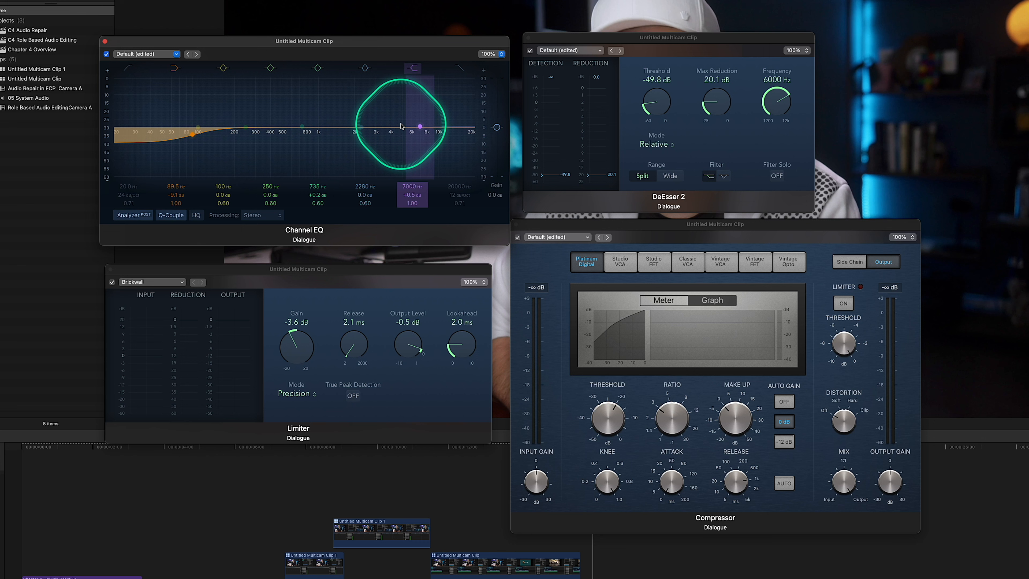
left_click_drag(418, 126, 378, 118)
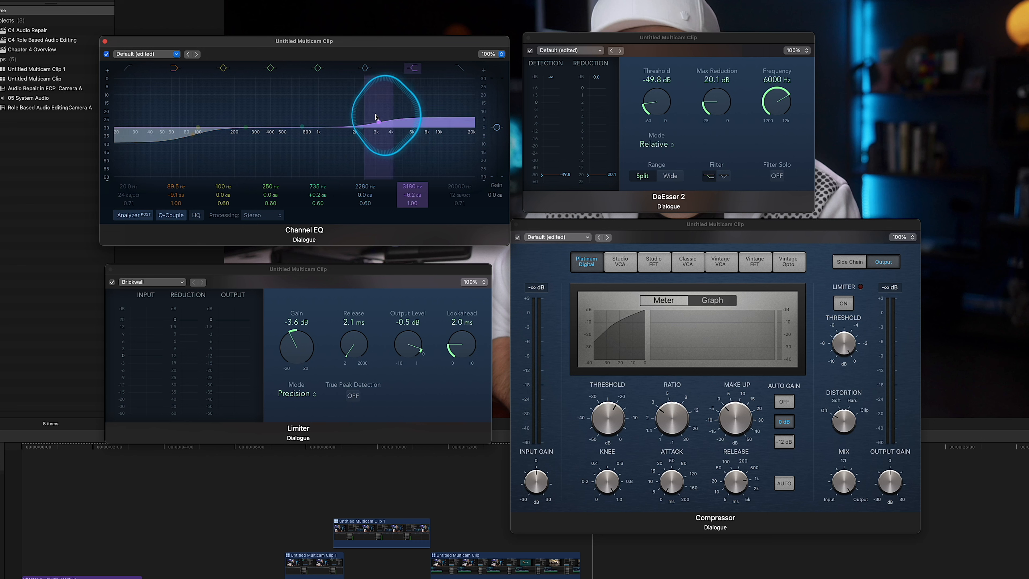
left_click_drag(380, 117, 378, 122)
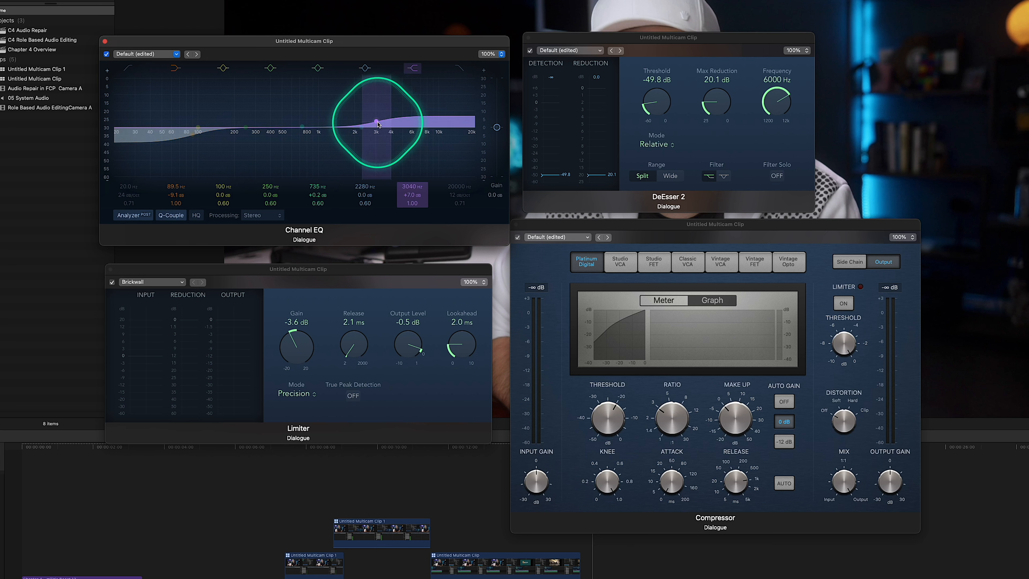
left_click_drag(377, 123, 386, 125)
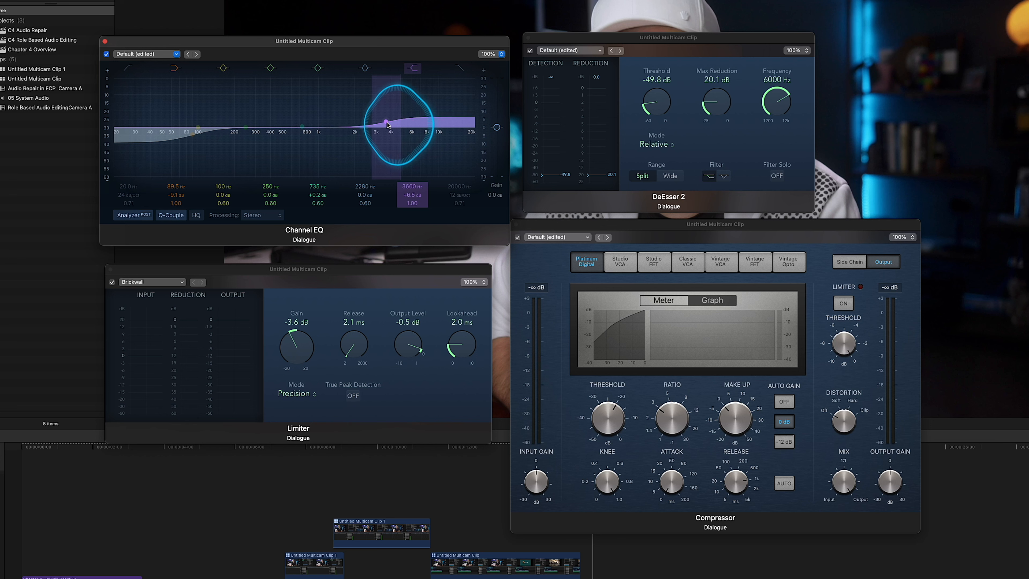
left_click_drag(387, 123, 387, 128)
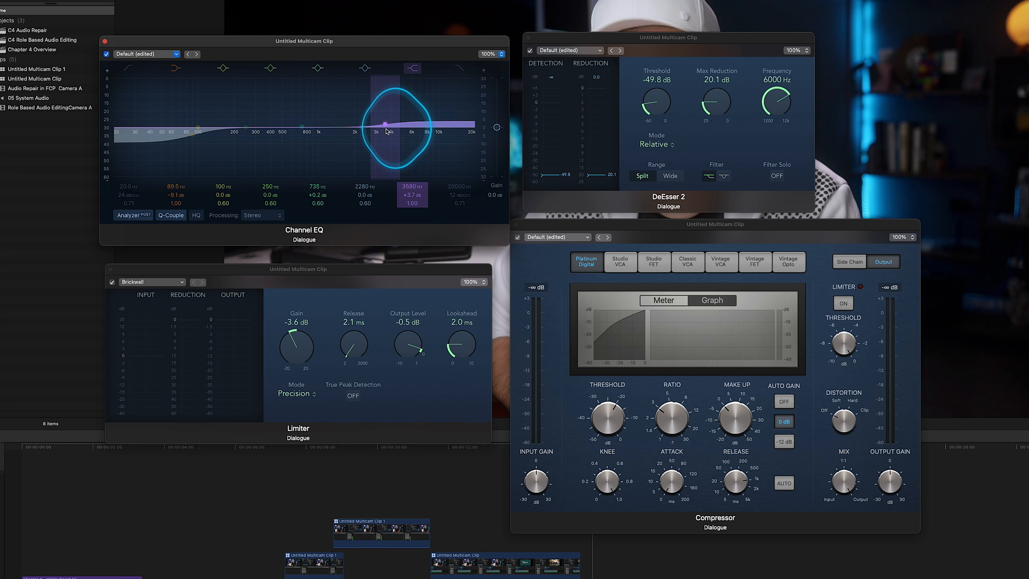
left_click(195, 135)
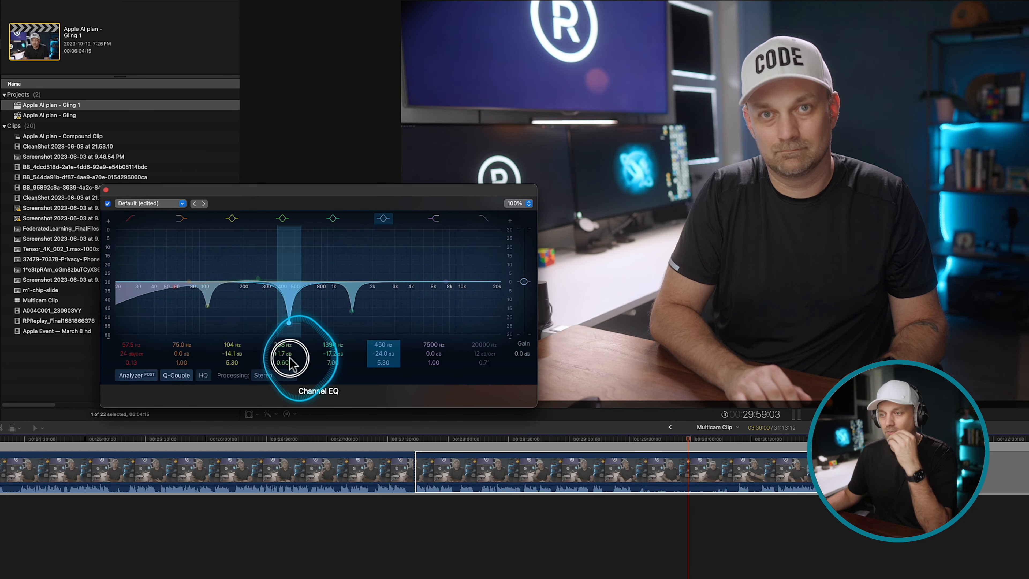
Sweep a narrow boost to find ringing and cut it to about -23 dB at 472 Hz
left_click_drag(290, 358, 295, 359)
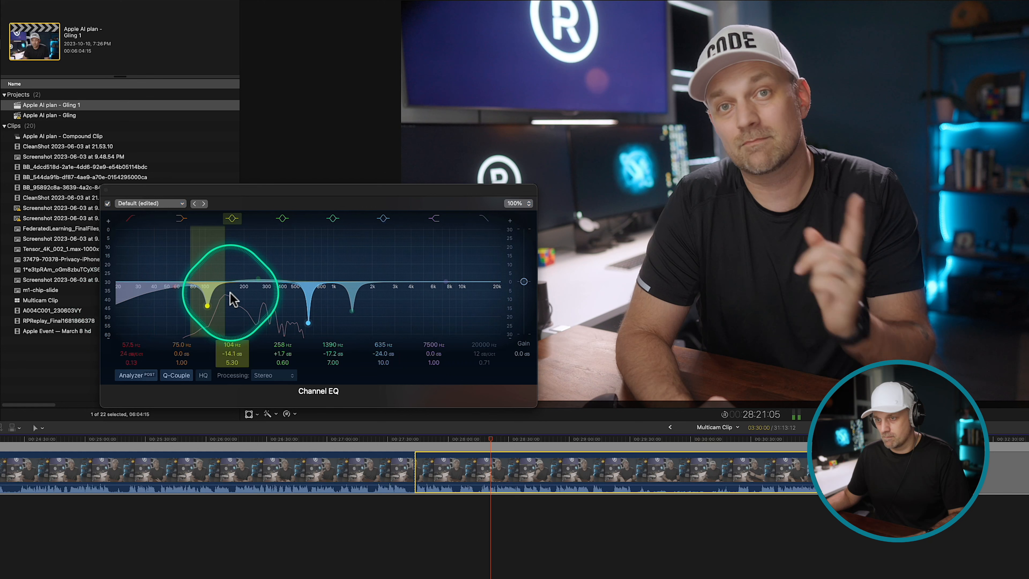
left_click_drag(207, 308, 289, 237)
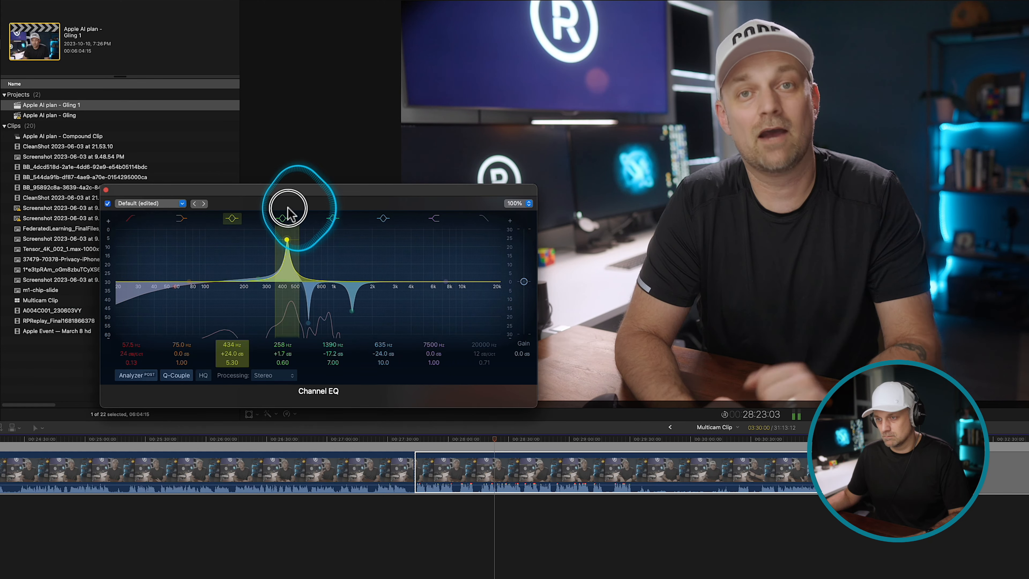
left_click_drag(289, 209, 292, 296)
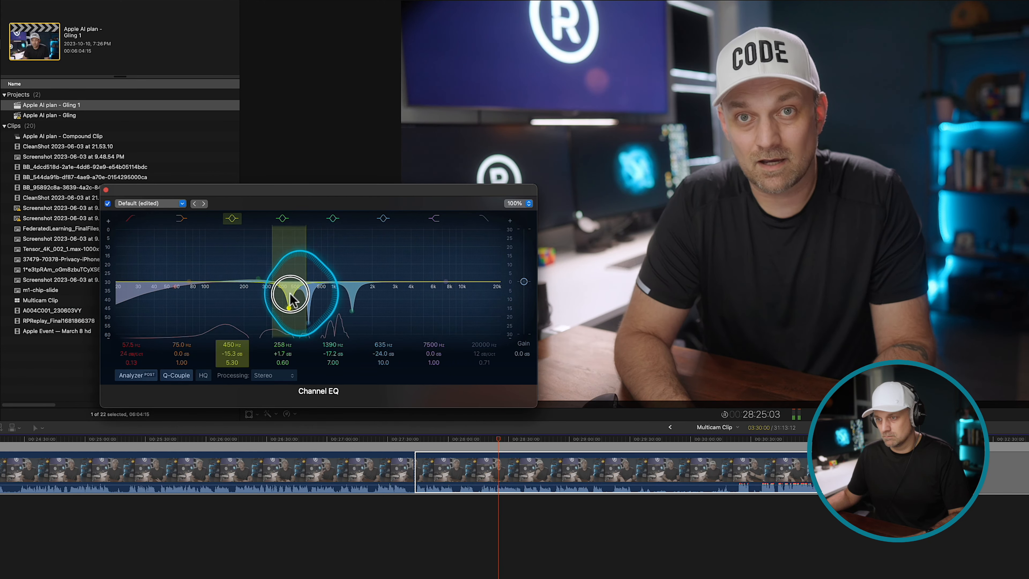
left_click_drag(292, 295, 292, 314)
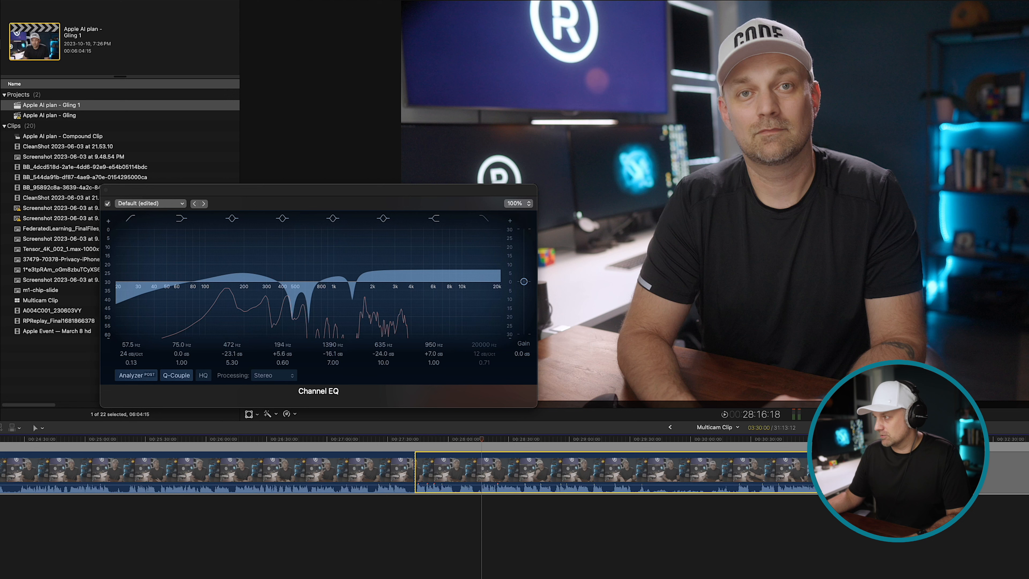
Carve a second narrow notch of about -17.6 dB near 1150 Hz
left_click(484, 457)
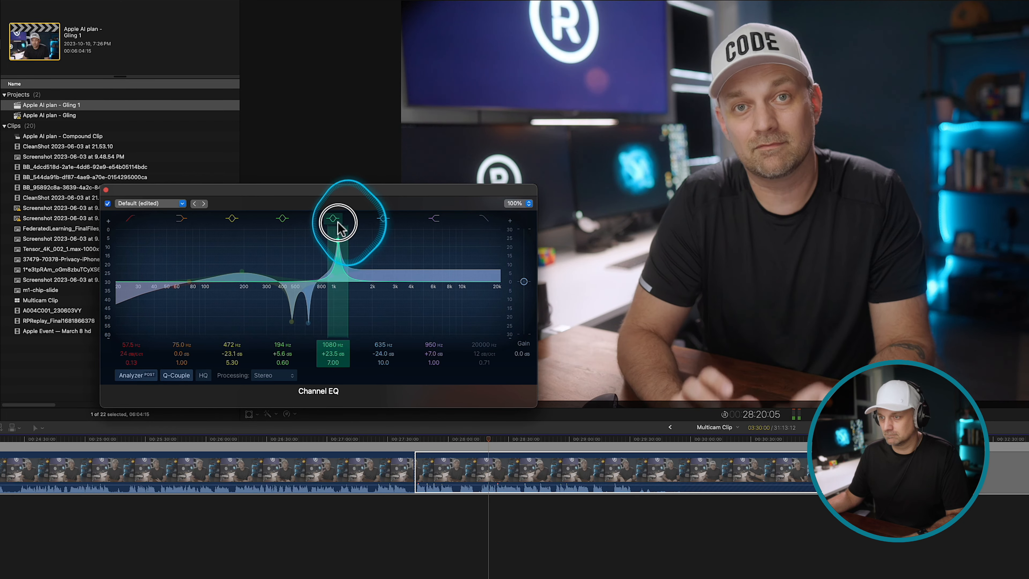
left_click_drag(336, 218, 336, 312)
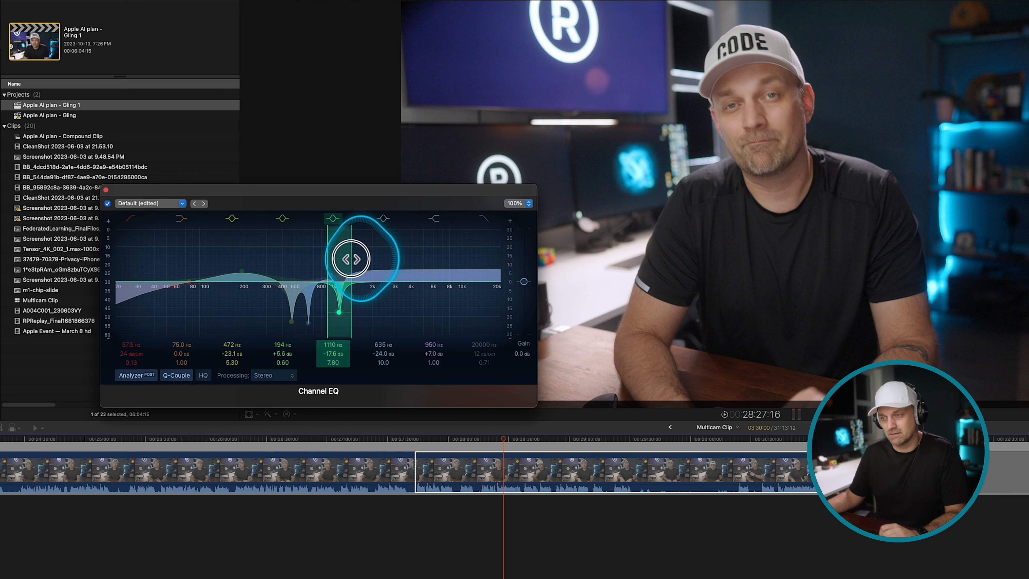
left_click_drag(351, 258, 344, 318)
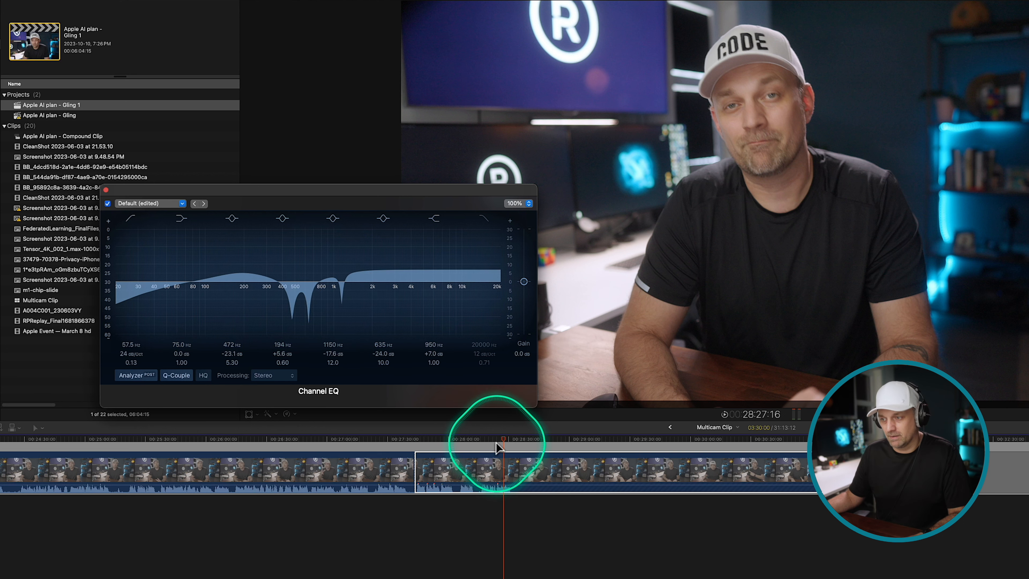
Sweep narrow boosts down the spectrum and leave cuts near 100 Hz and 400 Hz
left_click_drag(333, 271, 338, 230)
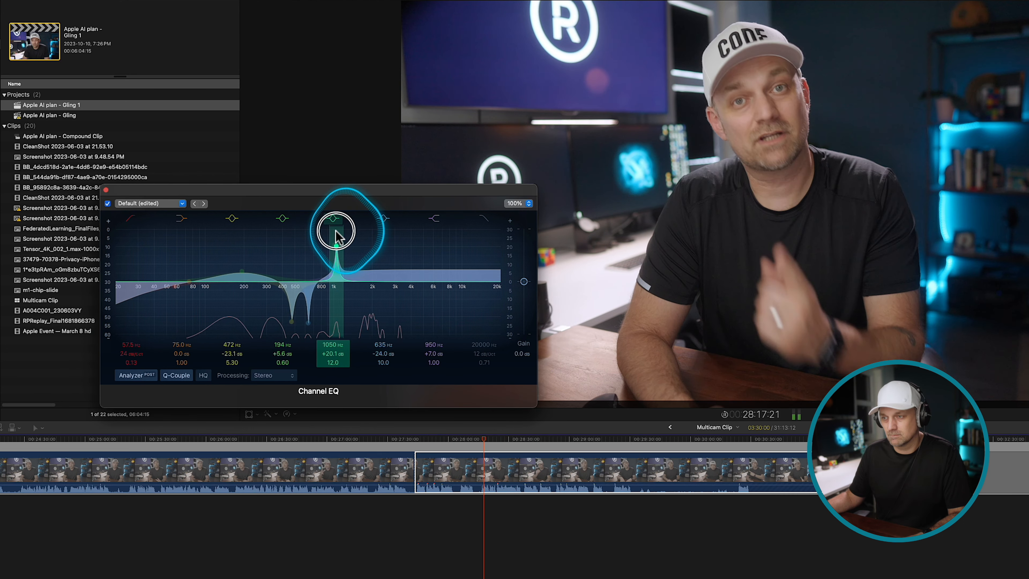
left_click_drag(336, 236, 339, 282)
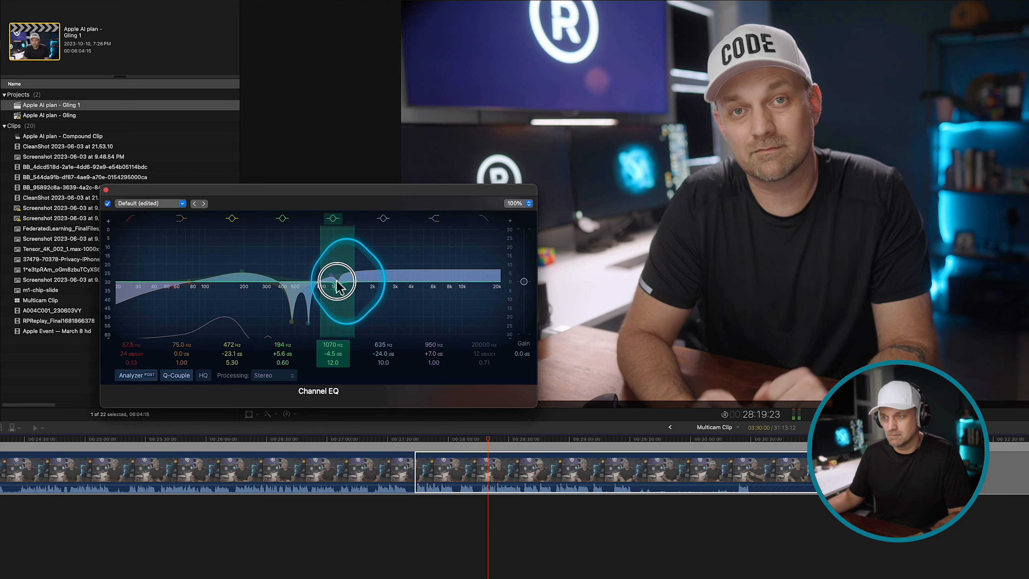
left_click_drag(338, 283, 304, 235)
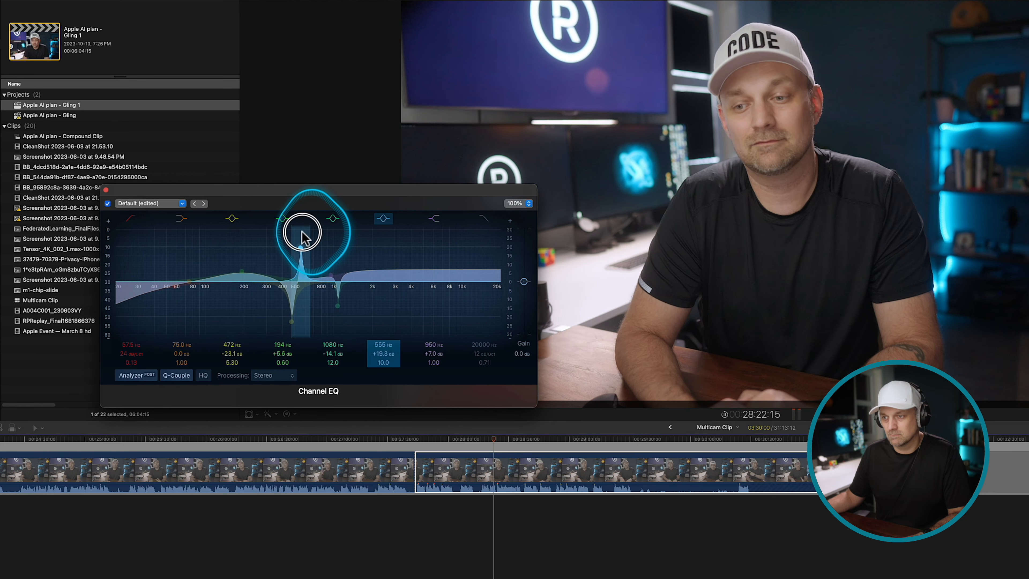
left_click_drag(302, 236, 289, 219)
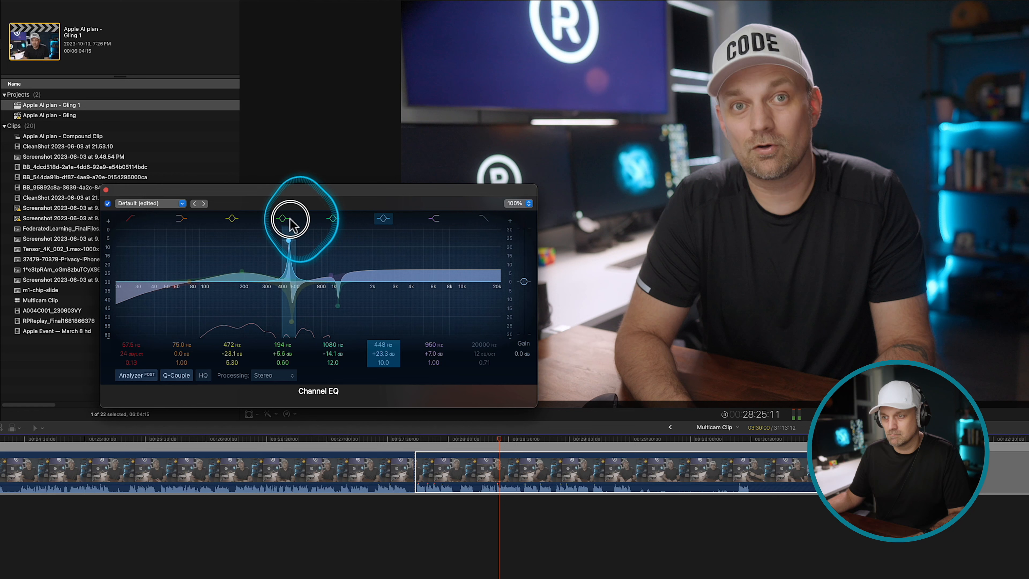
left_click_drag(292, 219, 210, 218)
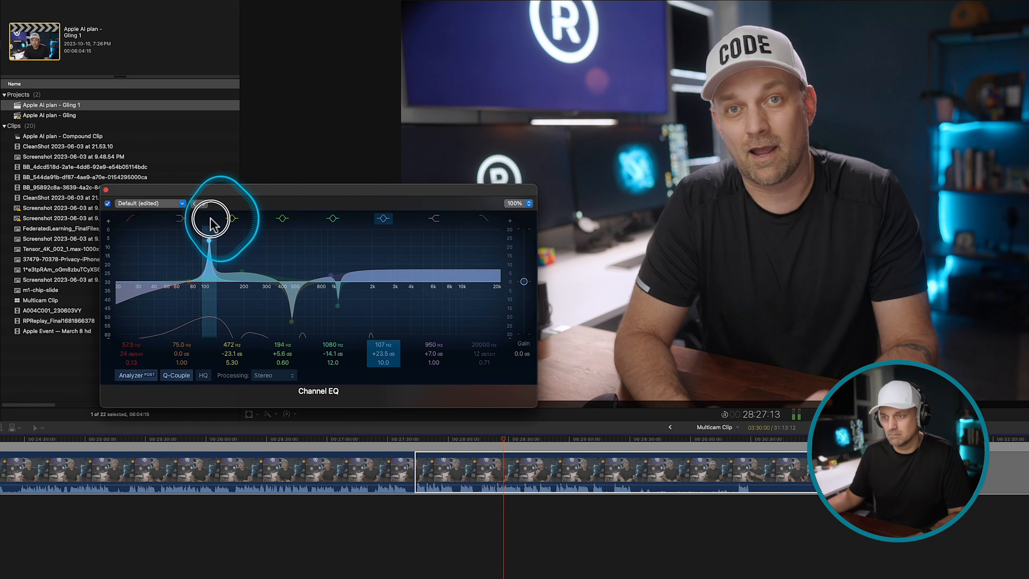
left_click_drag(210, 223, 210, 302)
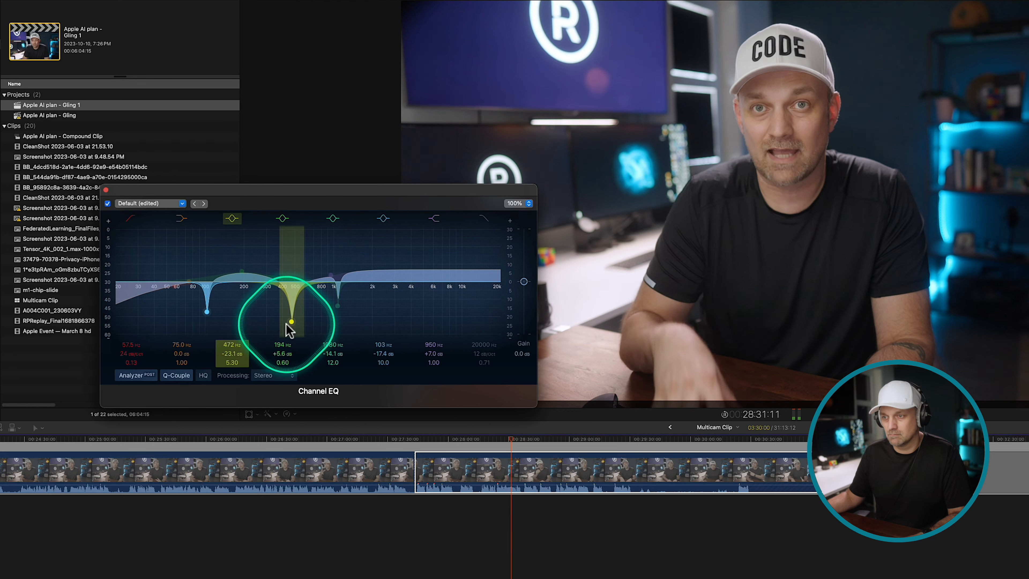
left_click_drag(288, 328, 282, 223)
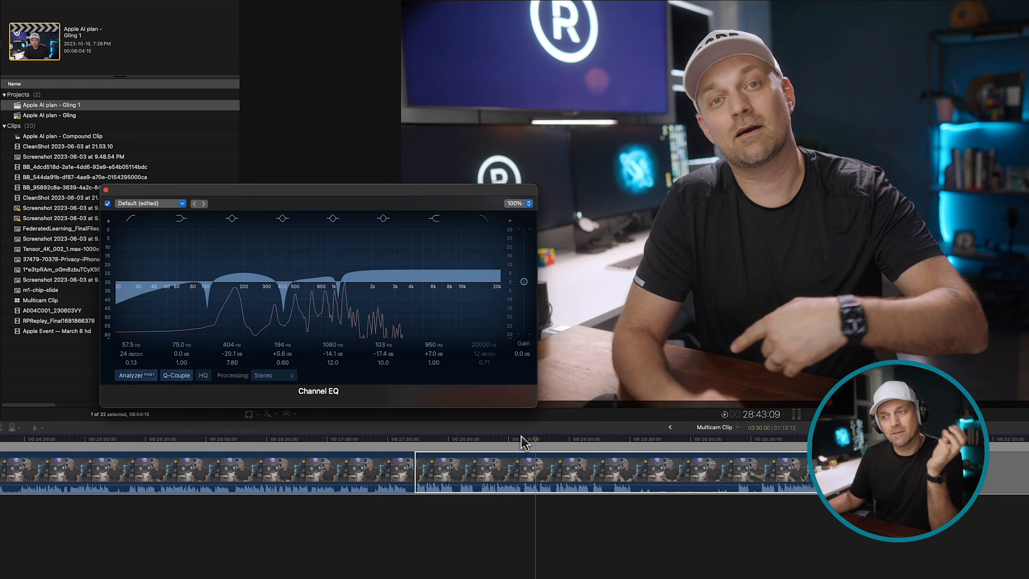
left_click(526, 440)
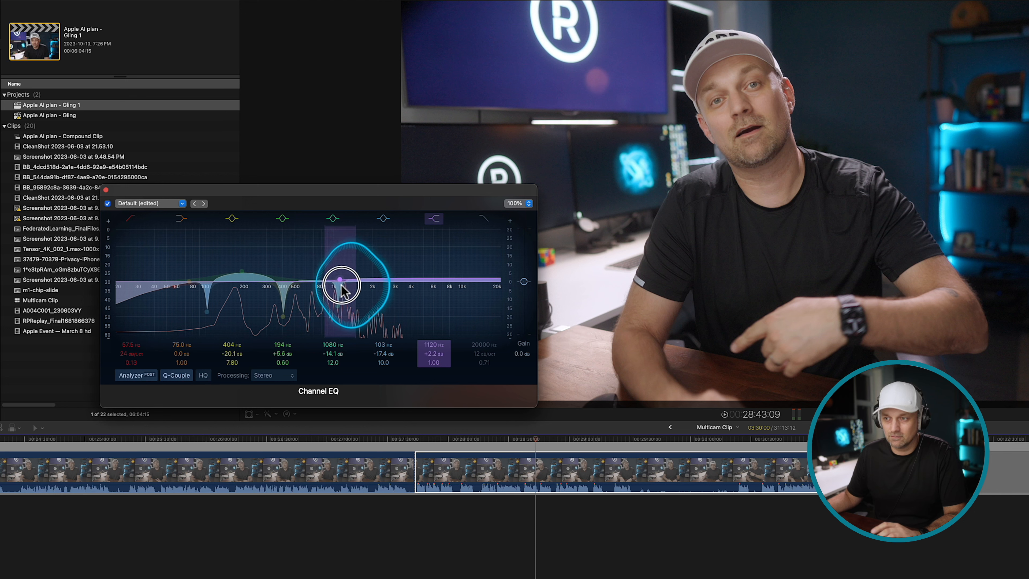
Sweep a band between about 655 Hz and 1 kHz hunting resonances, adjusting the 1080 Hz cut
left_click_drag(340, 287, 331, 276)
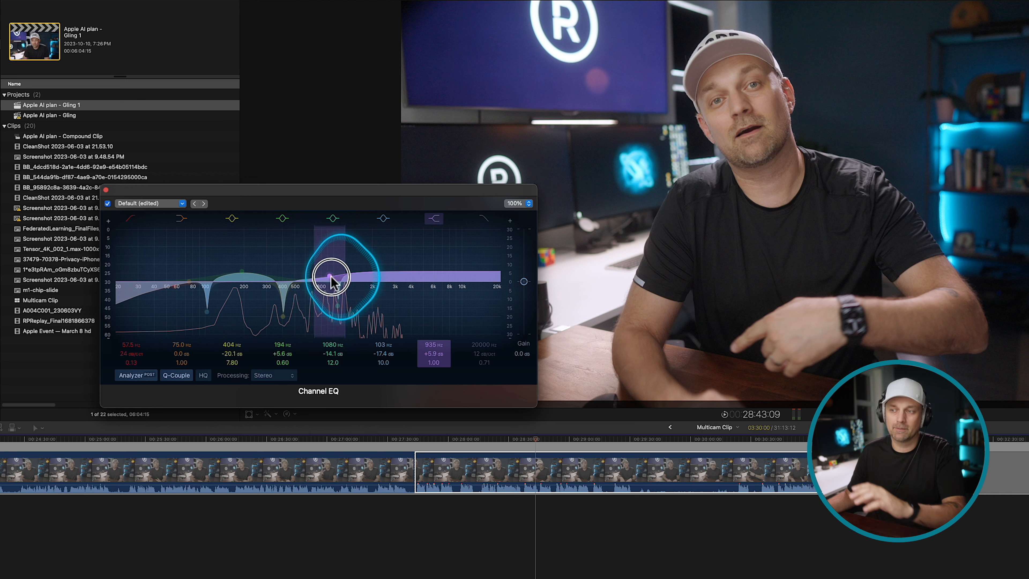
left_click_drag(332, 269, 332, 279)
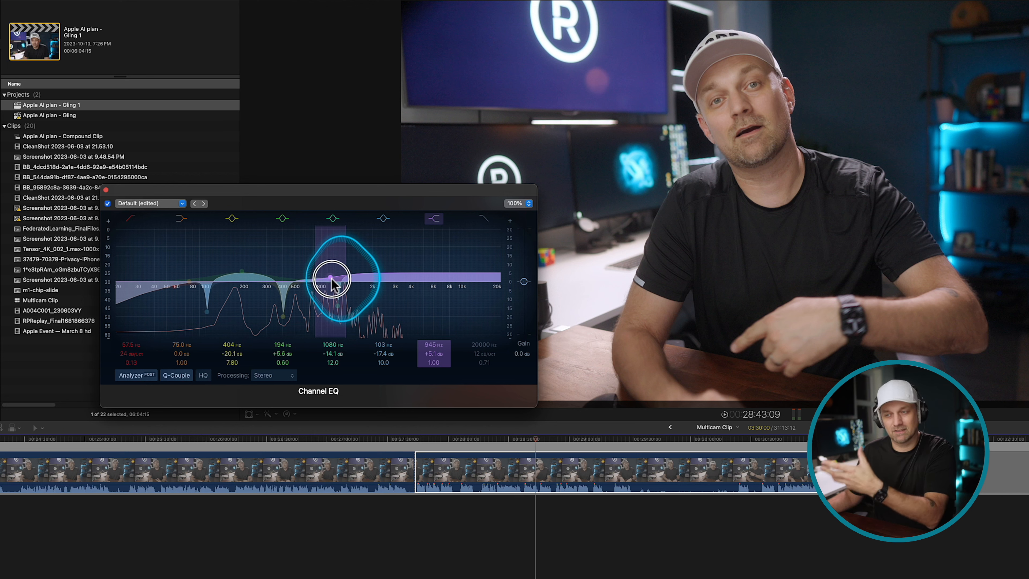
left_click_drag(331, 276, 334, 282)
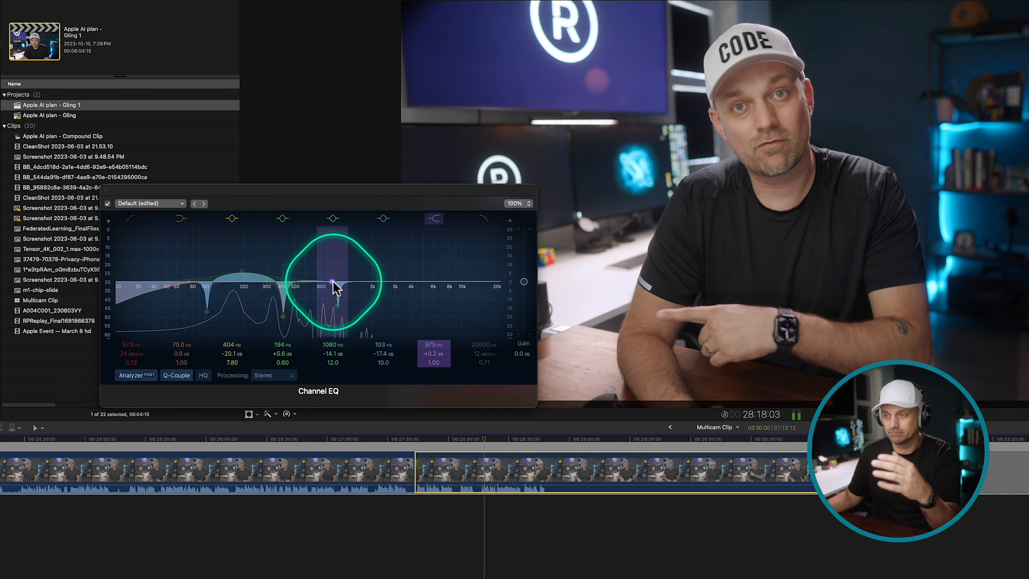
left_click_drag(334, 289, 331, 272)
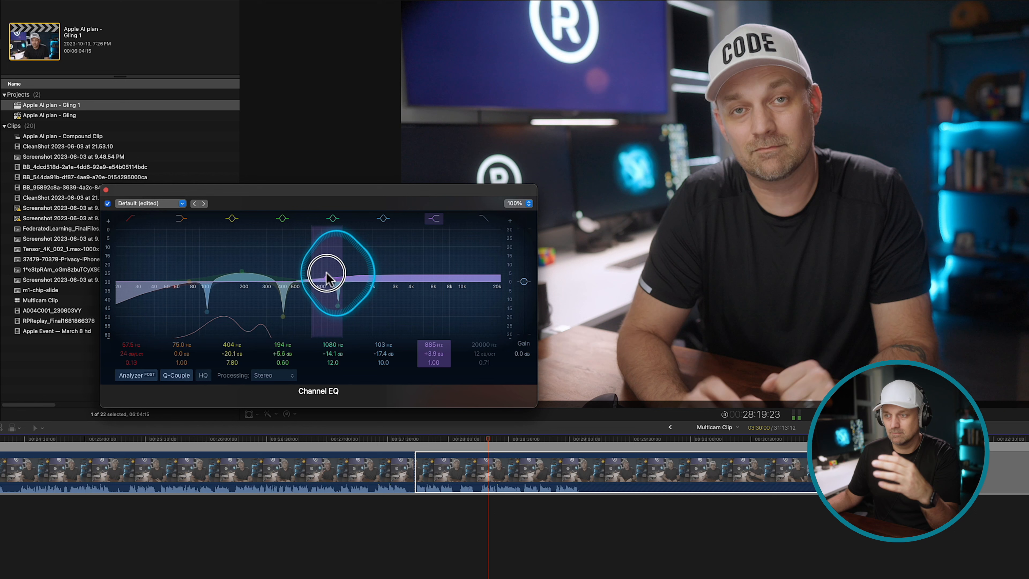
left_click_drag(328, 282, 325, 269)
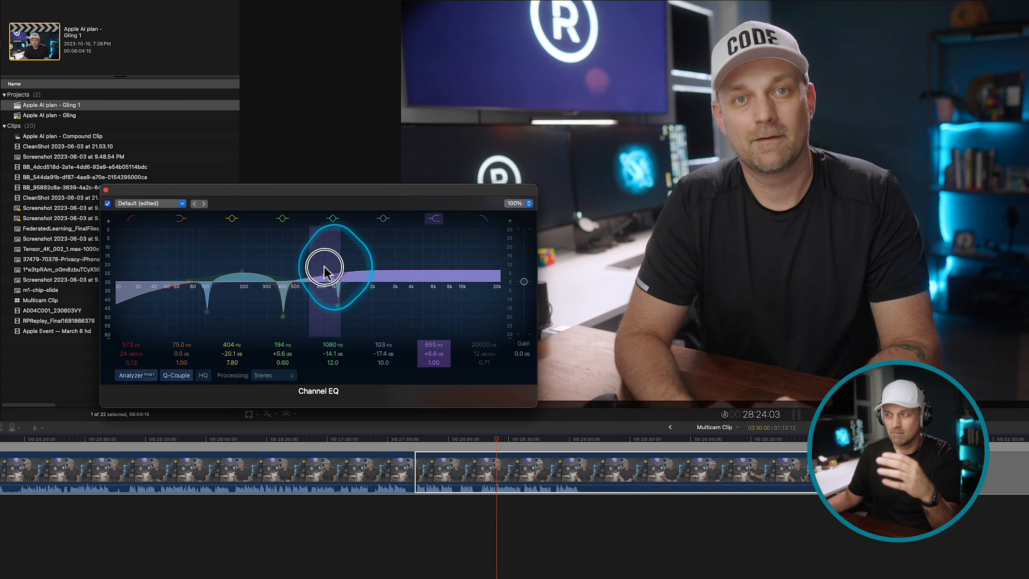
left_click_drag(328, 272, 331, 292)
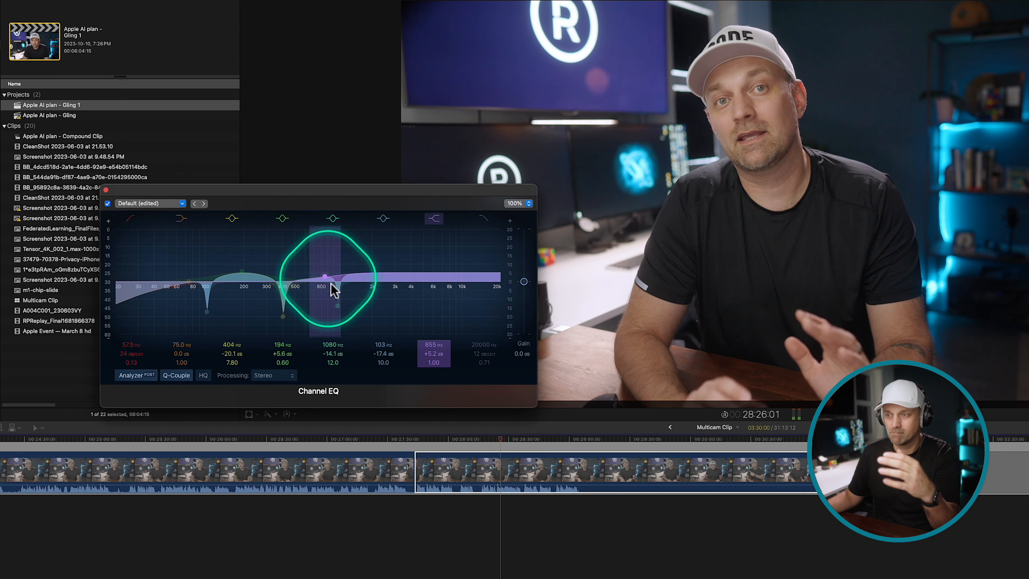
left_click_drag(331, 292, 339, 272)
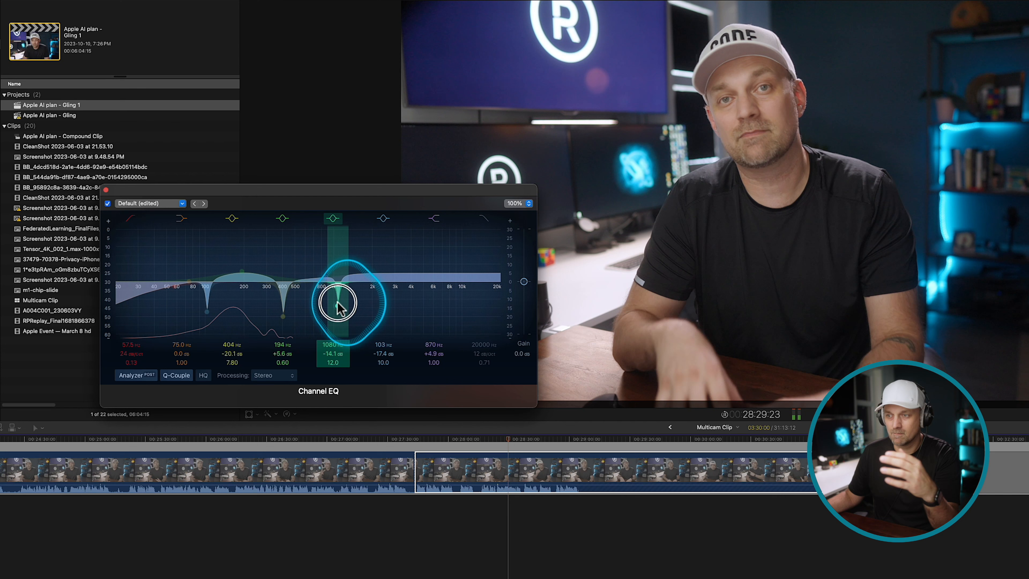
left_click_drag(338, 305, 315, 220)
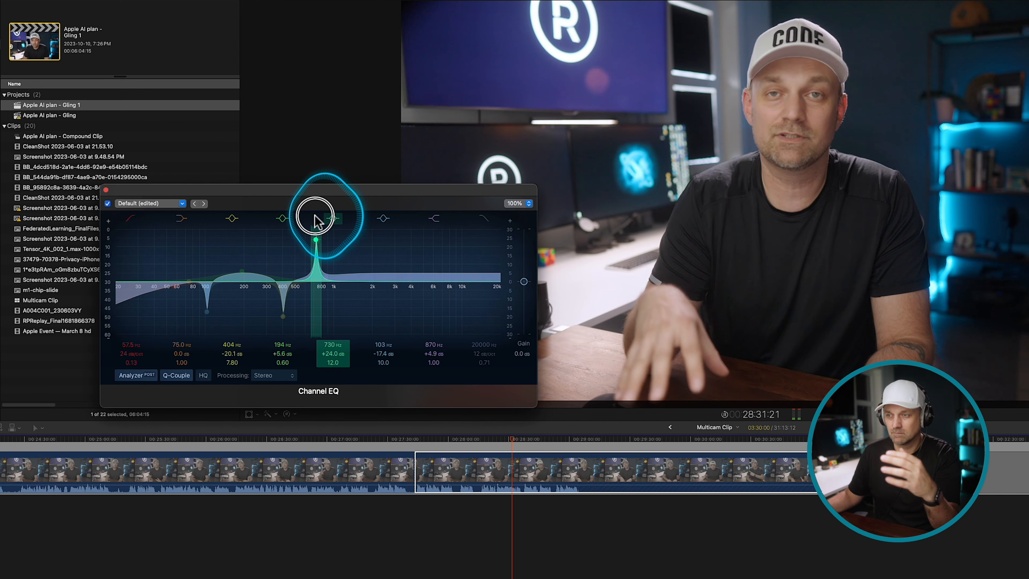
left_click_drag(316, 222, 354, 221)
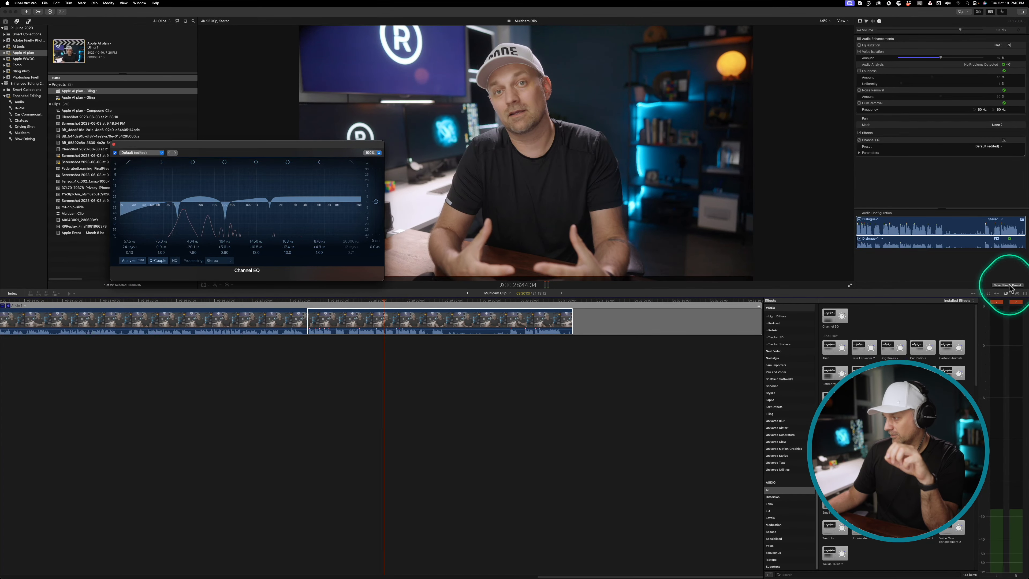
Apply the Channel EQ, DeEsser 2, Compressor and Limiter effects to the Dialogue compound clip
left_click(1009, 285)
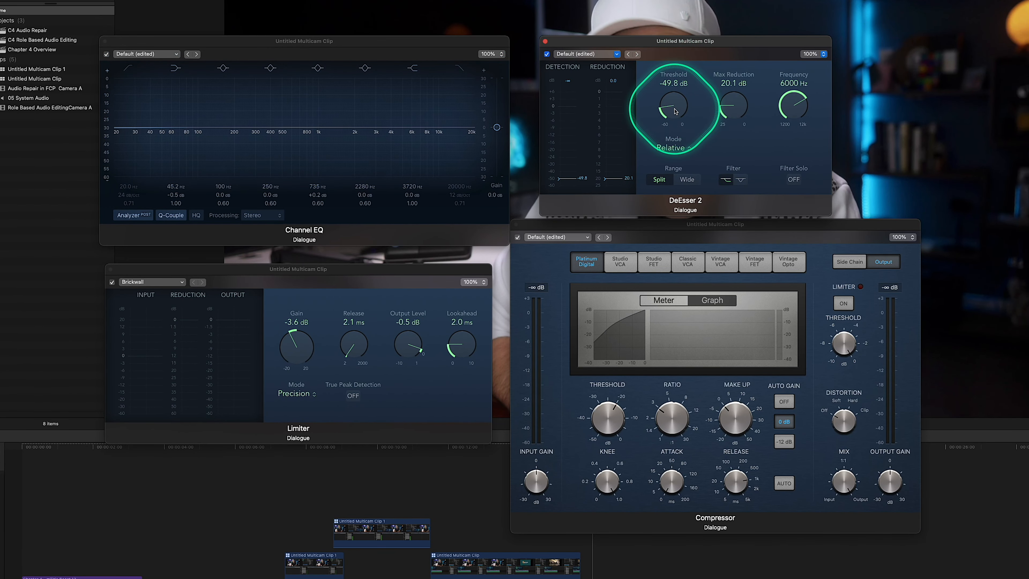
left_click_drag(673, 108, 669, 125)
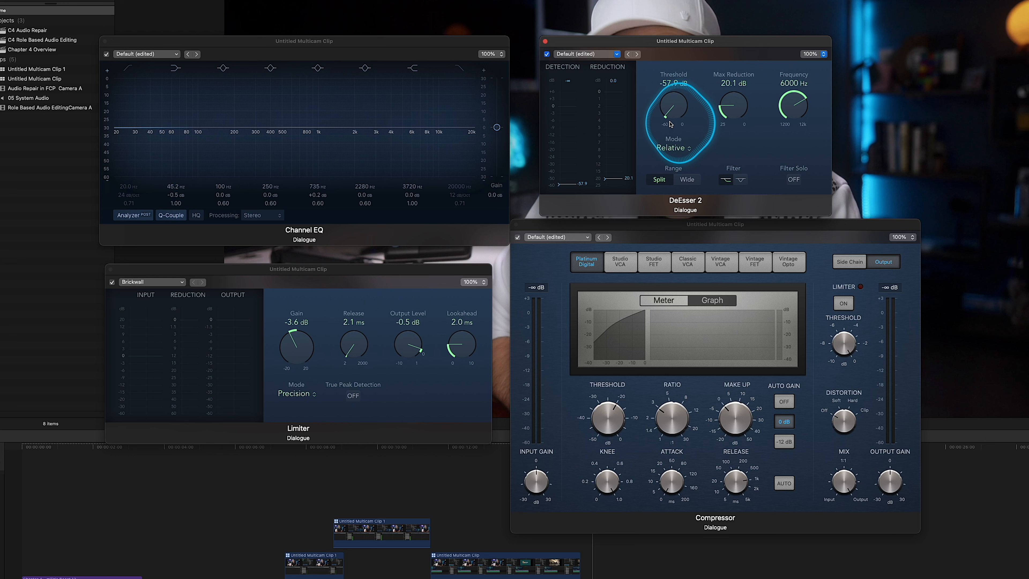
left_click_drag(673, 105, 676, 102)
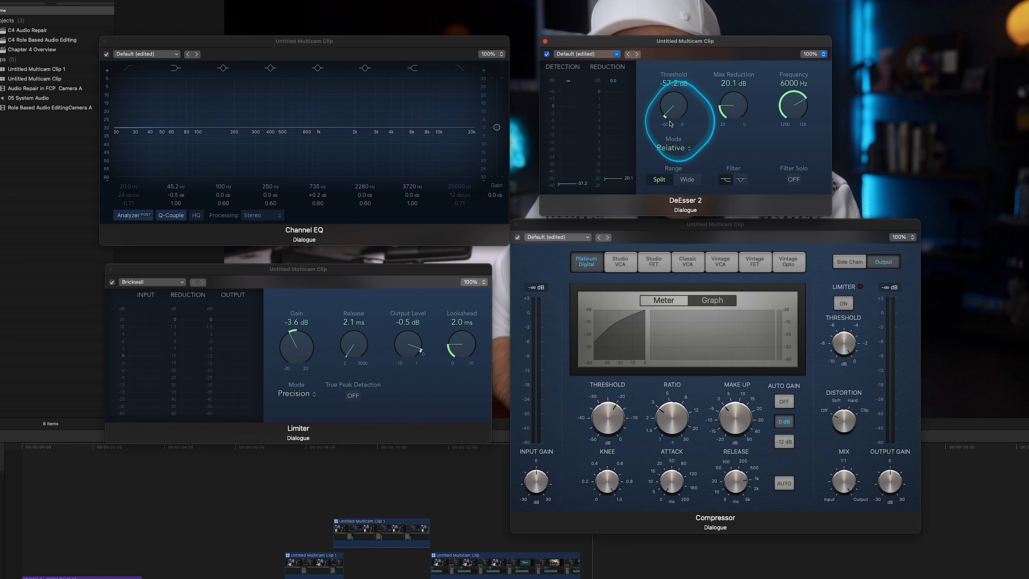
left_click_drag(671, 115, 663, 102)
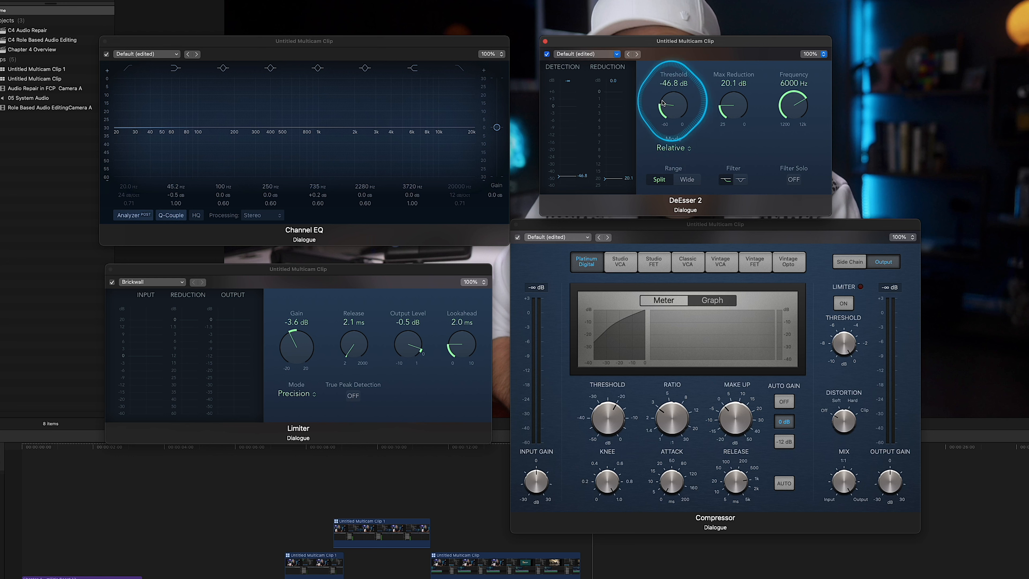
left_click_drag(672, 105, 664, 117)
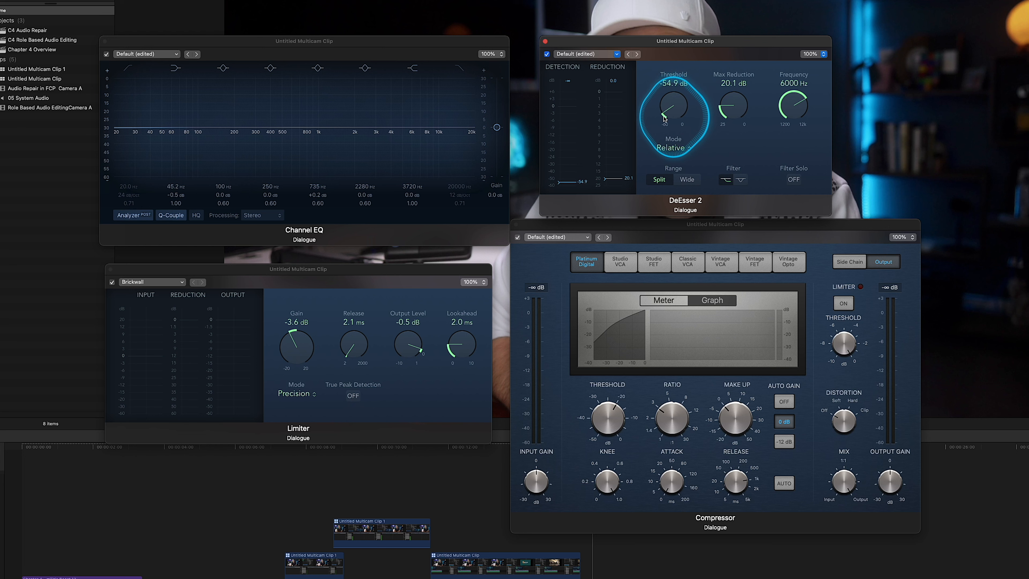
left_click_drag(673, 105, 663, 113)
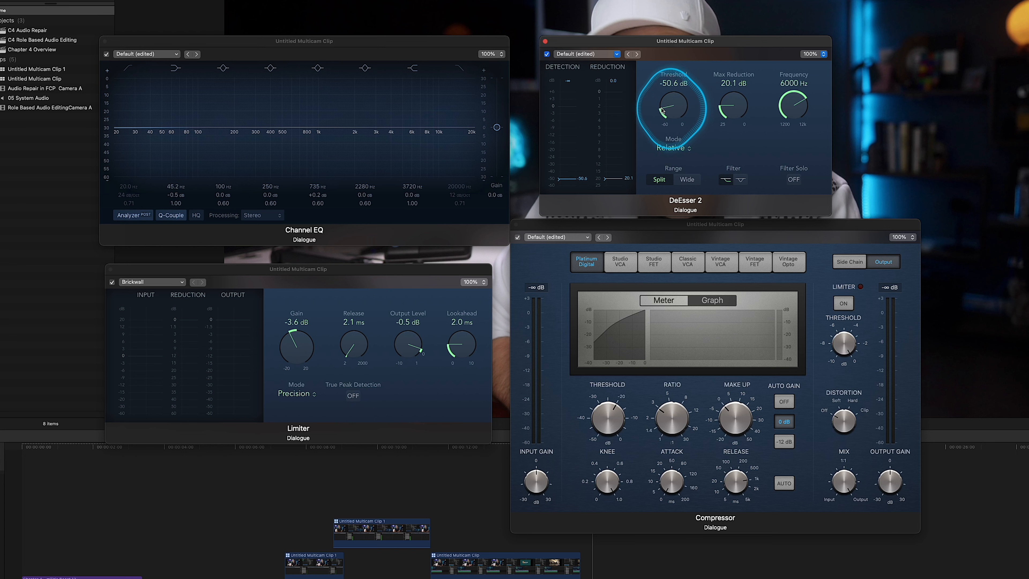
mouse_move(755, 166)
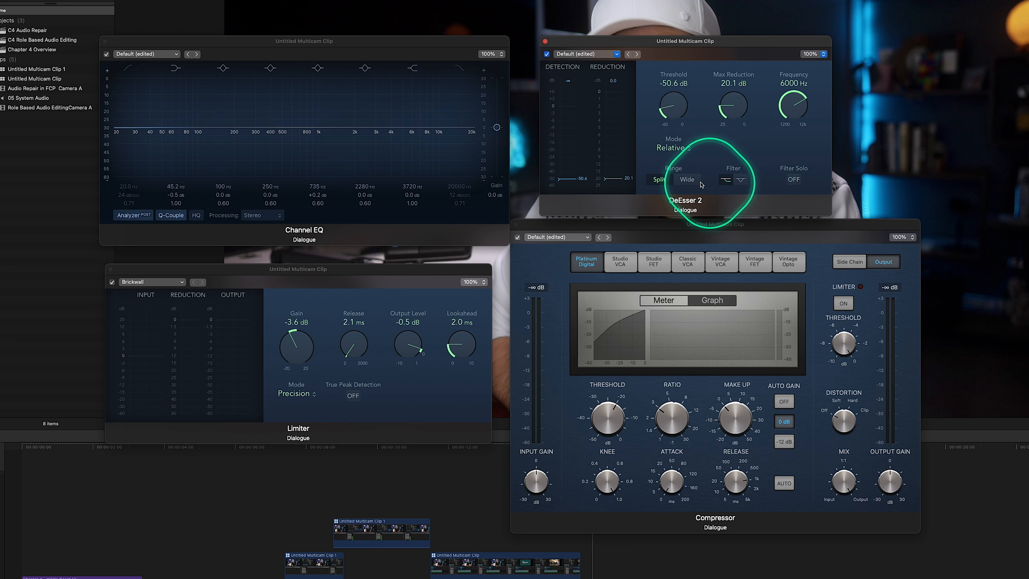
left_click_drag(733, 108, 732, 102)
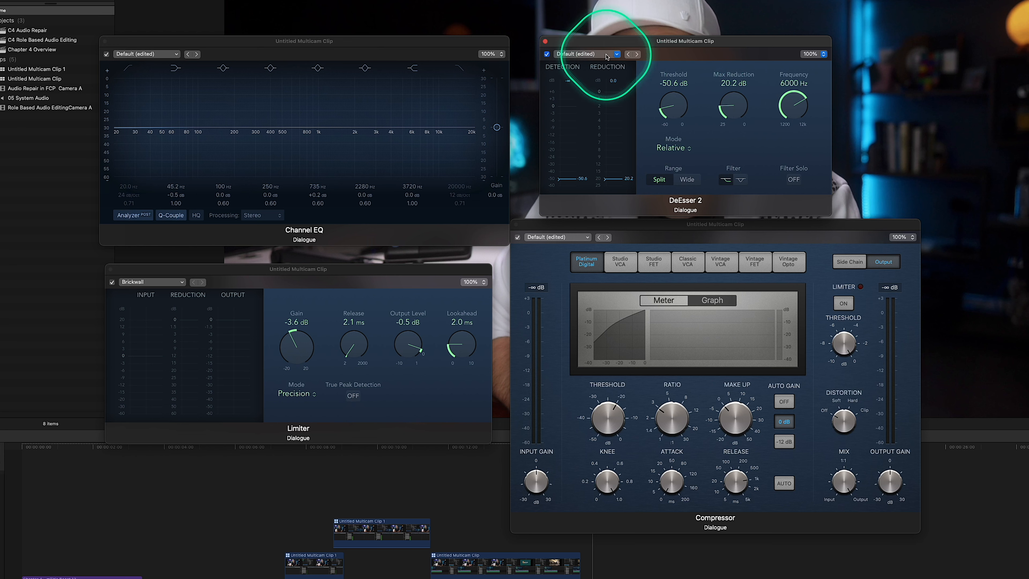
left_click(585, 53)
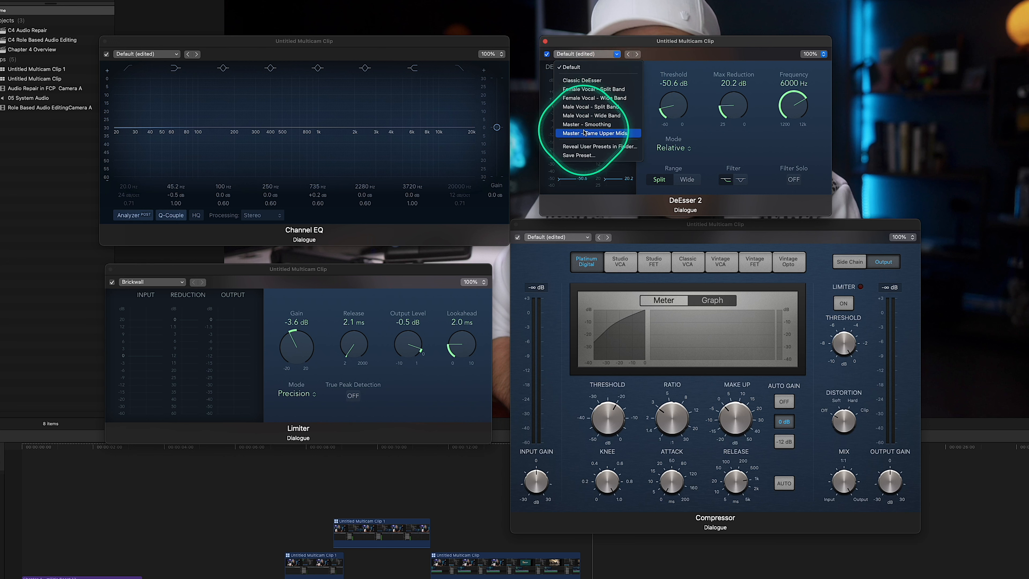
mouse_move(596, 98)
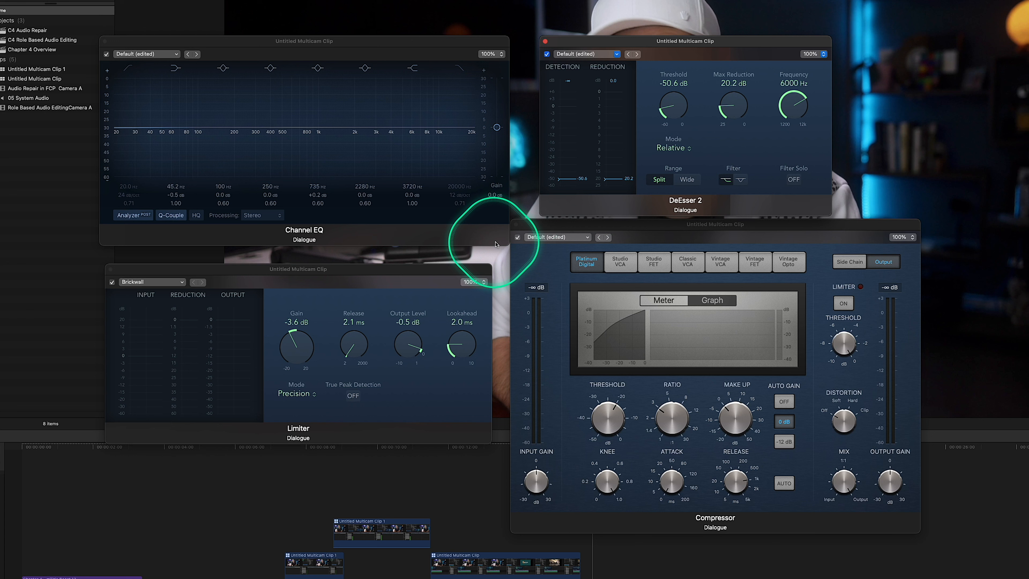
mouse_move(607, 140)
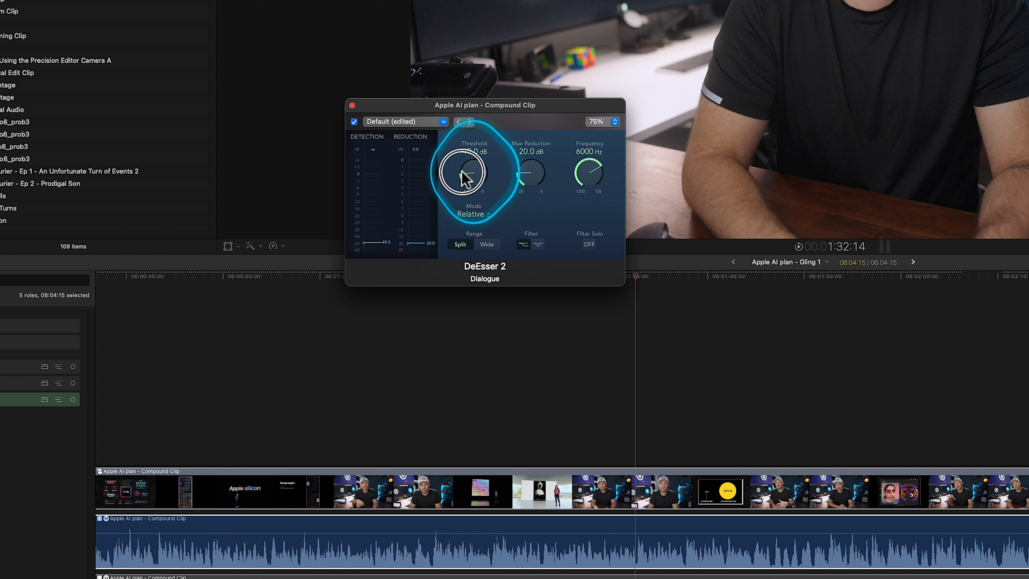
Set the DeEsser threshold near -48 dB, max reduction about 8.1 dB and frequency about 5717 Hz
left_click_drag(466, 178, 526, 158)
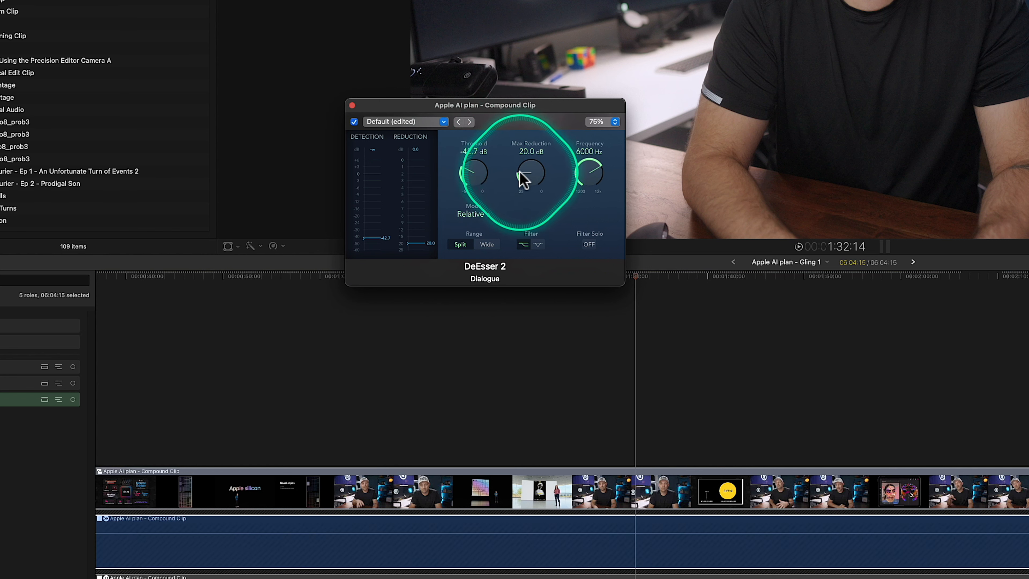
left_click_drag(531, 173, 532, 171)
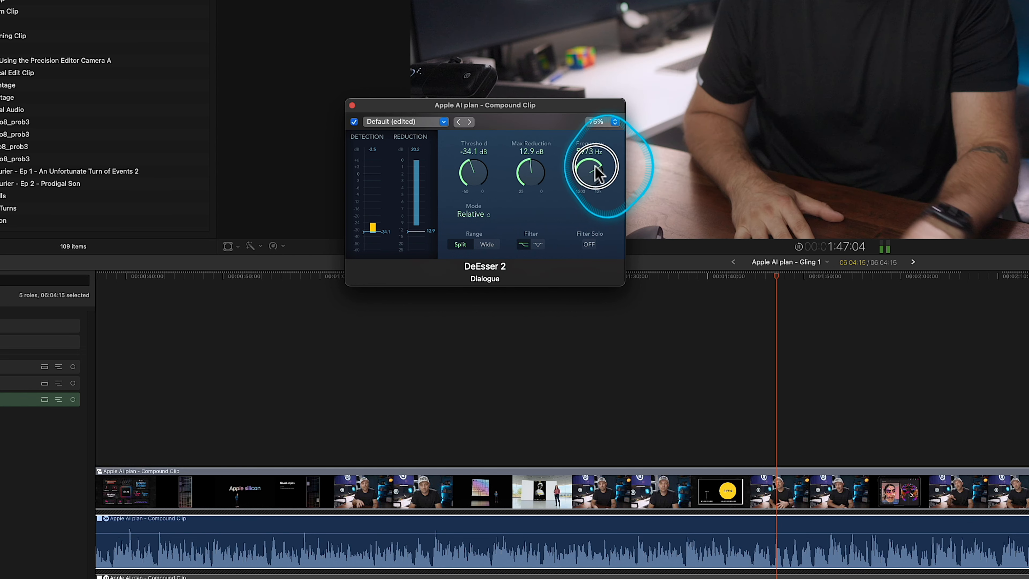
left_click_drag(596, 166, 596, 190)
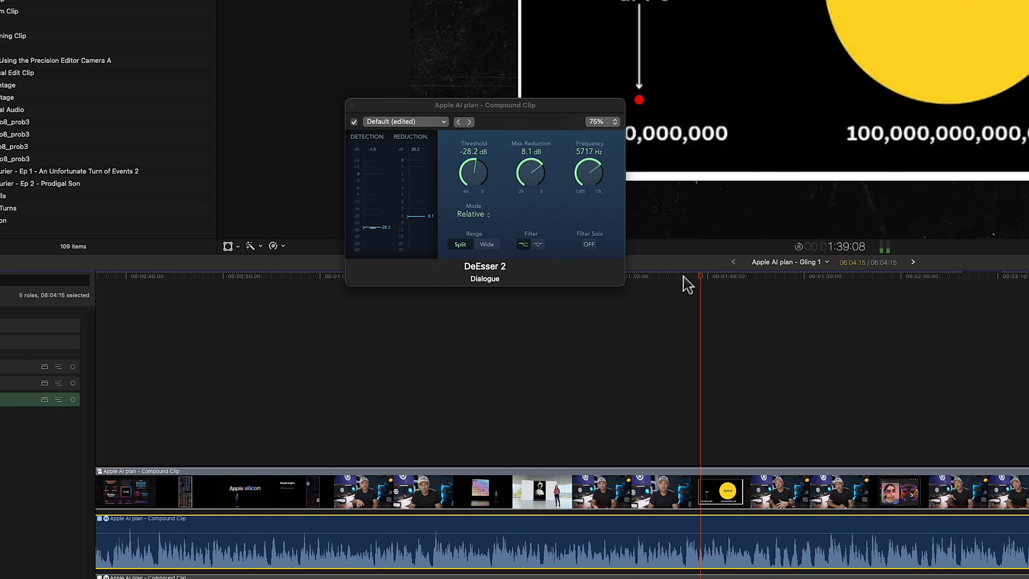
left_click_drag(473, 172, 468, 178)
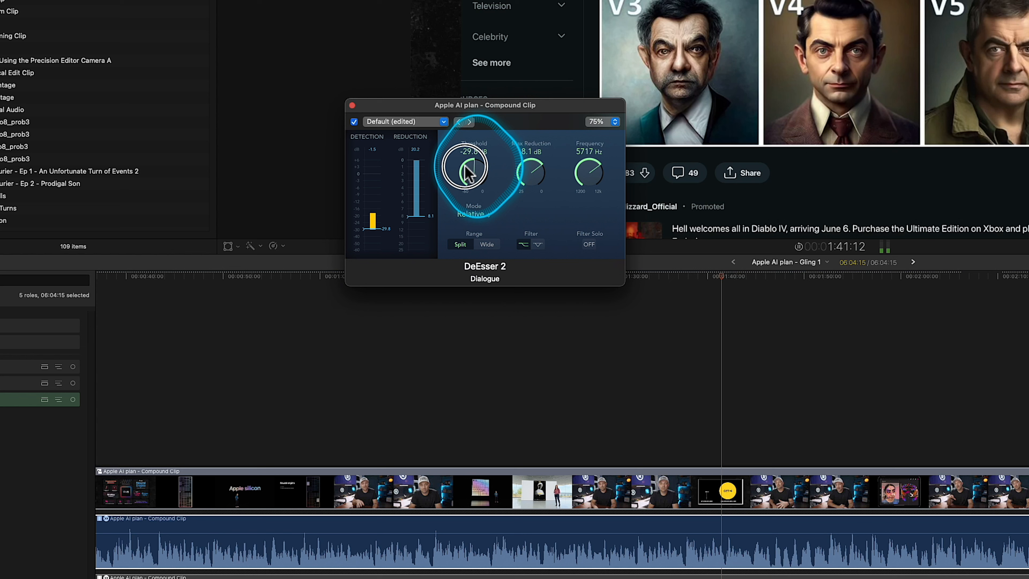
left_click_drag(465, 170, 446, 200)
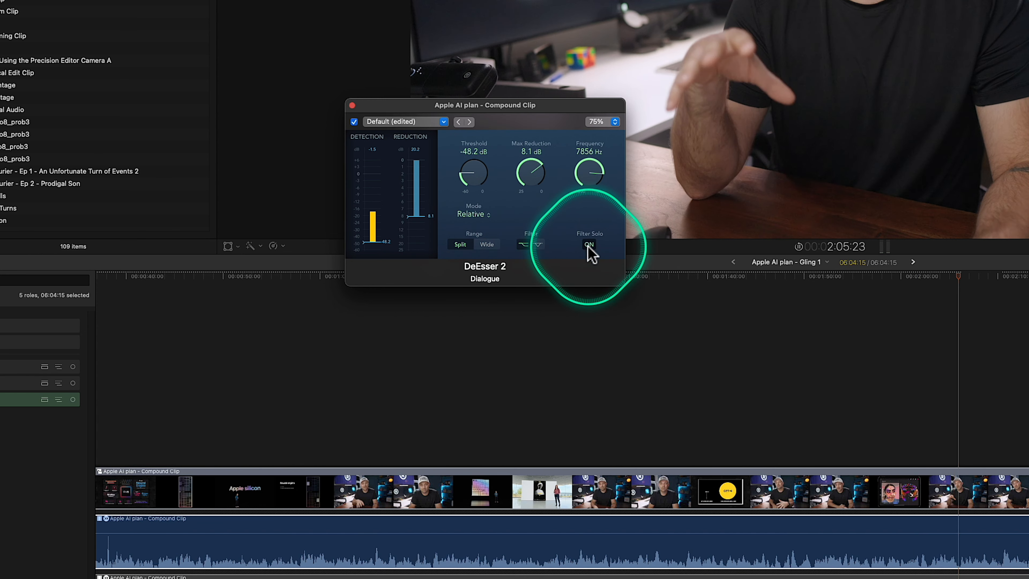
Sweep the soloed DeEsser frequency up to about 7082 Hz, then turn Filter Solo off
left_click_drag(588, 173, 597, 164)
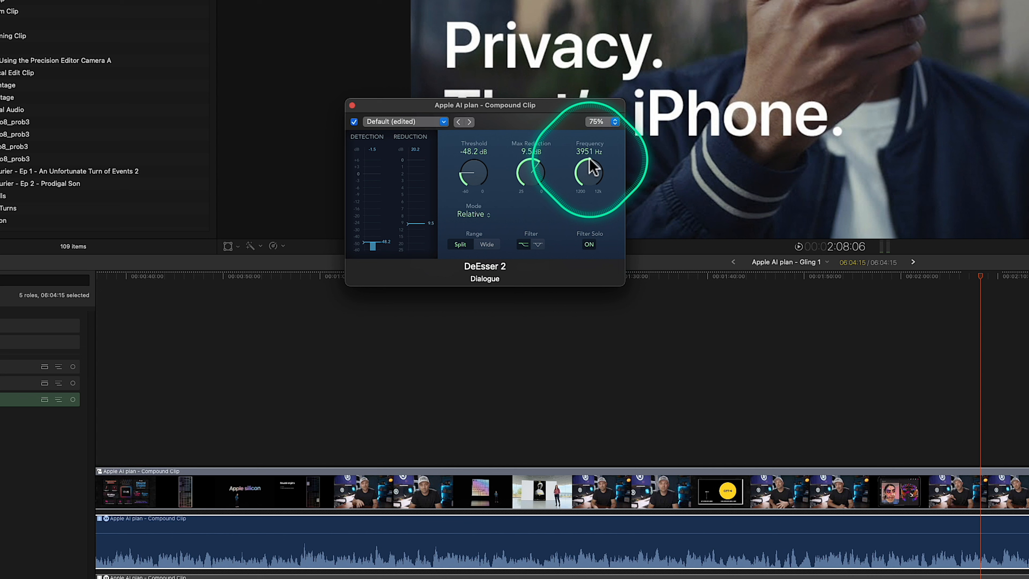
left_click_drag(589, 172, 591, 164)
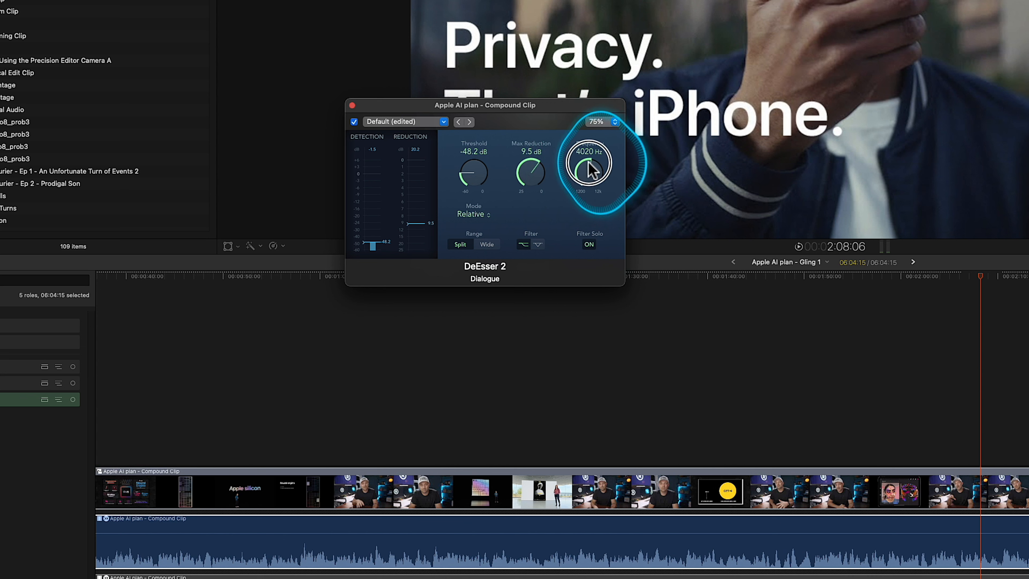
left_click_drag(589, 169, 561, 136)
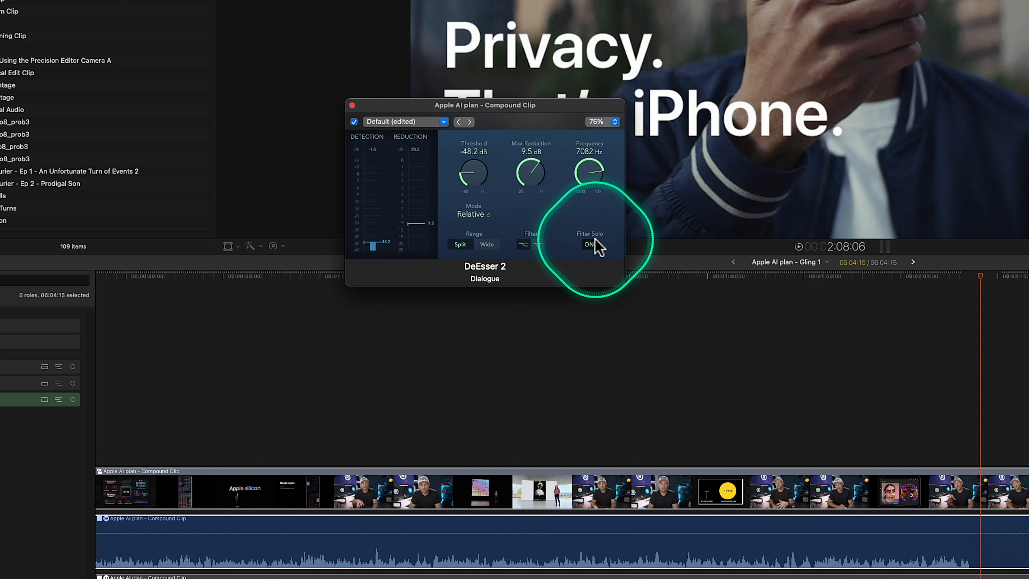
left_click(587, 244)
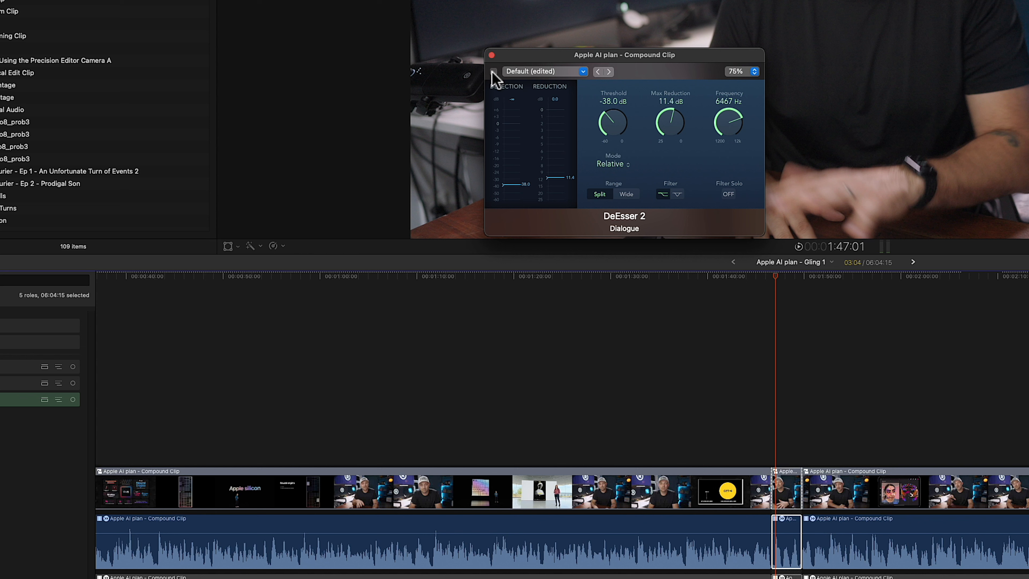
Bypass the DeEsser (-38 dB, 11.4 dB, 6467 Hz) to compare against the untreated dialogue
left_click(494, 71)
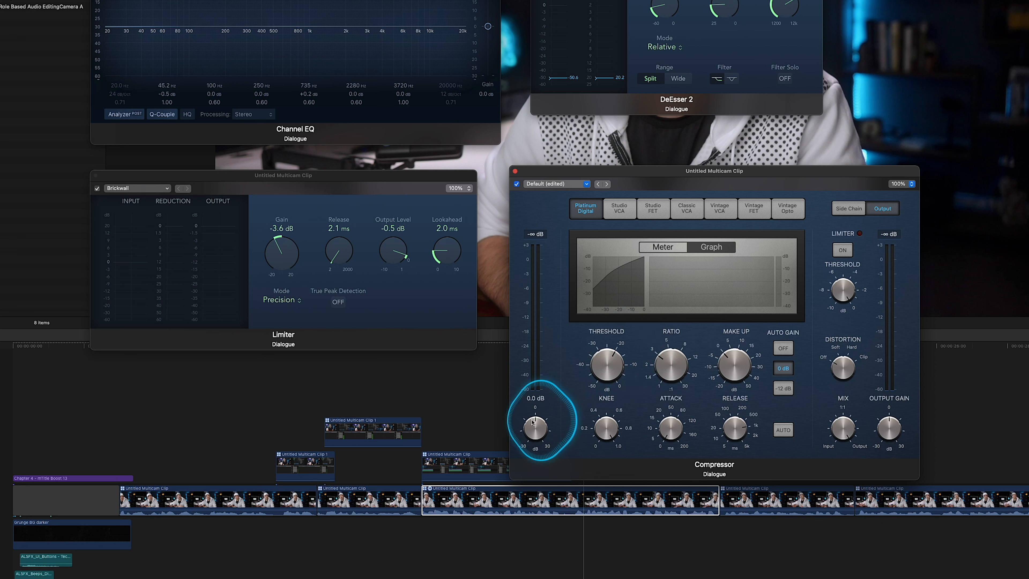
mouse_move(635, 303)
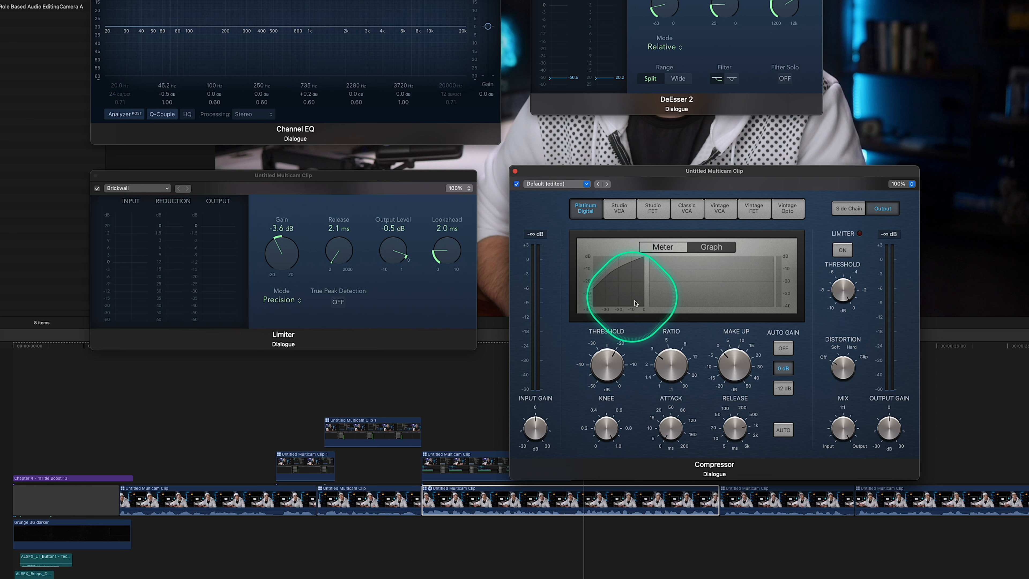
Lower the Compressor threshold from -20 dB to about -35.5 dB at a 3.1:1 ratio
left_click_drag(635, 302, 616, 356)
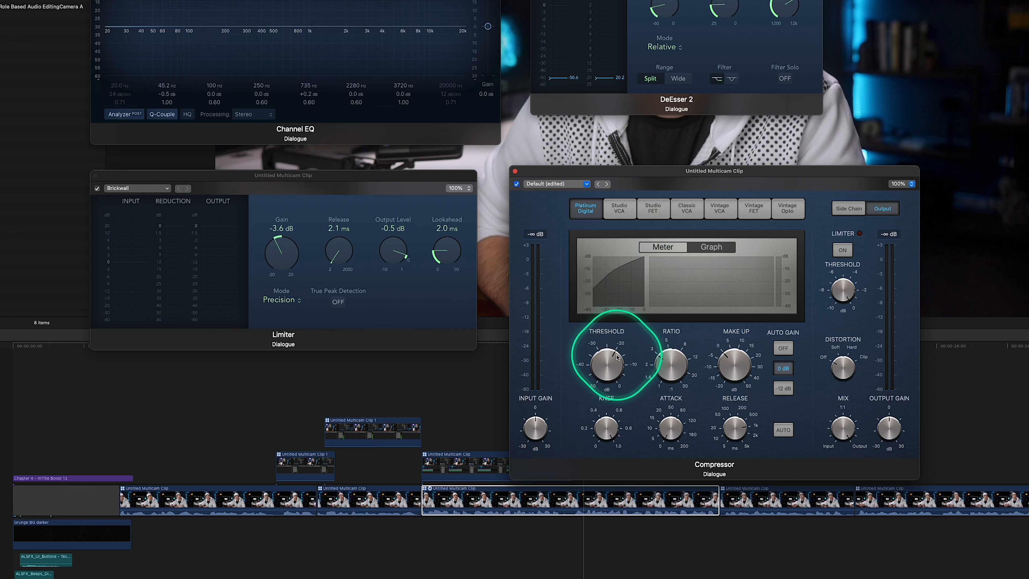
left_click_drag(614, 357, 614, 342)
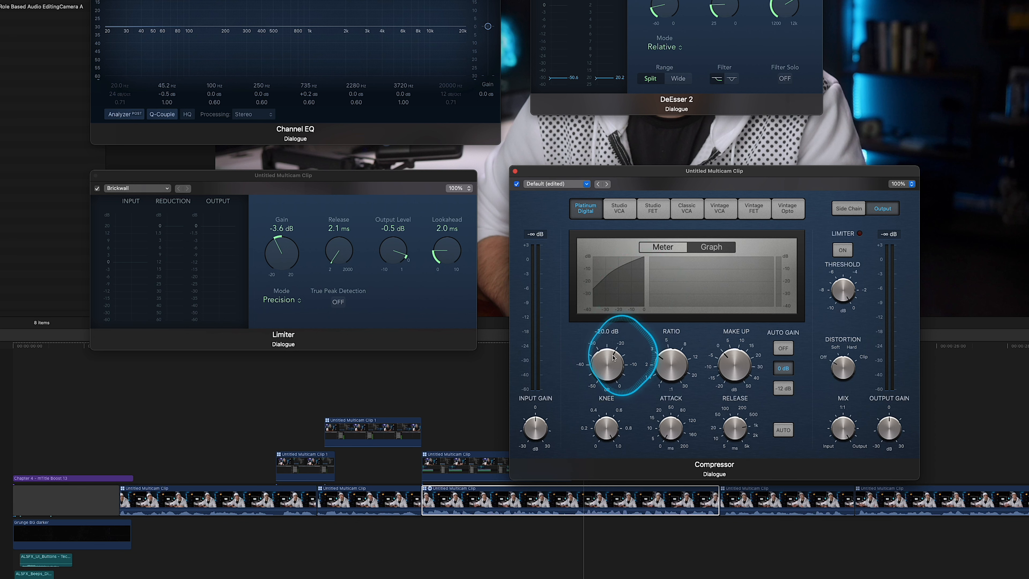
mouse_move(568, 404)
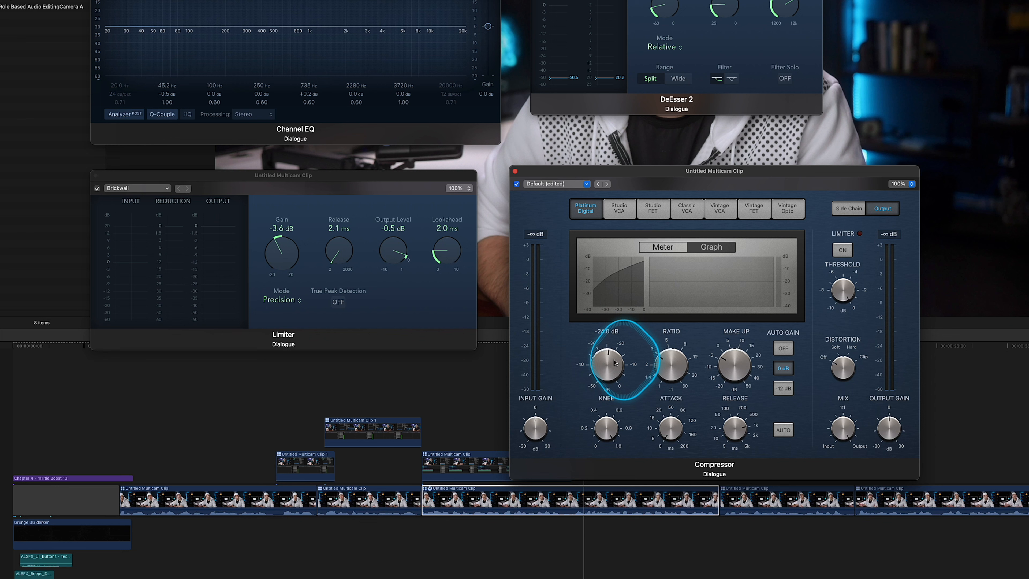
left_click_drag(614, 362, 615, 386)
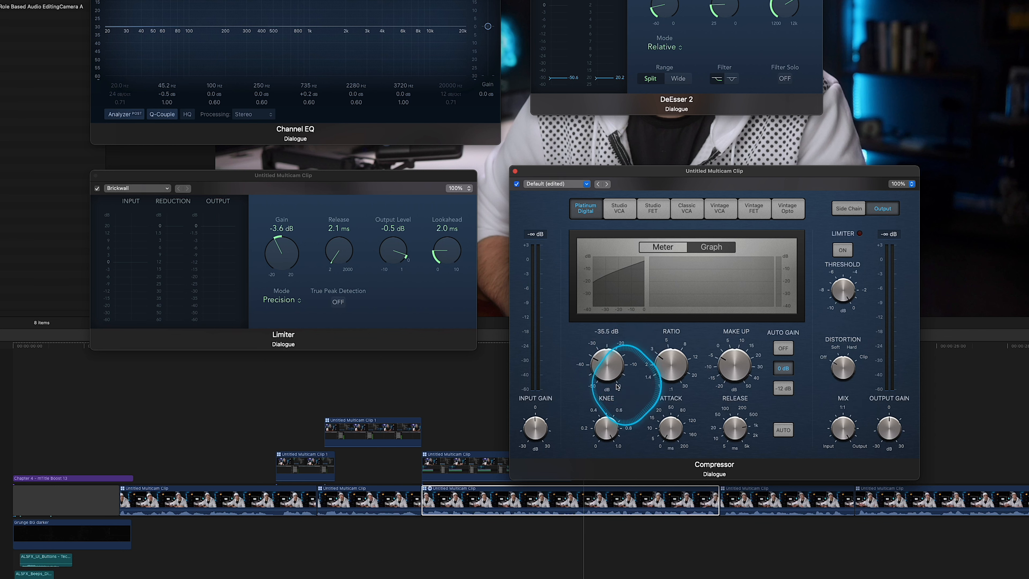
left_click_drag(605, 364, 617, 358)
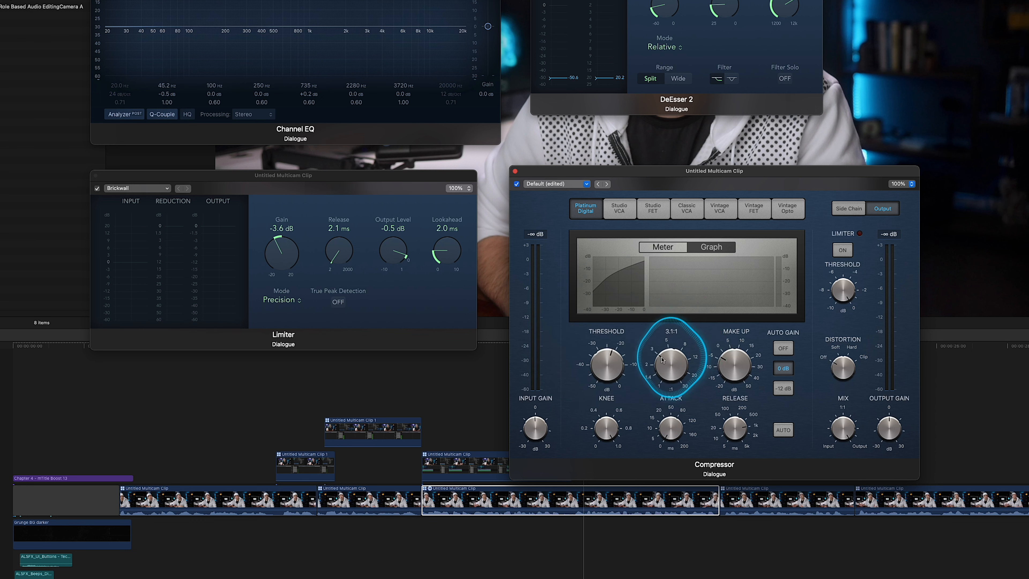
Audition Compressor ratios from about 2.1:1 to 3:1 and settle at roughly 2.9:1
left_click_drag(667, 364, 660, 367)
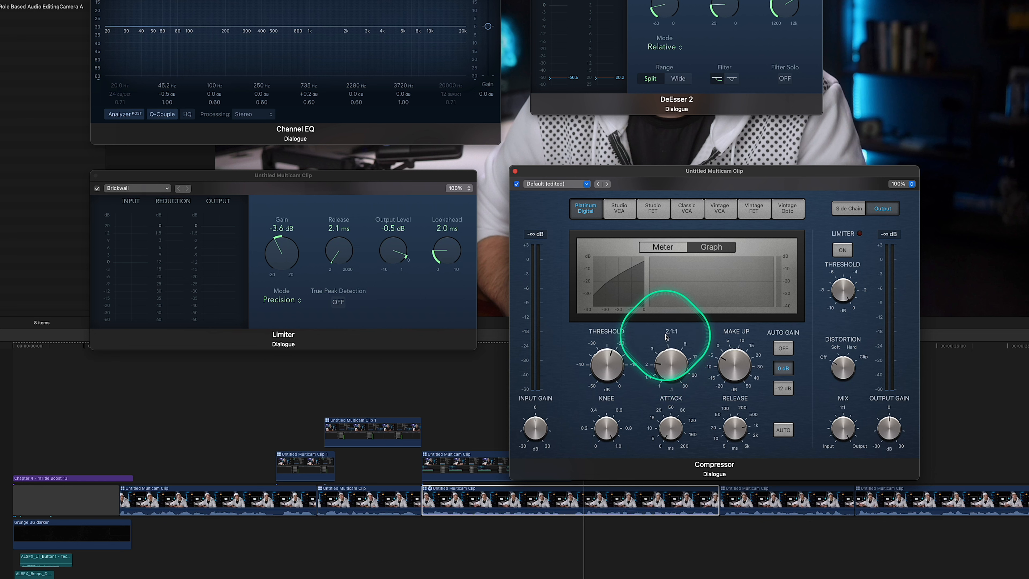
left_click_drag(667, 337, 665, 358)
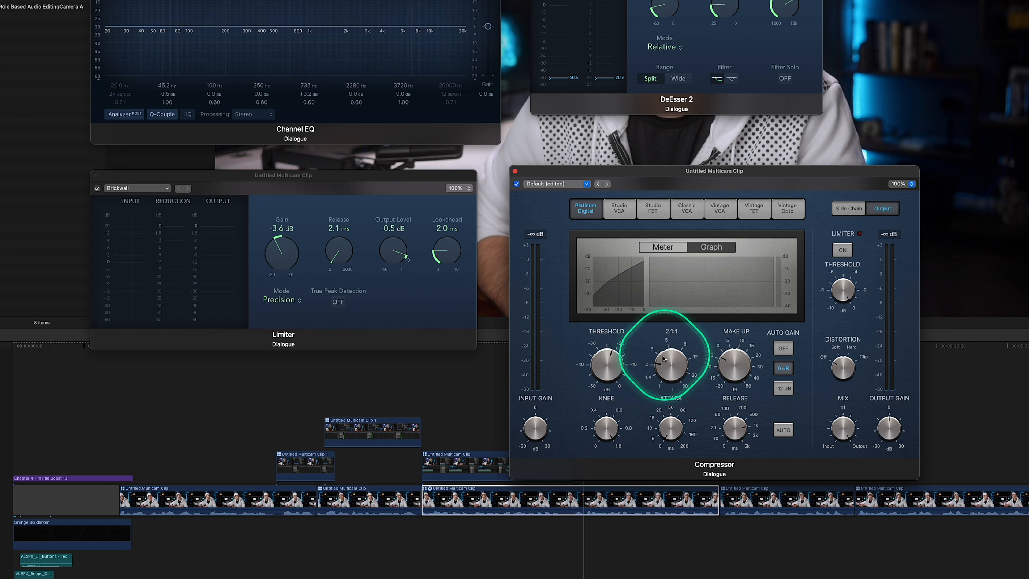
left_click_drag(663, 357, 660, 354)
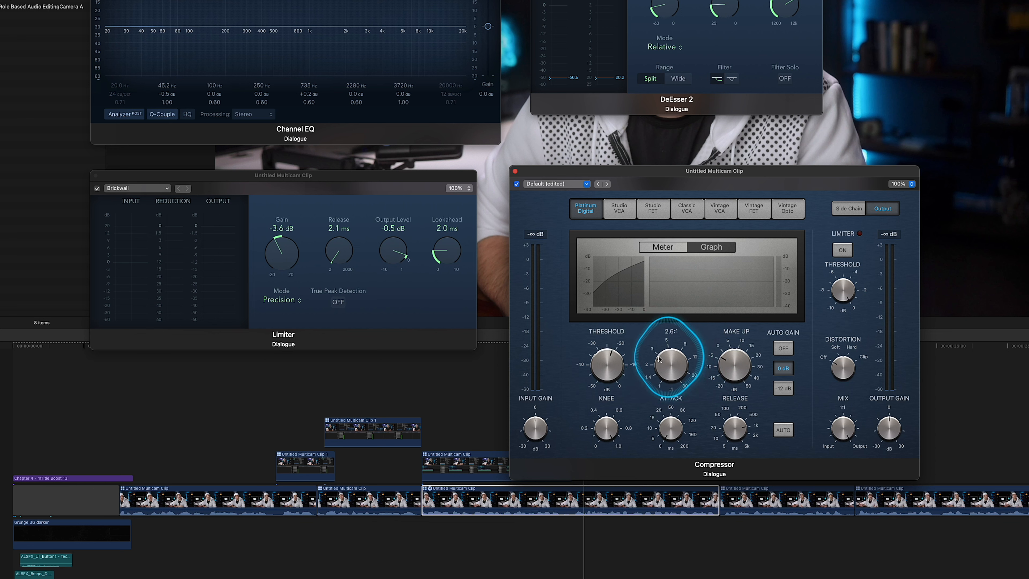
left_click_drag(669, 365, 669, 345)
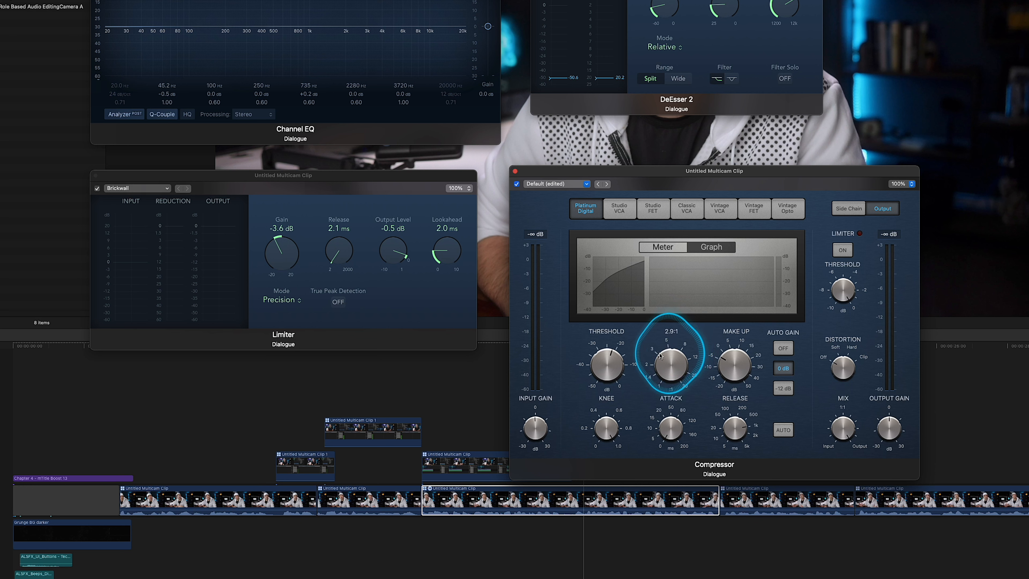
left_click_drag(670, 364, 666, 366)
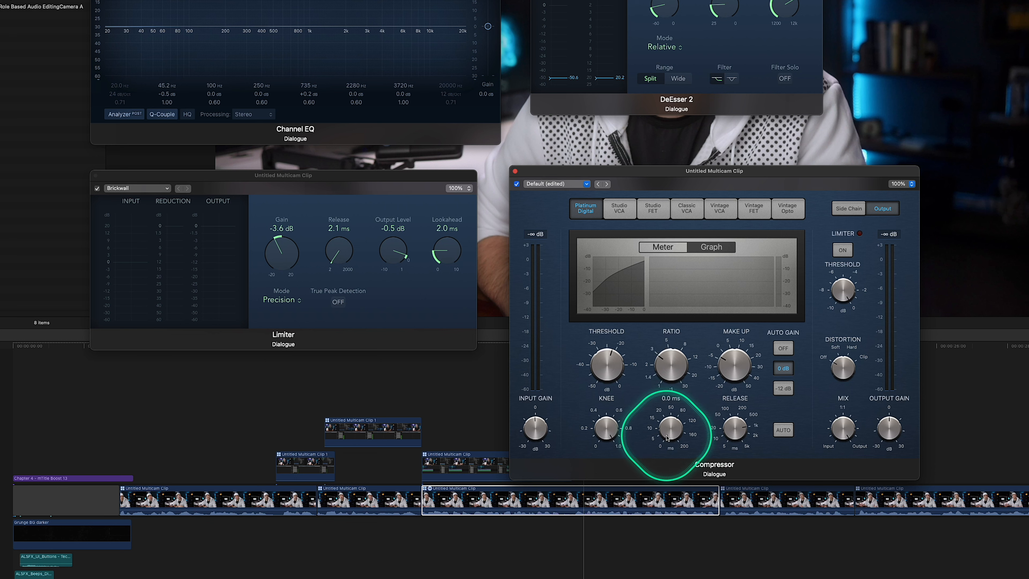
Shorten the Compressor attack from 5.5 ms to a fast 1.5 ms, leaving release near 100 ms
left_click_drag(671, 429, 671, 413)
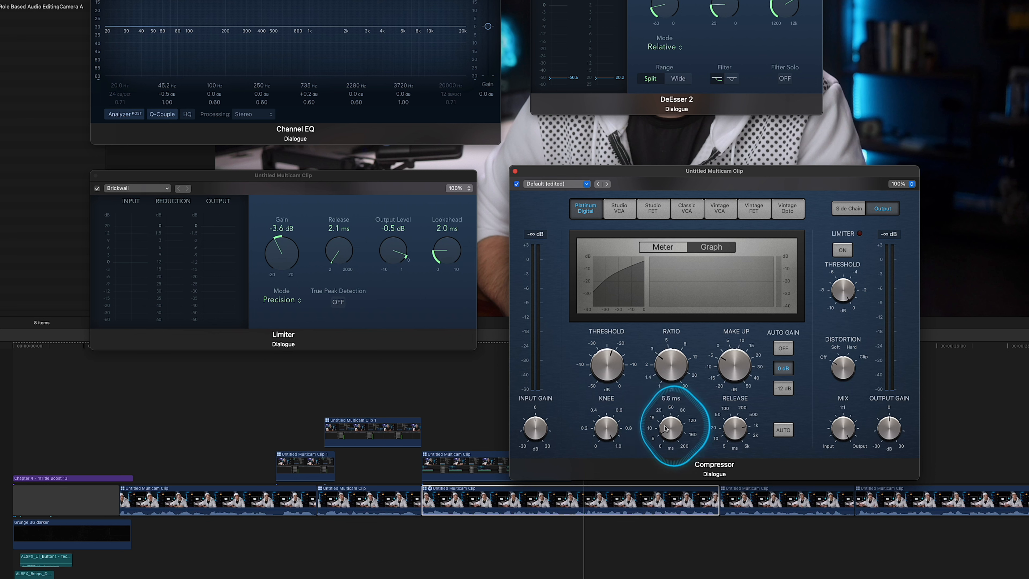
left_click_drag(664, 427, 665, 433)
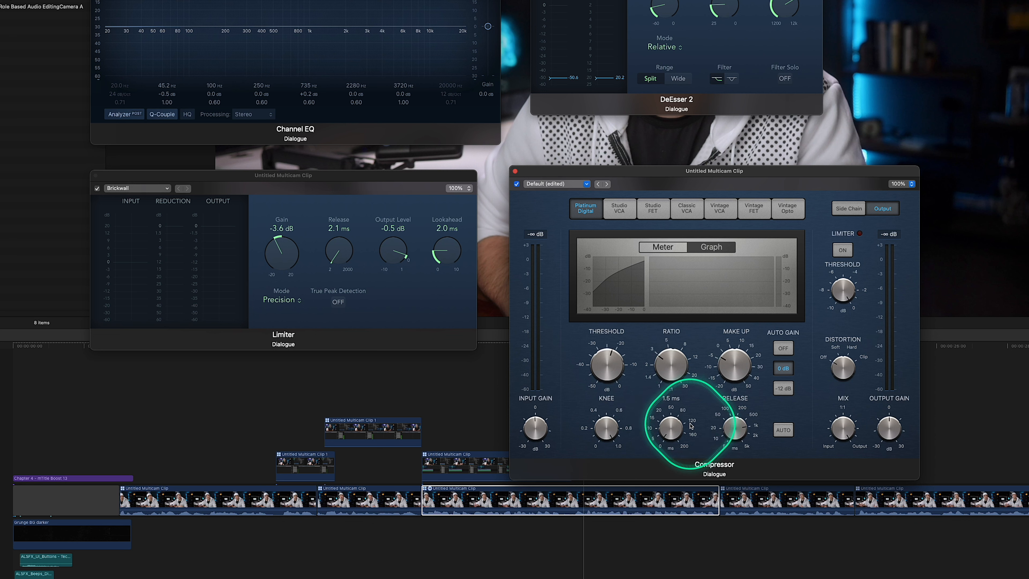
left_click_drag(690, 425, 671, 432)
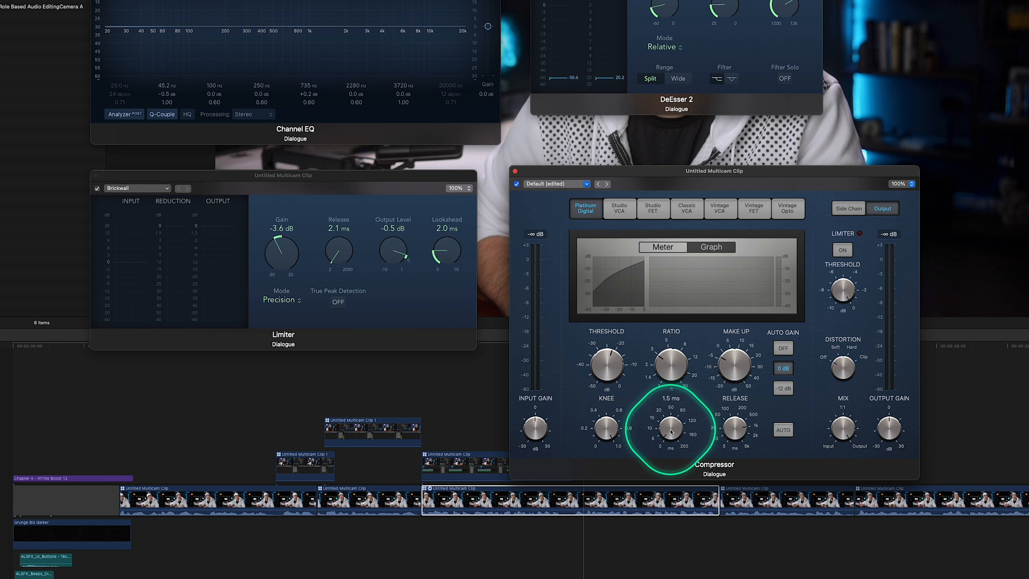
left_click_drag(671, 431, 671, 420)
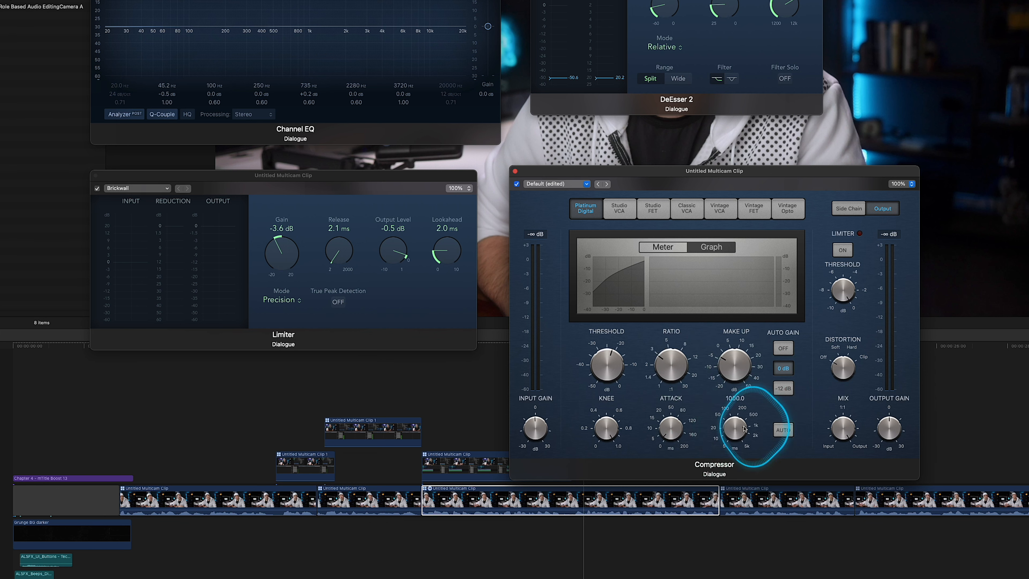
Audition Compressor release values from about 54 ms to 830 ms and fine-tune the final setting
left_click_drag(744, 430, 749, 420)
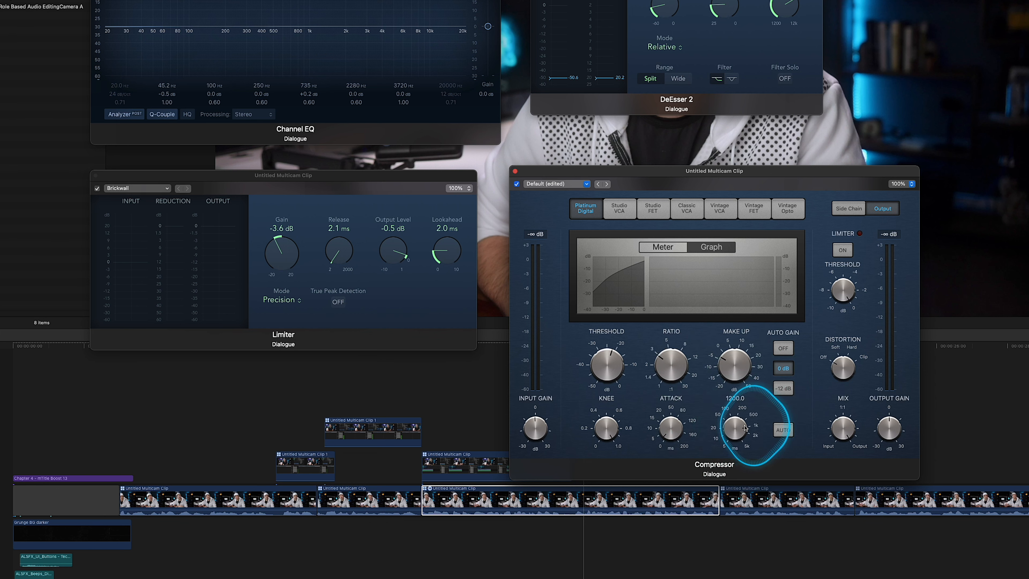
left_click_drag(742, 427, 742, 436)
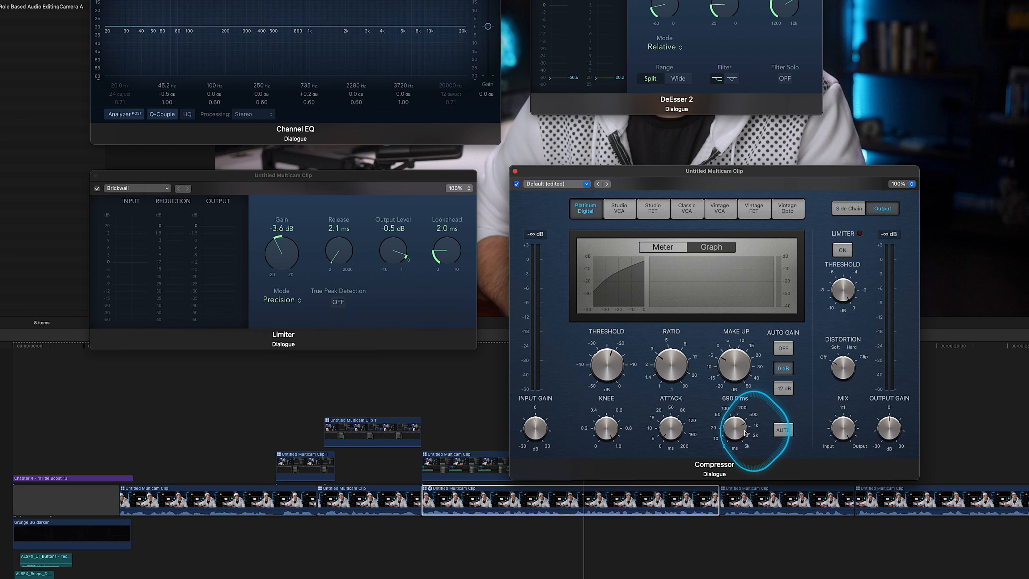
left_click_drag(735, 430, 735, 407)
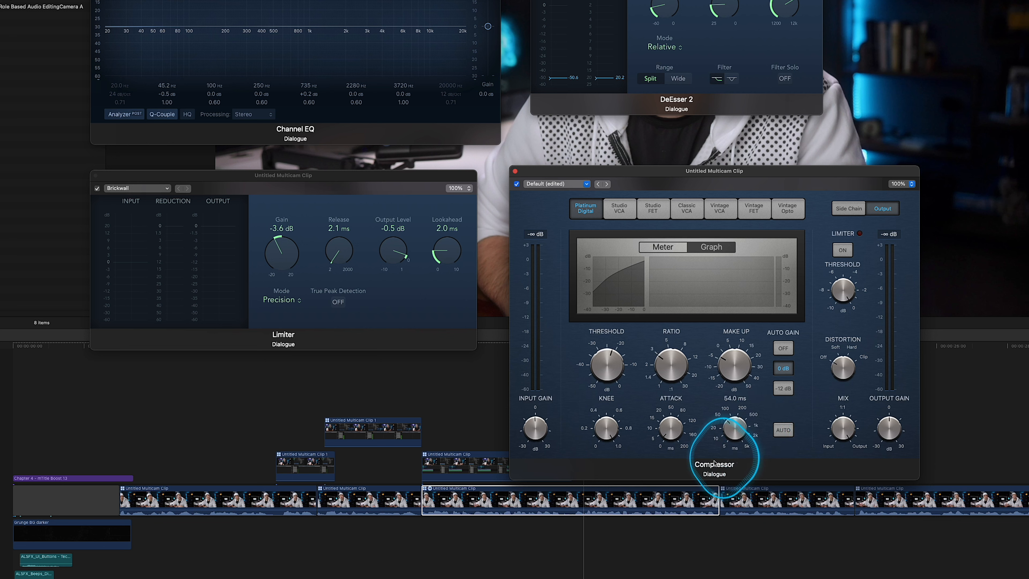
left_click_drag(734, 430, 735, 420)
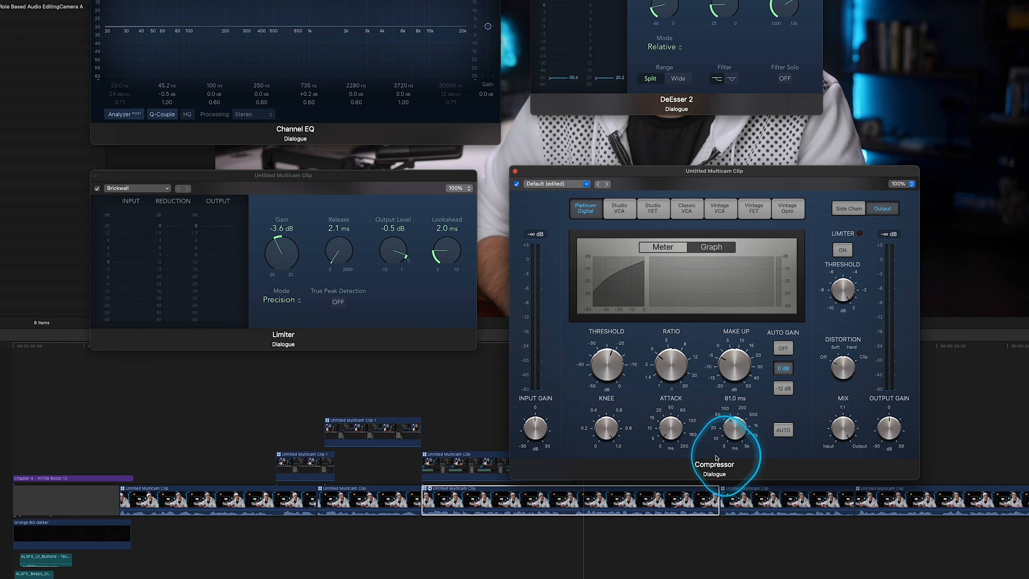
left_click_drag(730, 429, 731, 417)
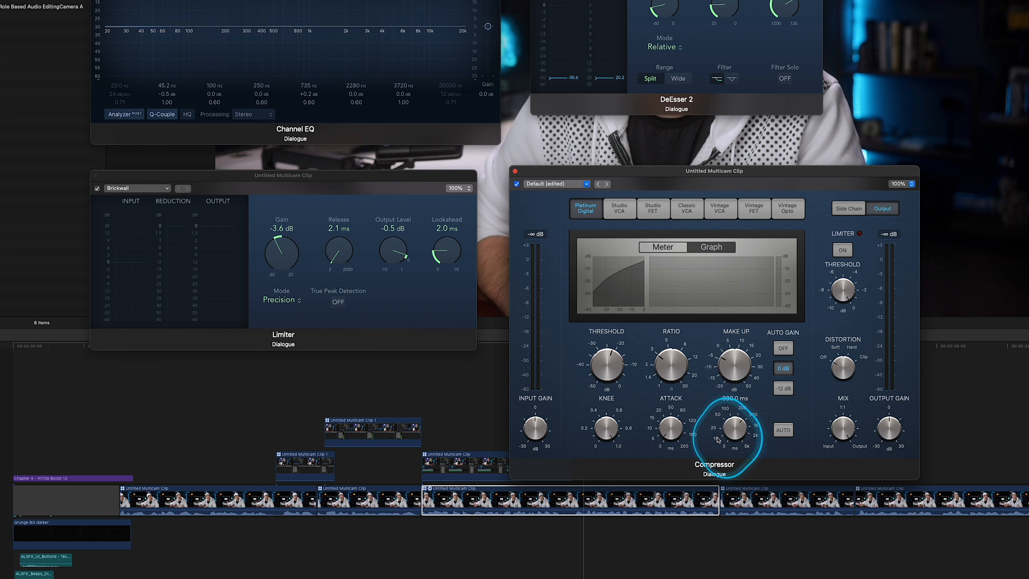
left_click_drag(729, 426, 730, 421)
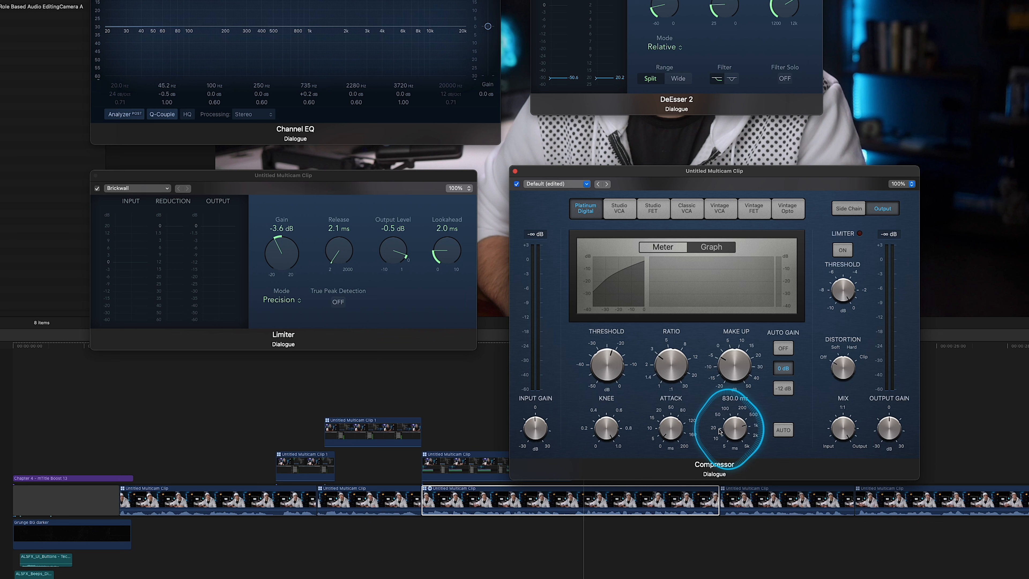
left_click_drag(730, 430, 722, 443)
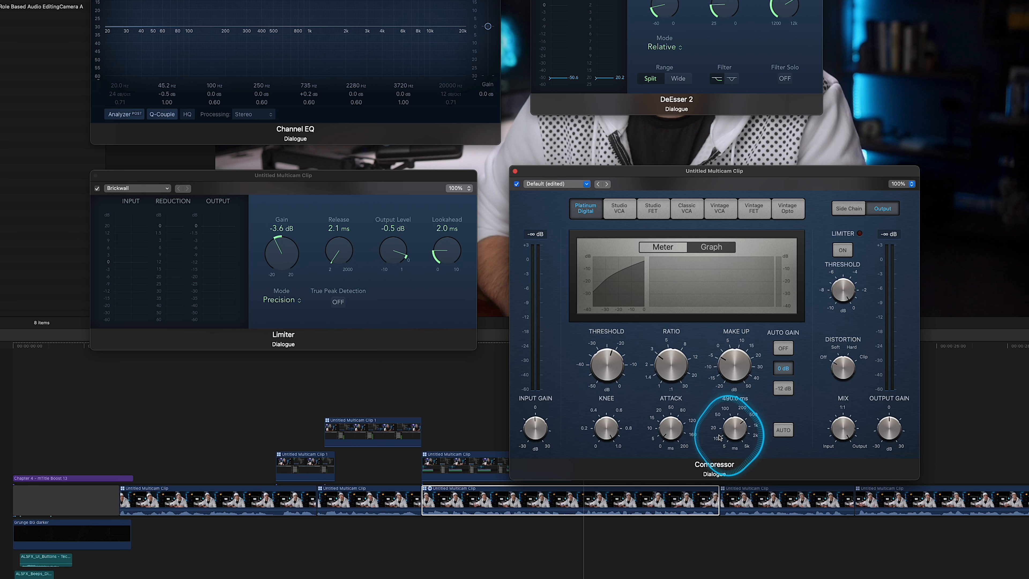
left_click_drag(734, 427, 734, 413)
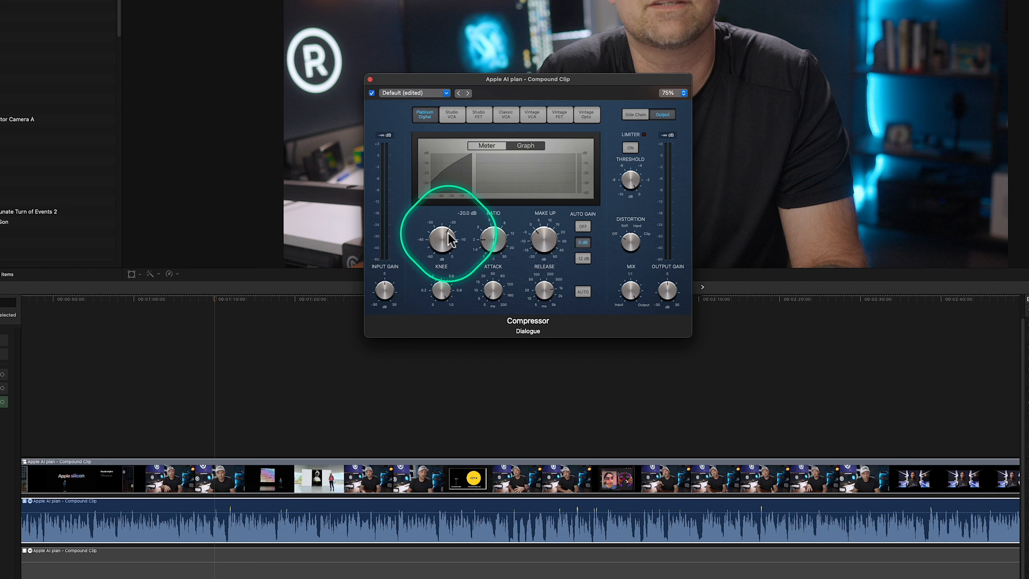
Set the Apple AI plan Compressor threshold to -20 dB and its ratio to 3.3:1
left_click_drag(447, 237, 446, 223)
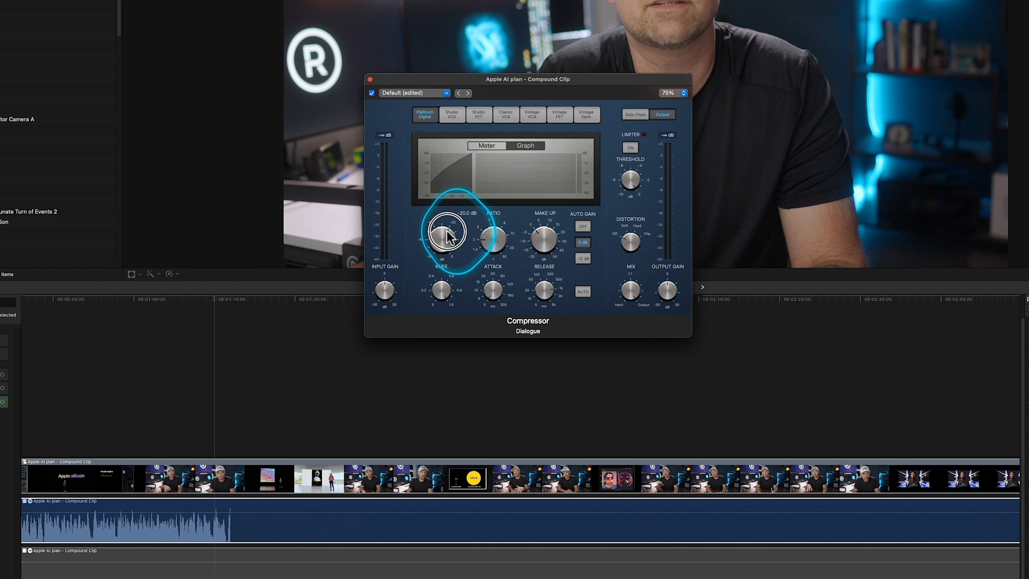
left_click_drag(447, 232, 447, 256)
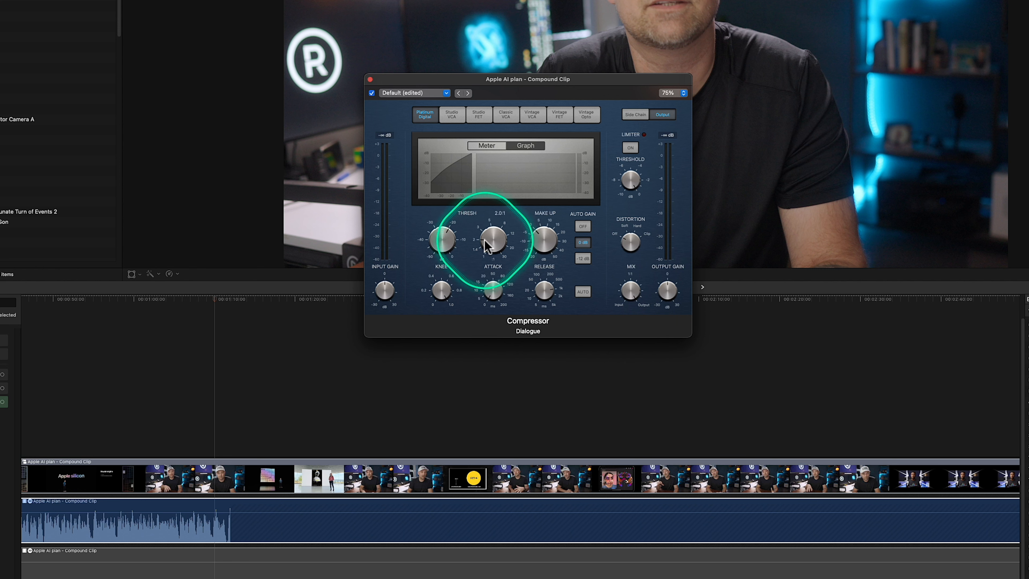
left_click_drag(489, 238, 489, 230)
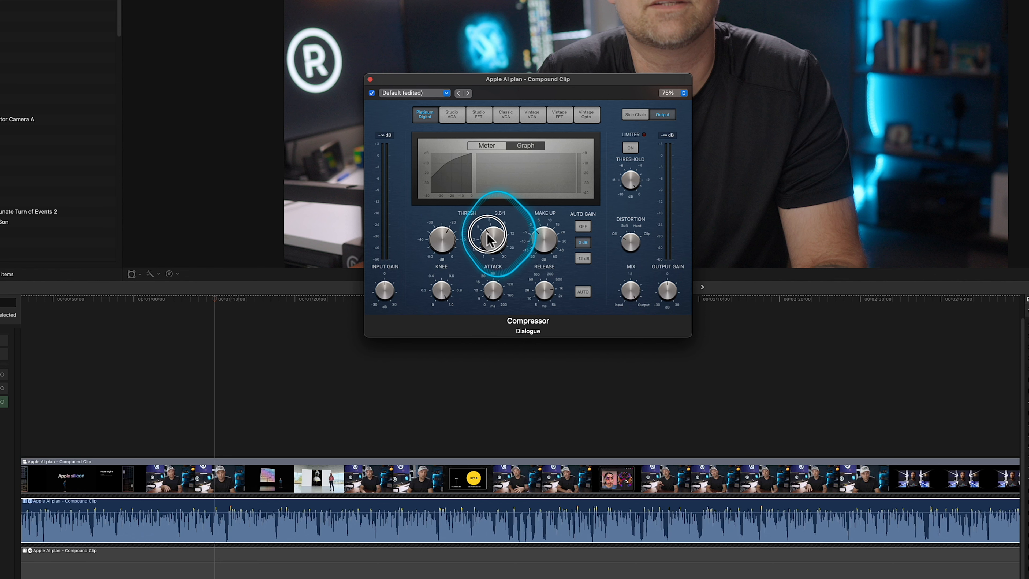
left_click_drag(489, 233, 491, 241)
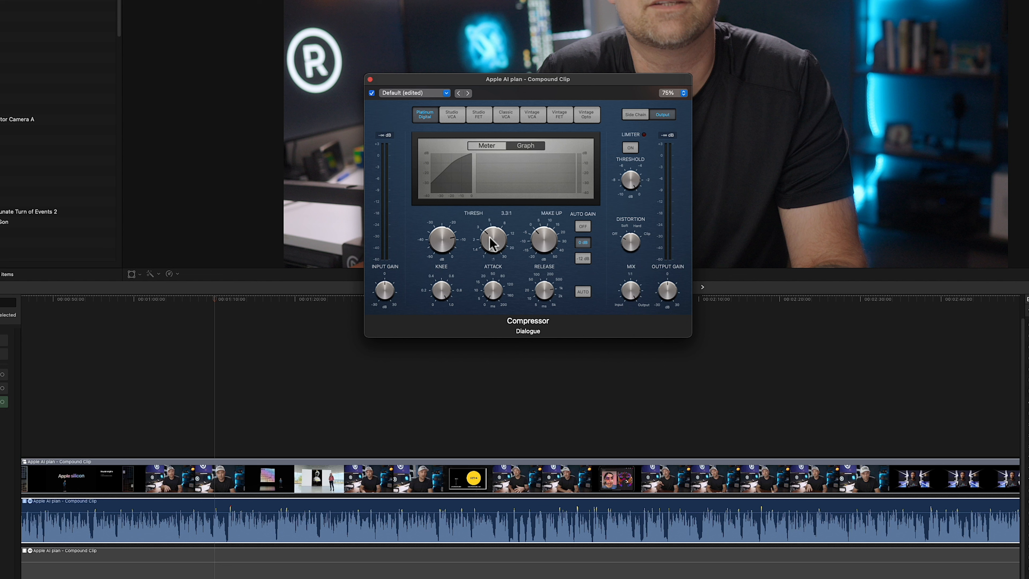
Adjust the compound clip Compressor's attack and raise its release to about 1000 ms
left_click_drag(543, 238, 543, 223)
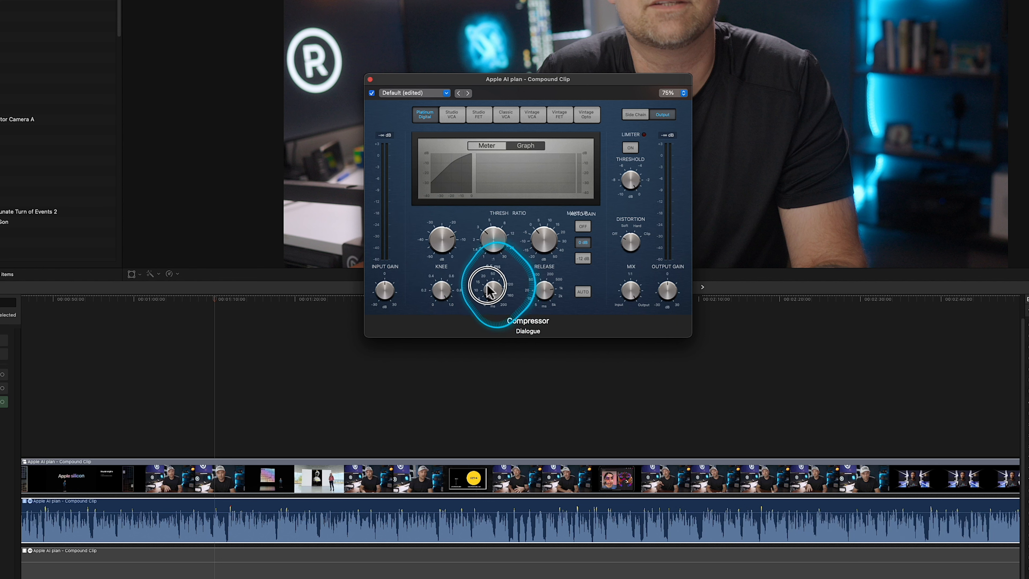
left_click_drag(489, 289, 489, 285)
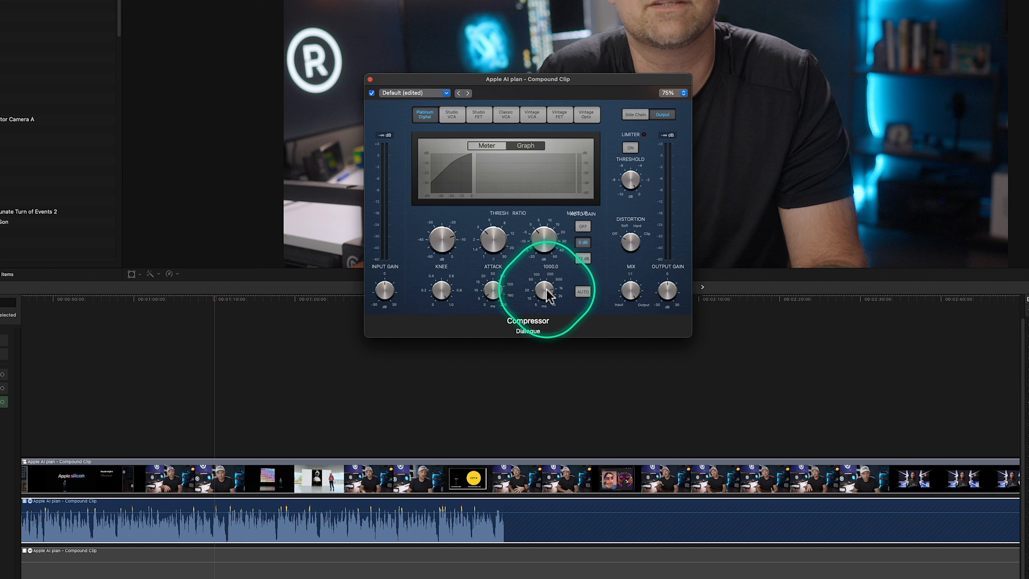
left_click_drag(544, 292, 548, 305)
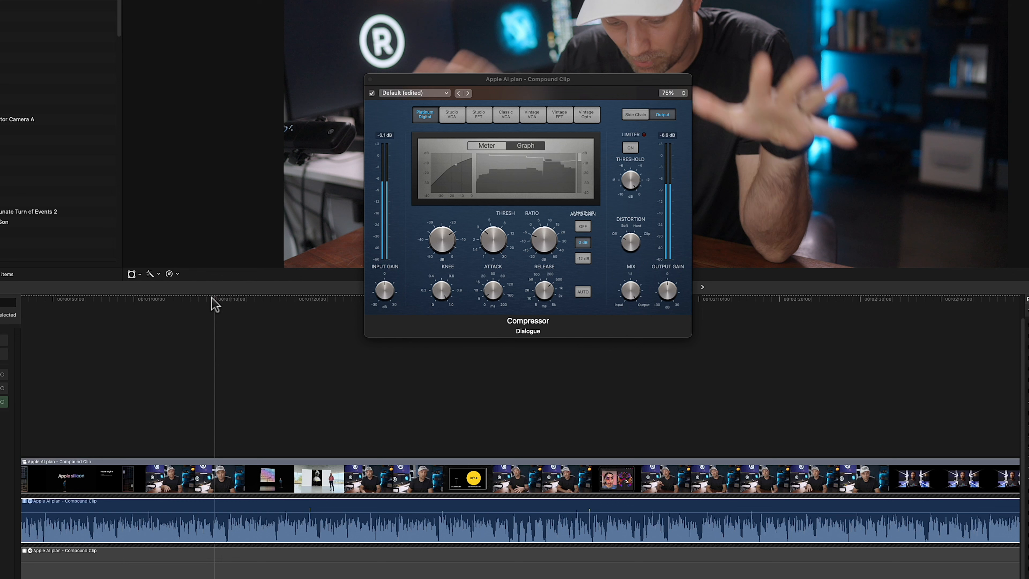
During playback, sweep the threshold down to about -44 dB and back, then readjust threshold and ratio
left_click(316, 307)
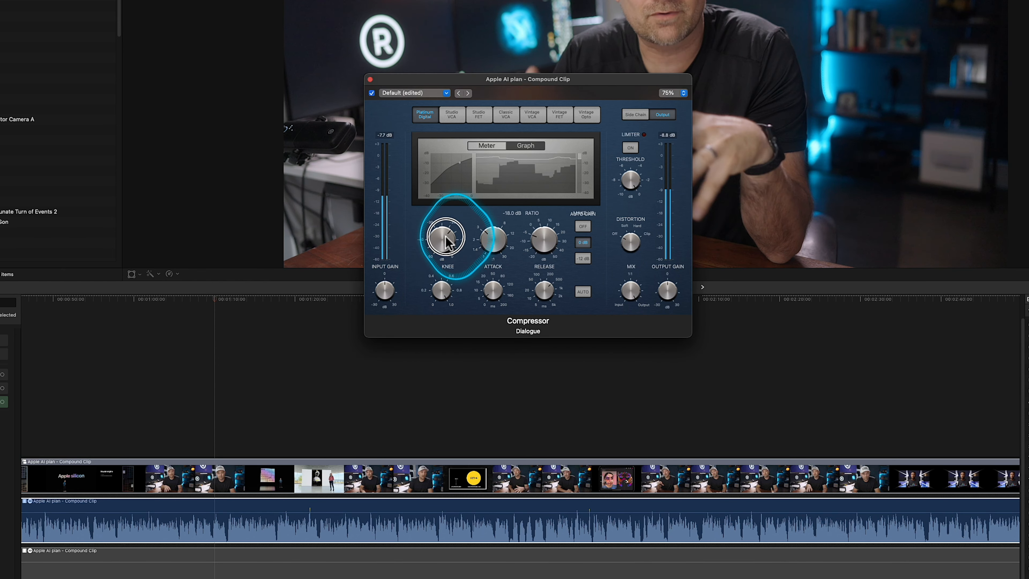
left_click_drag(446, 238, 460, 266)
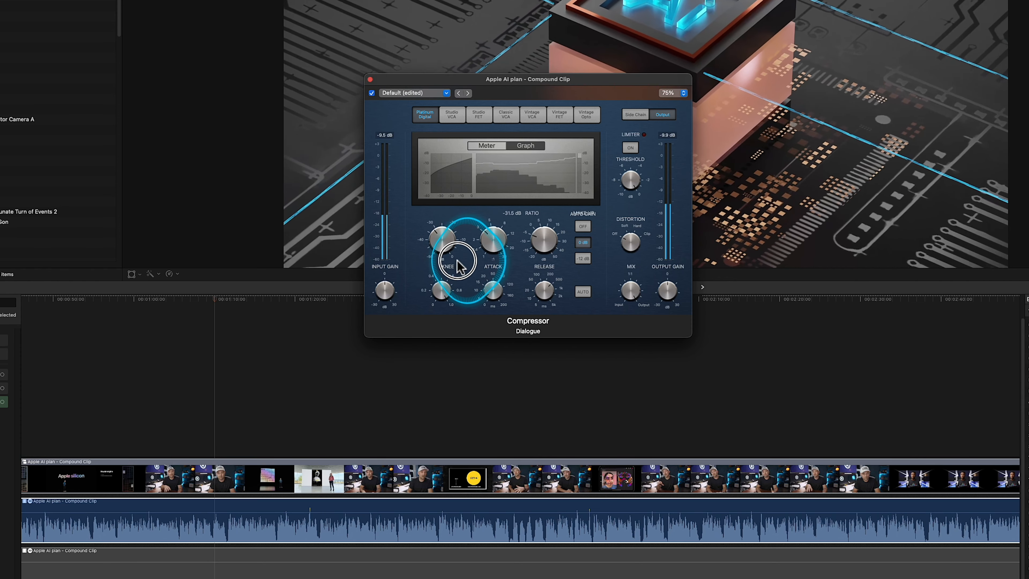
left_click_drag(460, 262, 476, 289)
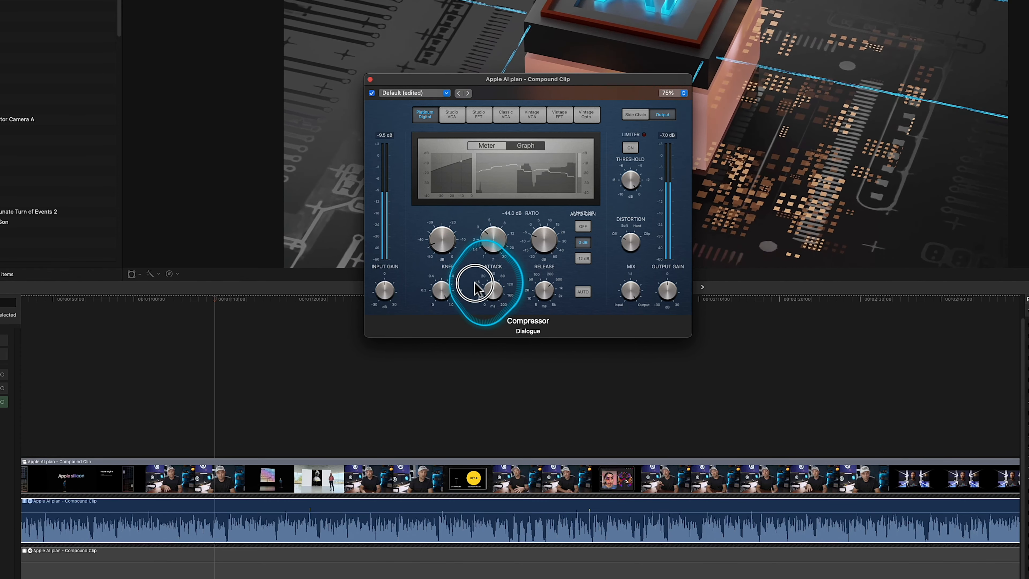
left_click_drag(489, 289, 489, 305)
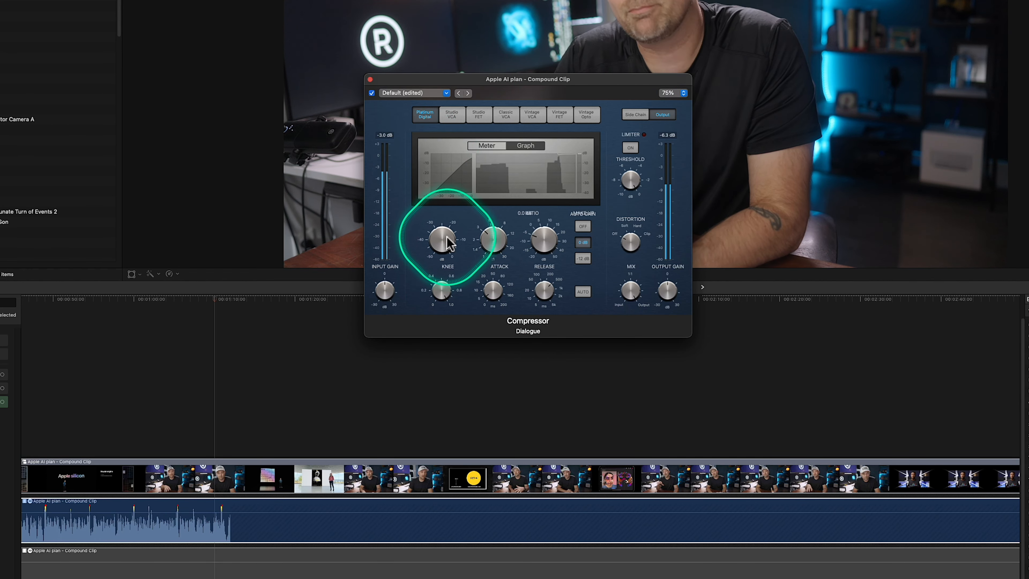
left_click_drag(447, 239, 439, 266)
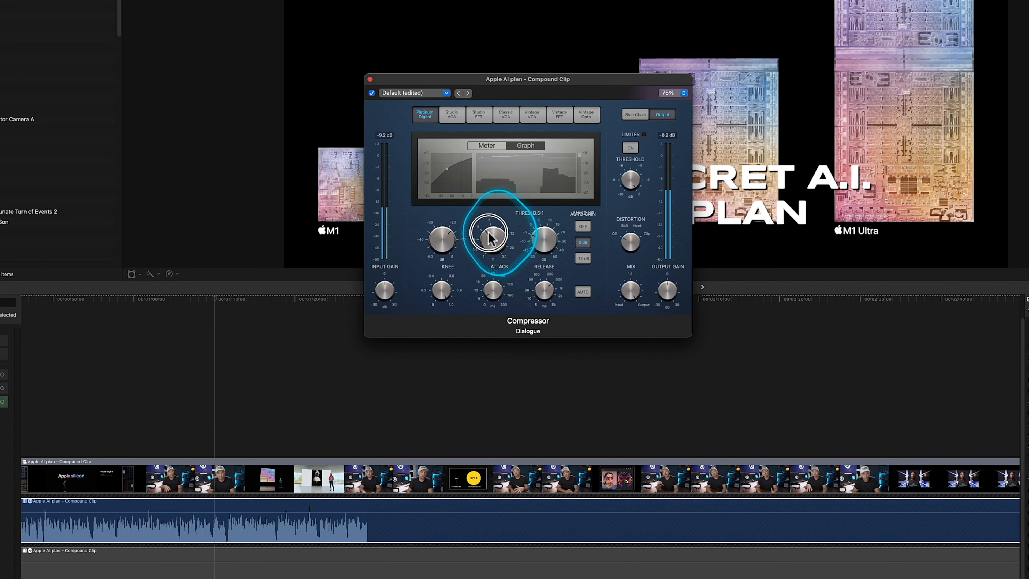
left_click_drag(487, 235, 487, 246)
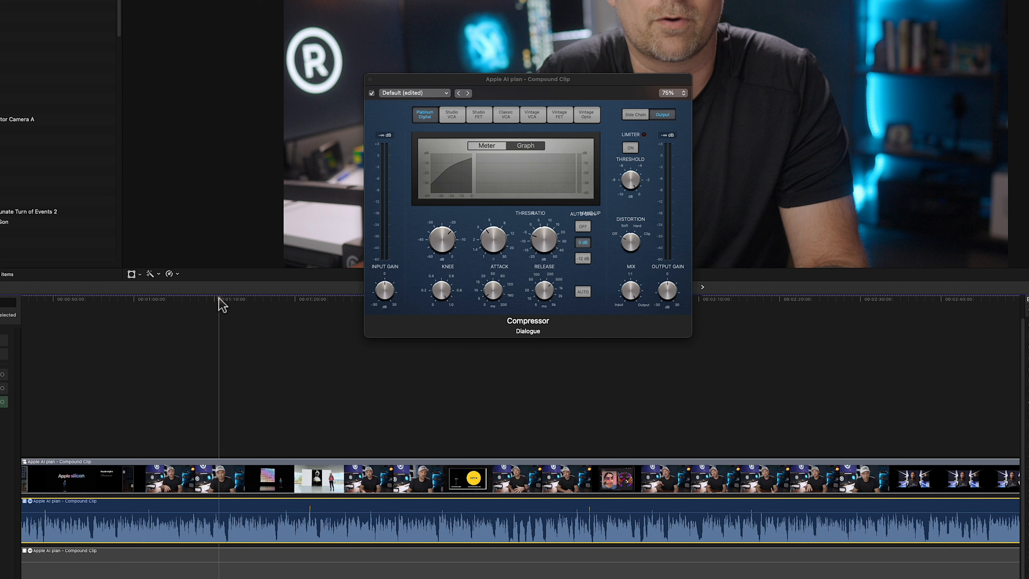
While playing back, switch on the Compressor's built-in limiter and set its threshold near -3 dB
left_click(298, 303)
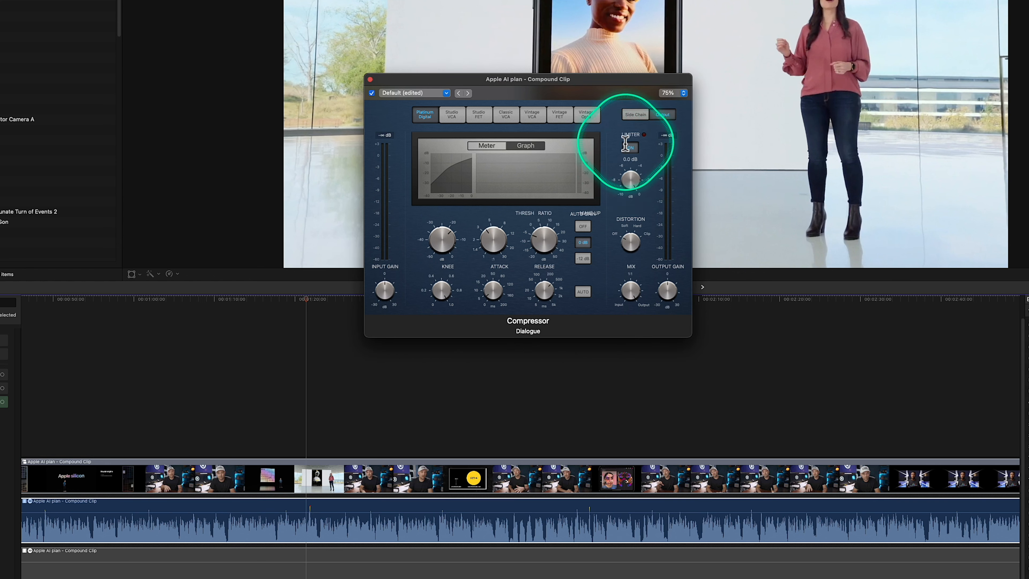
left_click(629, 147)
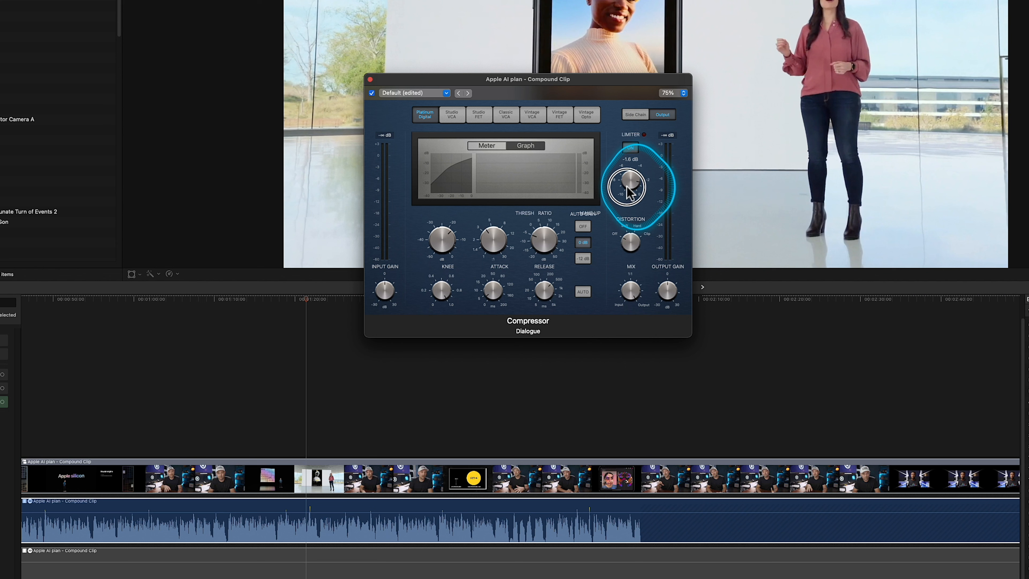
left_click_drag(626, 187, 624, 200)
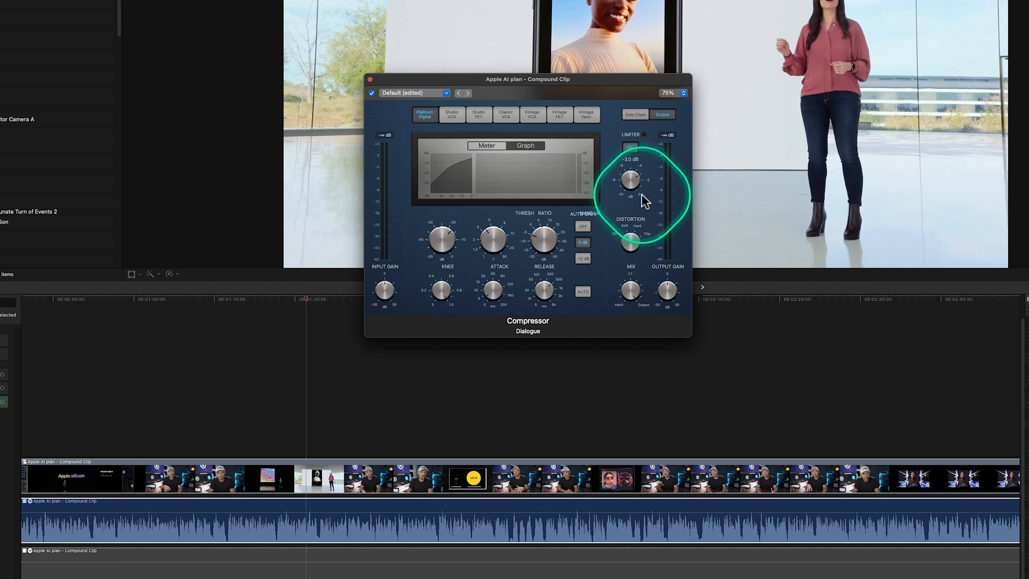
left_click(629, 147)
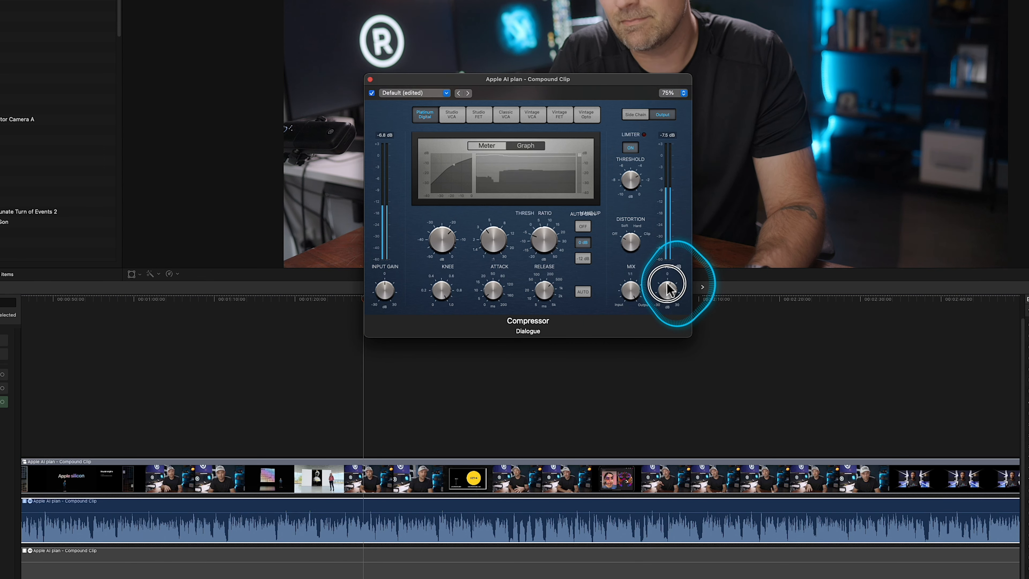
Adjust the Compressor's output gain
left_click_drag(667, 289, 670, 283)
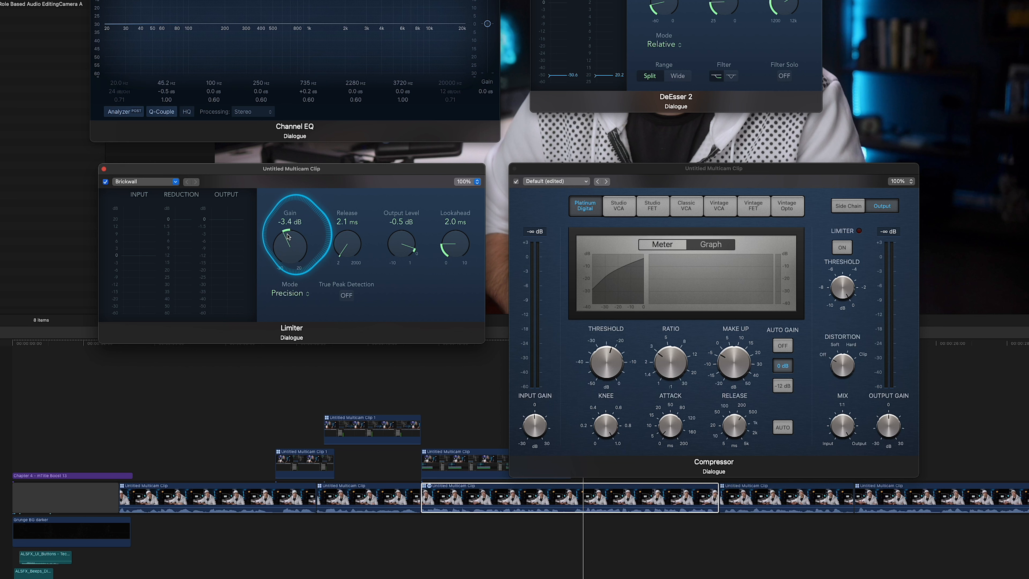
Set the example Limiter gain to about -3.1 dB and switch it to Legacy mode
left_click_drag(289, 246, 289, 237)
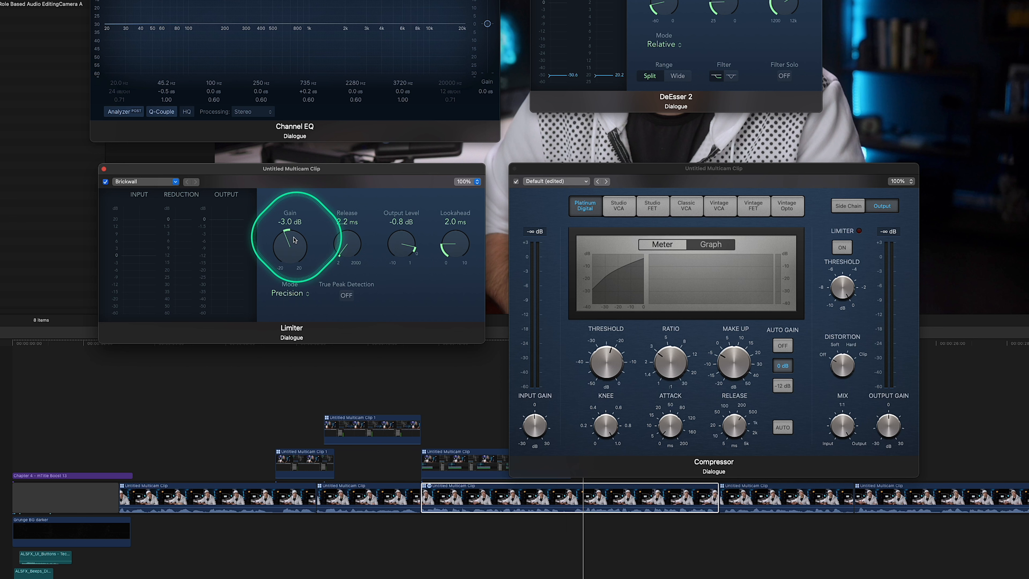
left_click_drag(289, 246, 287, 240)
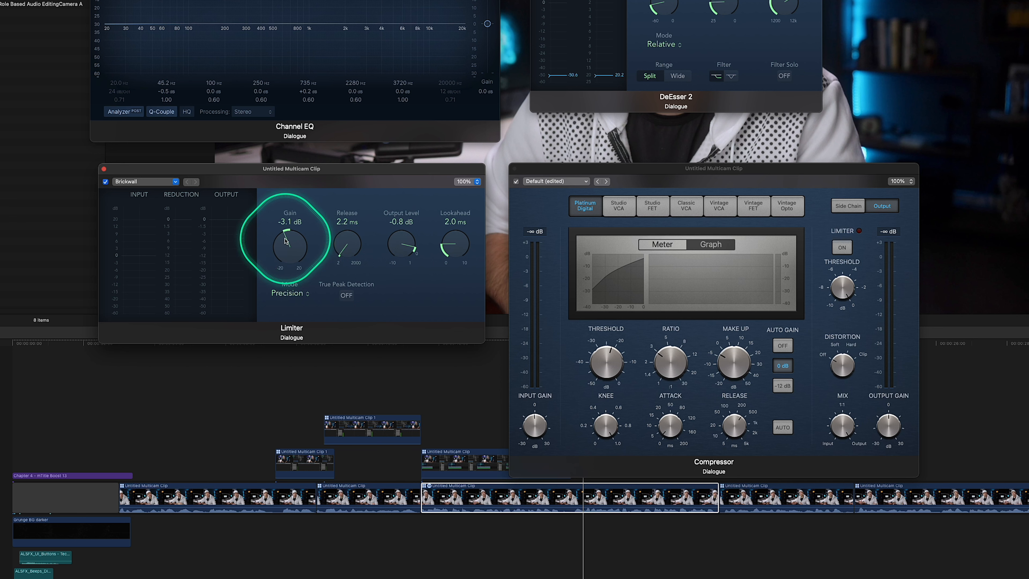
left_click(290, 294)
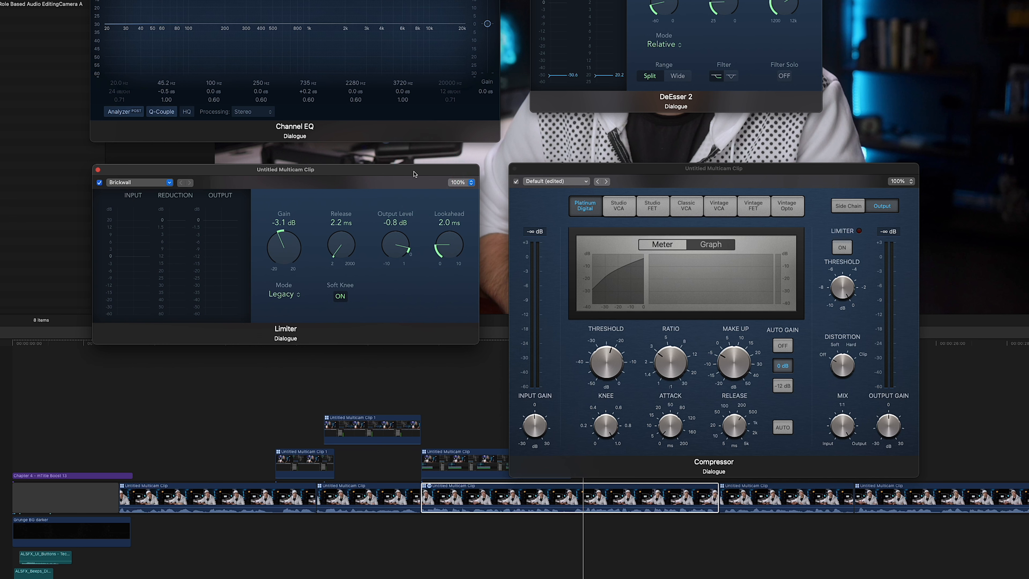
left_click(283, 251)
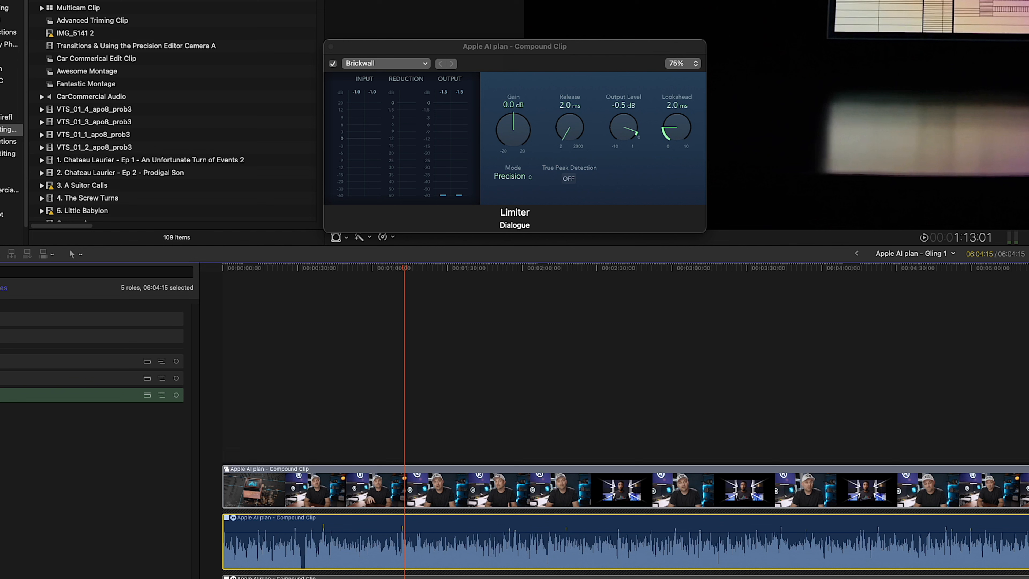
Raise the dialogue Limiter gain to +3.0 dB
left_click(513, 128)
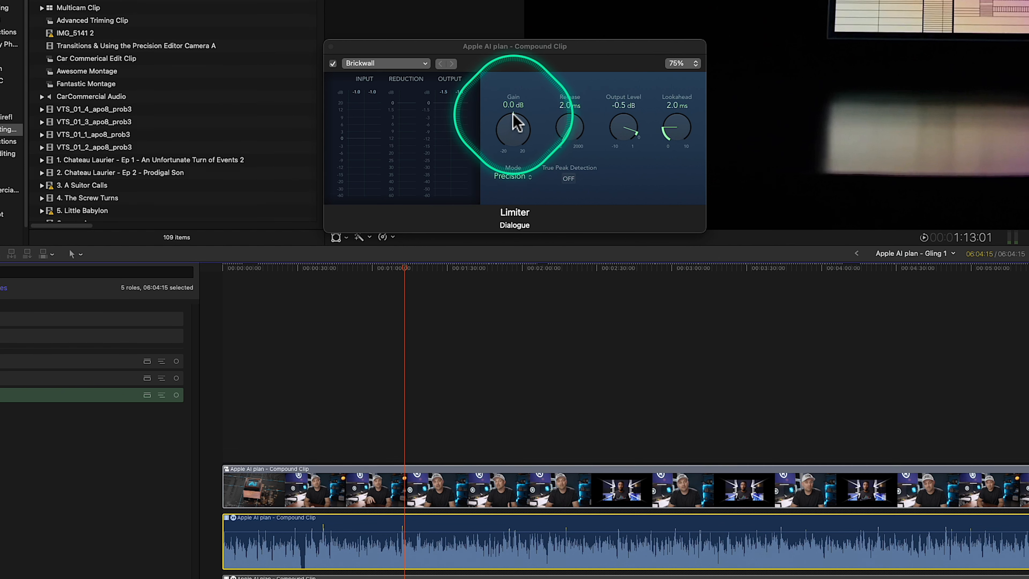
left_click_drag(512, 128, 512, 105)
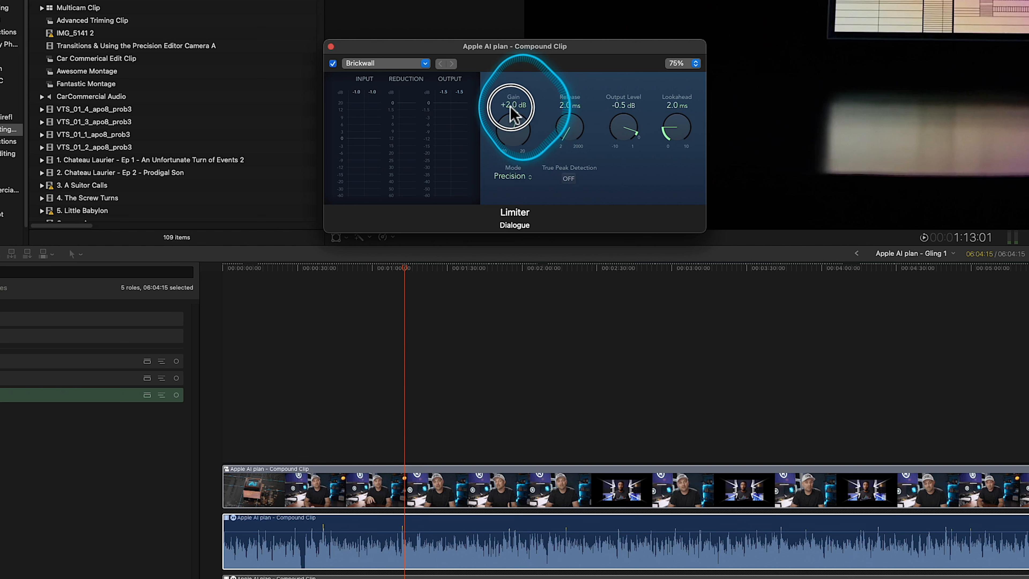
left_click_drag(512, 114, 509, 105)
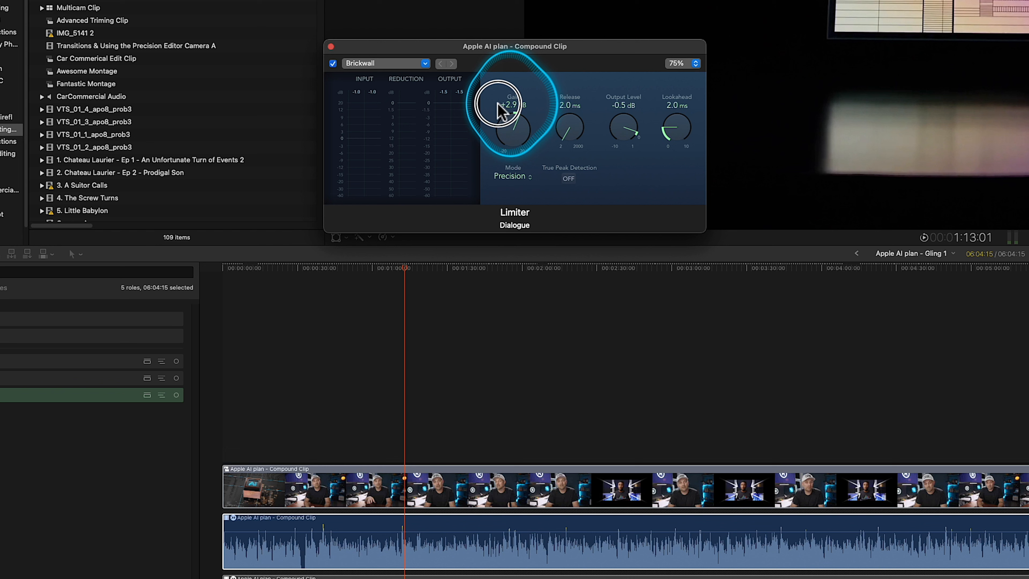
left_click_drag(512, 105, 515, 99)
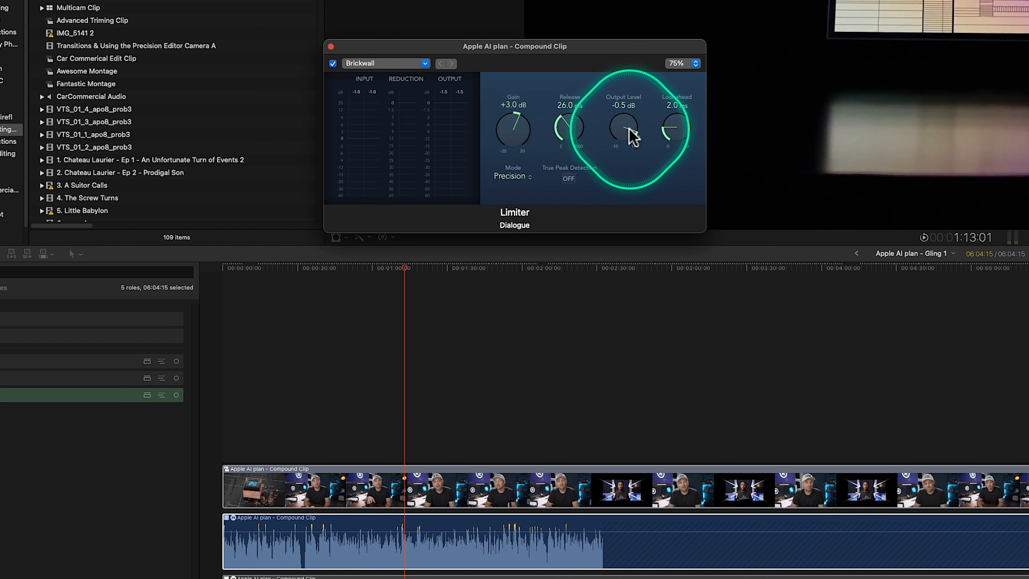
Lower the Limiter output level to -3.0 dB and choose Legacy mode
left_click_drag(631, 132, 634, 183)
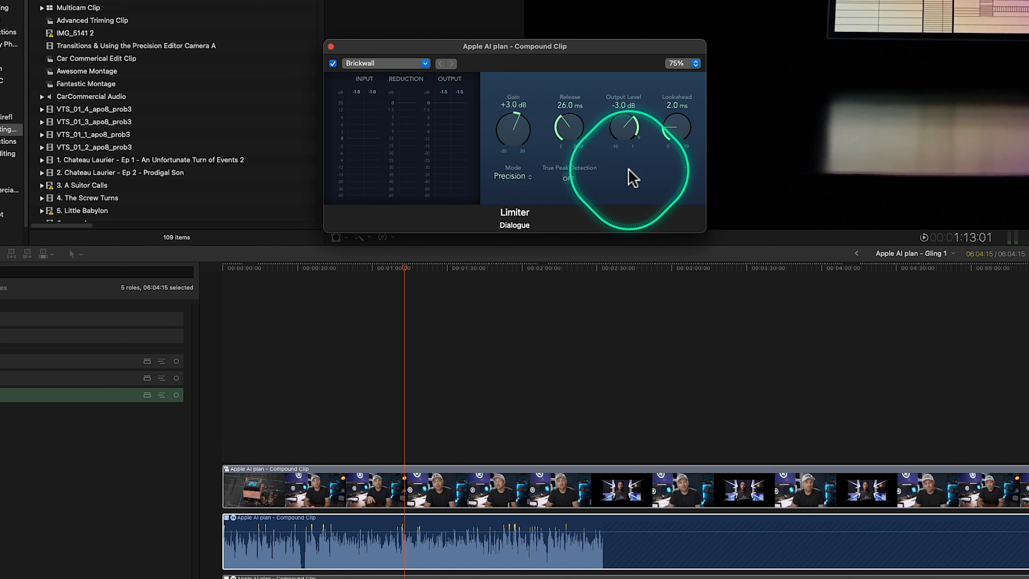
left_click(512, 176)
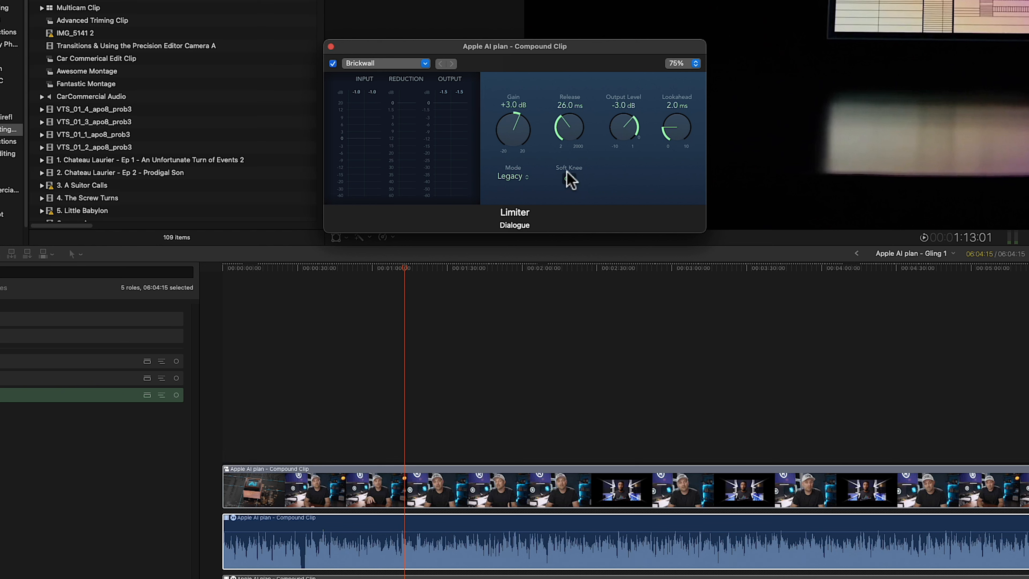
Turn on the Limiter's soft knee and push its gain up toward +12.5 dB during playback
left_click(568, 179)
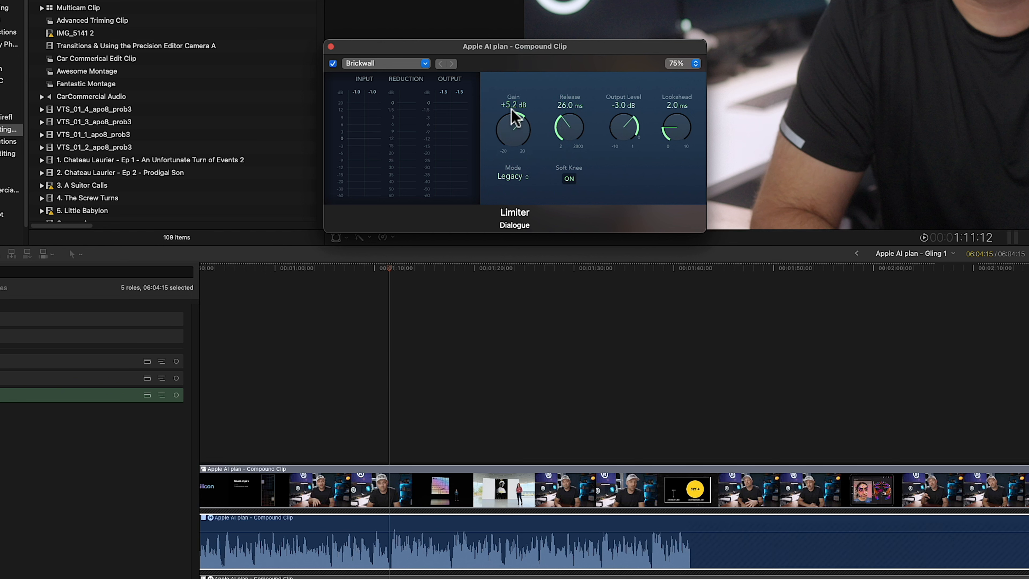
left_click_drag(513, 128, 520, 115)
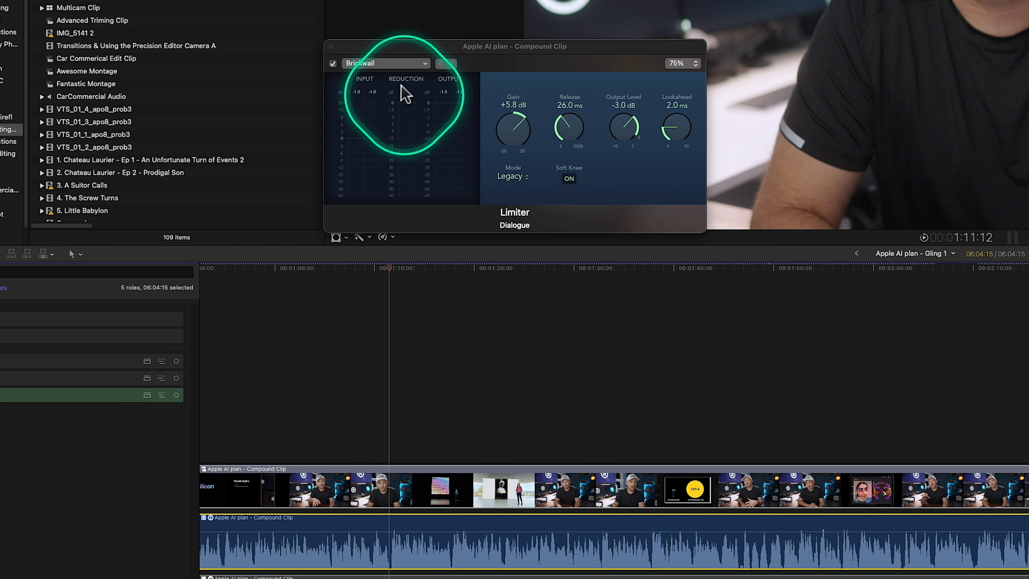
left_click(314, 268)
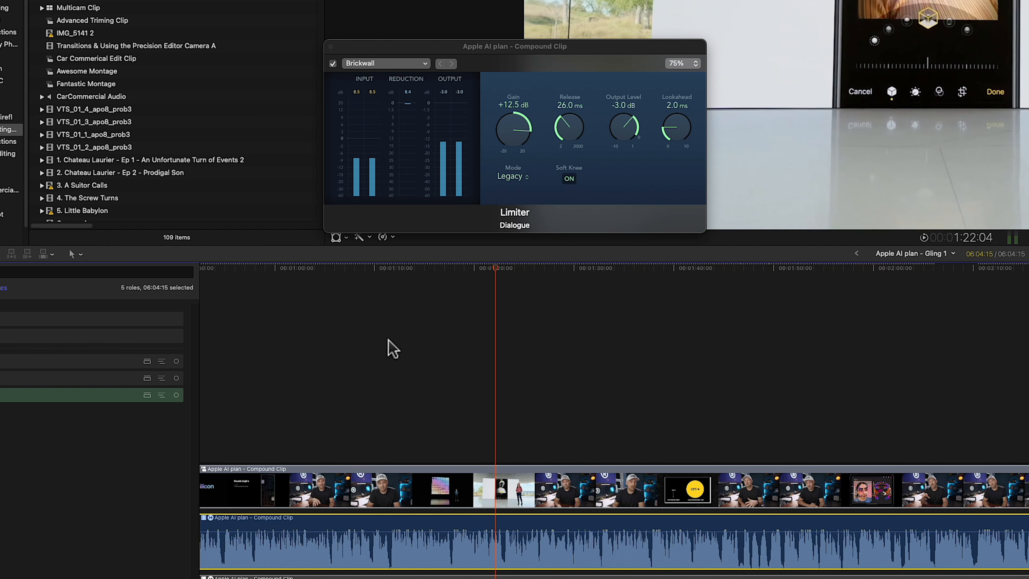
While auditioning playback, bring the Limiter gain down from +12.5 dB to about +6 dB
left_click(535, 221)
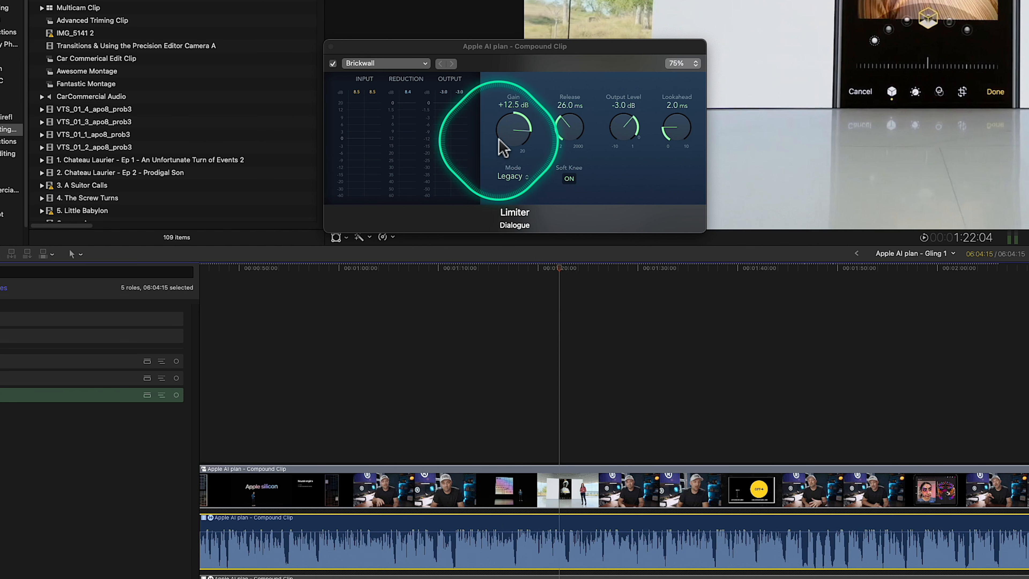
left_click_drag(514, 137, 526, 148)
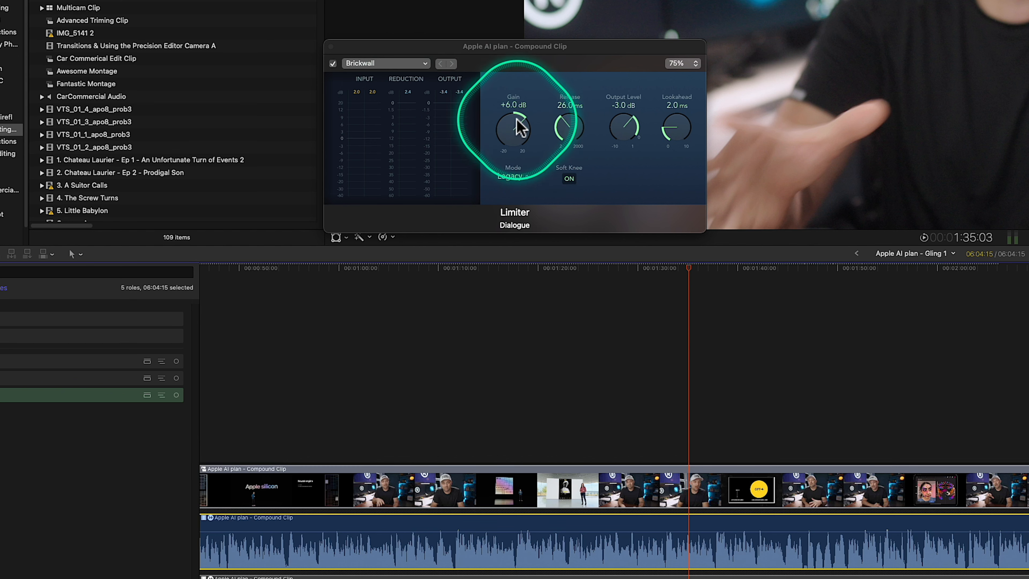
left_click_drag(515, 125, 519, 122)
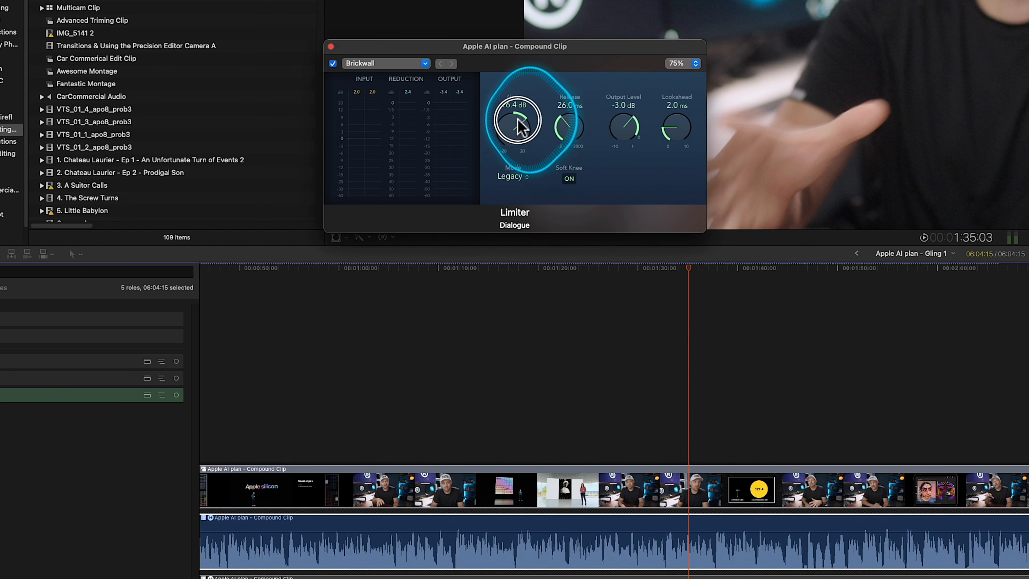
left_click(460, 268)
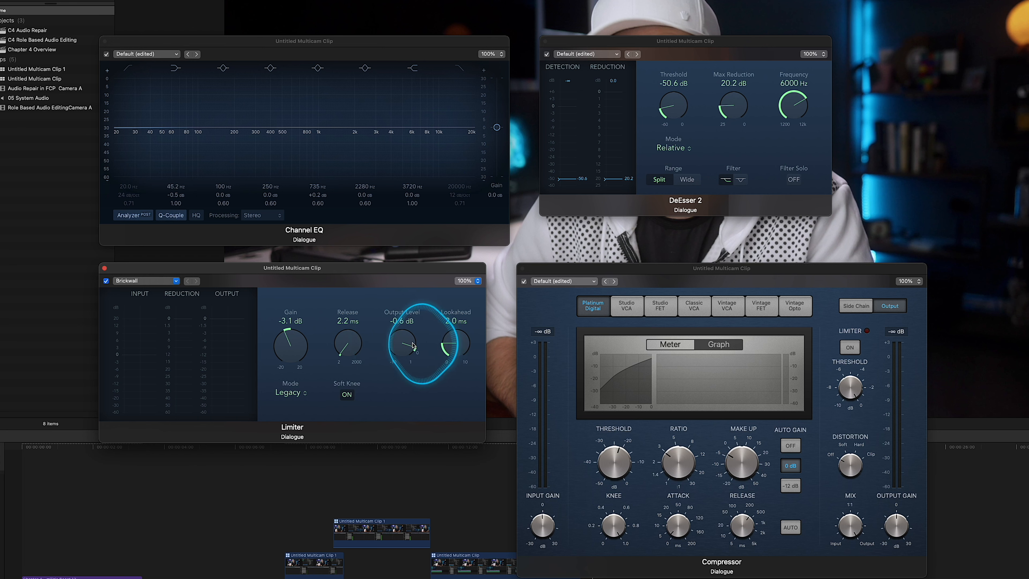
Turn the Limiter output level down from -0.6 dB to -1.4 dB as the peak ceiling
left_click_drag(409, 345, 406, 355)
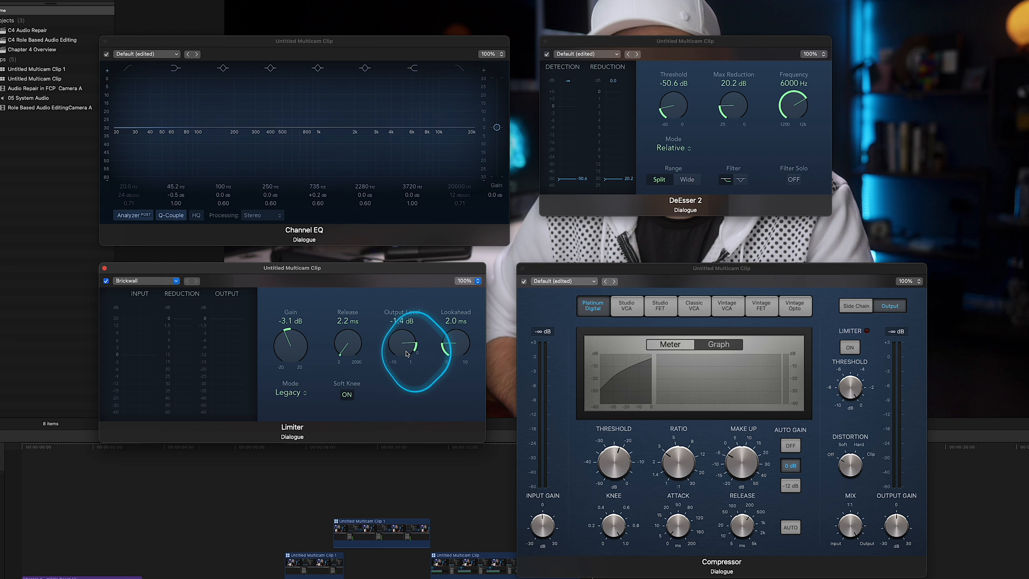